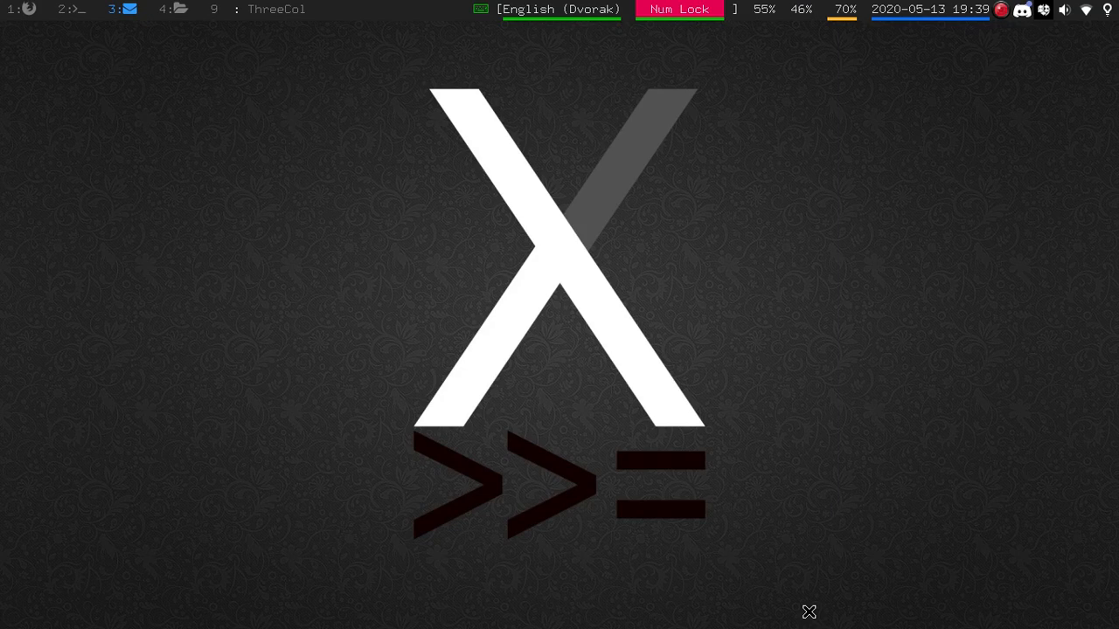
mouse_move(751, 24)
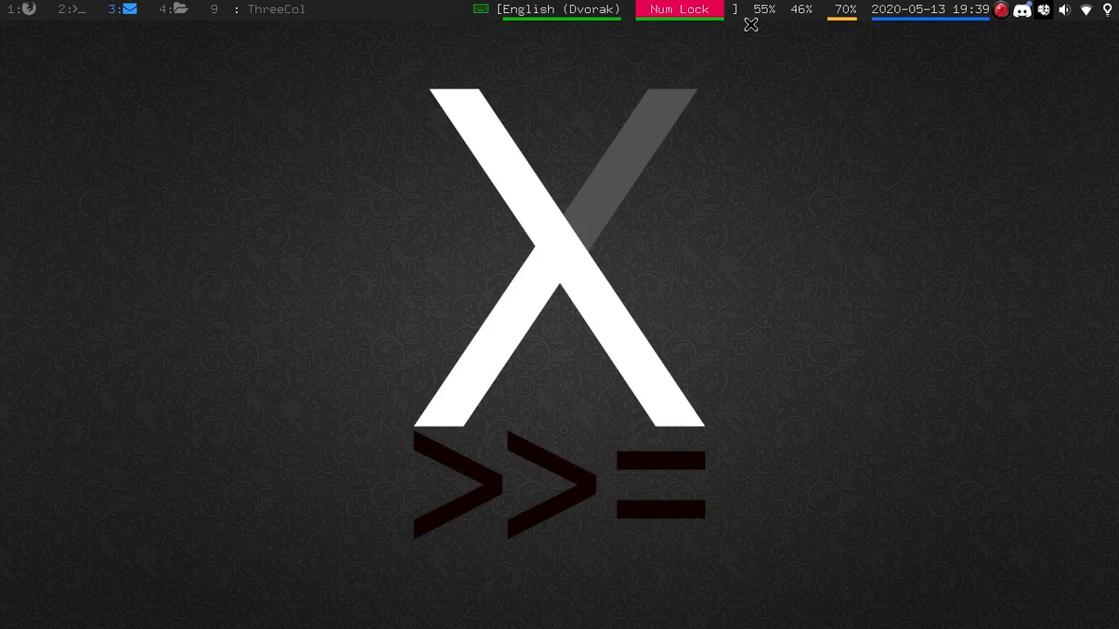
mouse_move(816, 247)
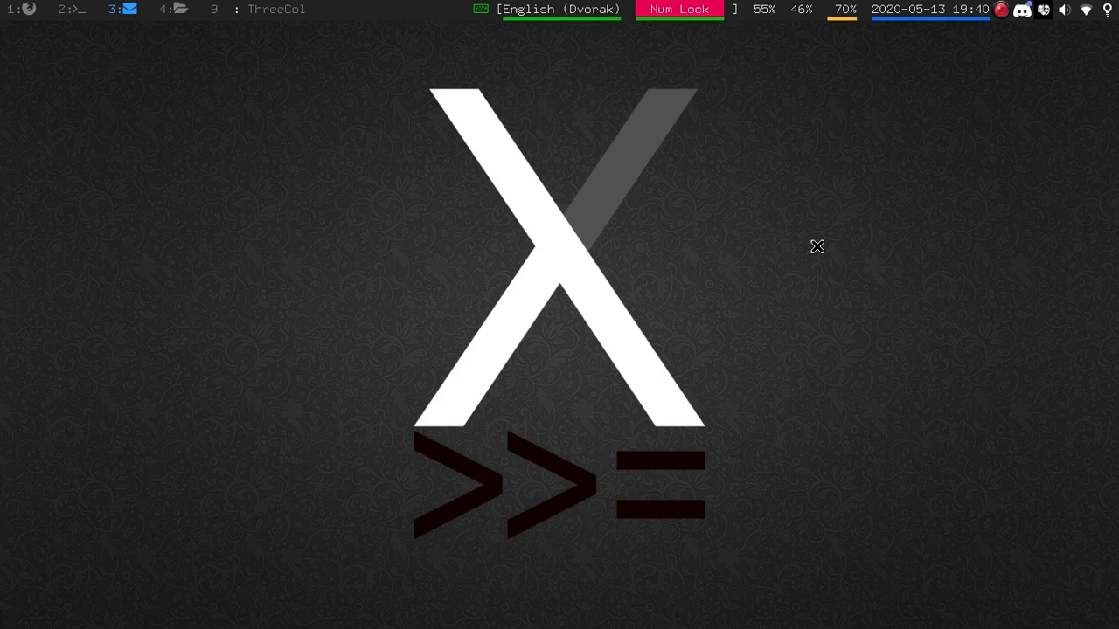
mouse_move(652, 73)
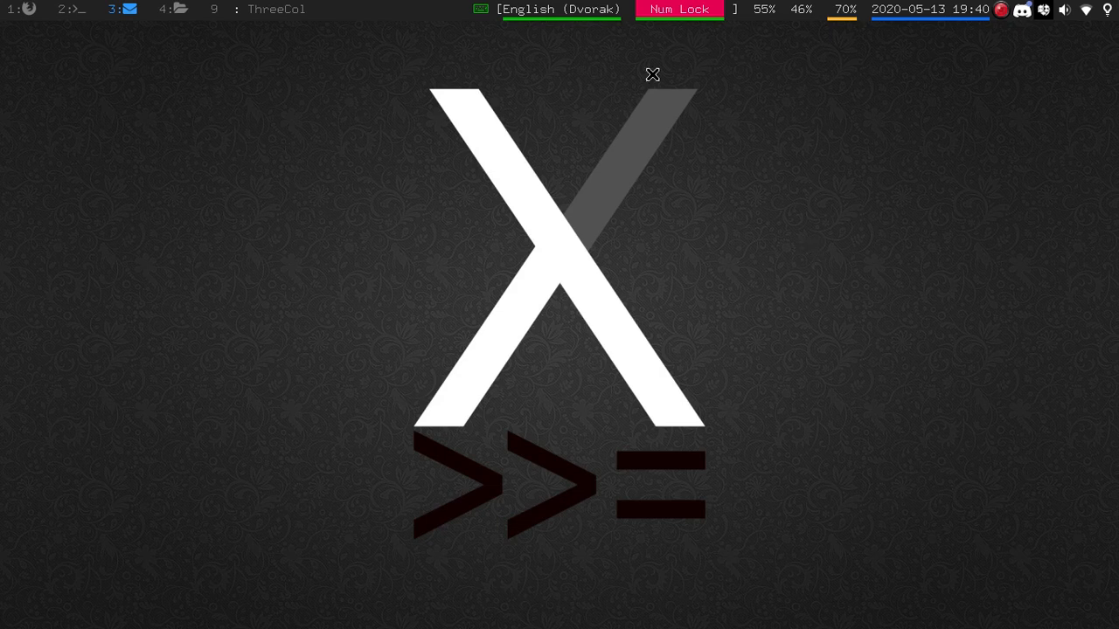
mouse_move(579, 34)
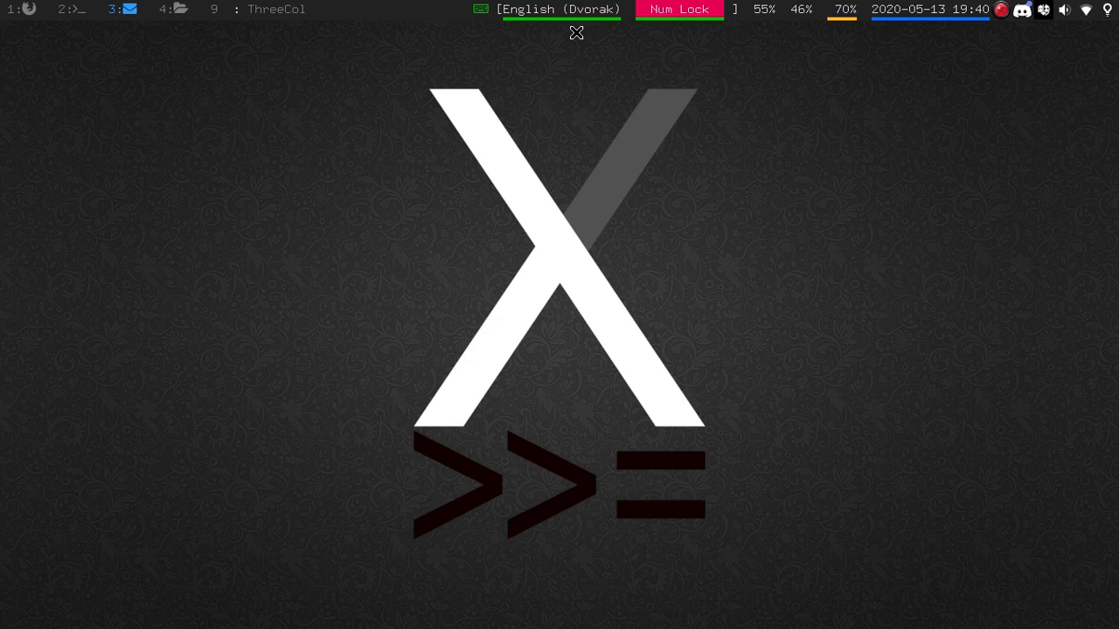
mouse_move(1100, 44)
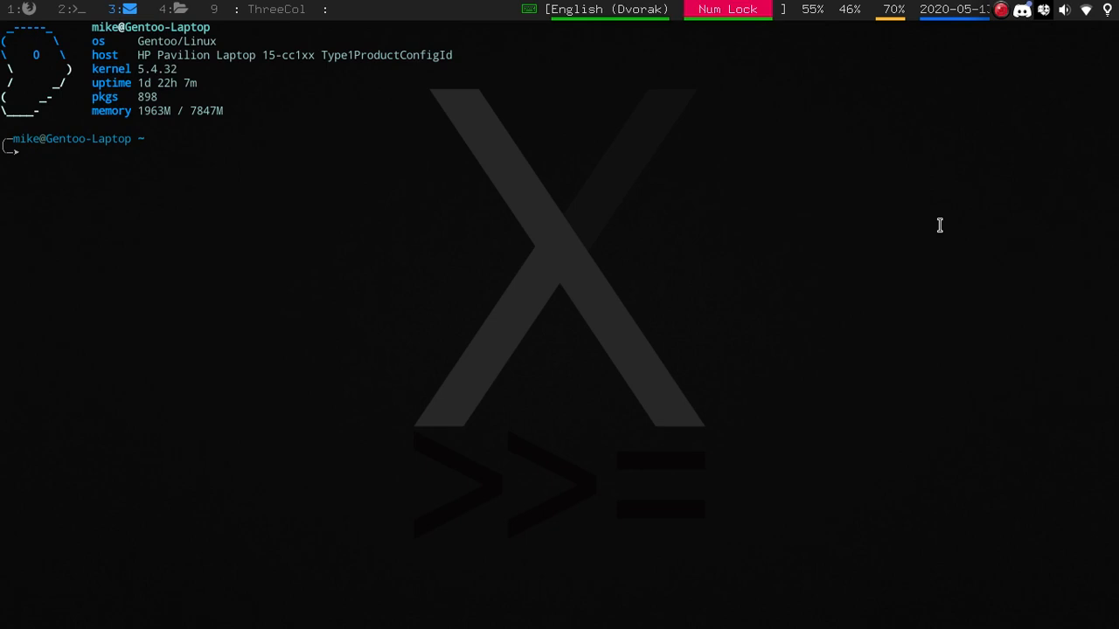
- Launch Leafpad on ~/.config/polybar/config from the terminal prompt
text(leafpad)
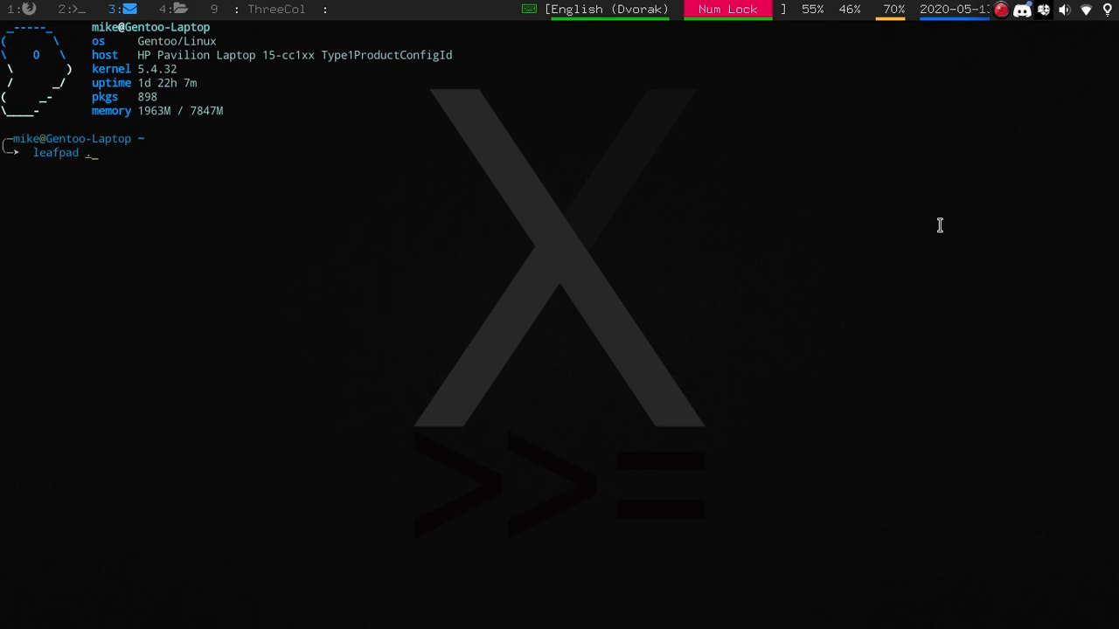
text(.config/polybar/)
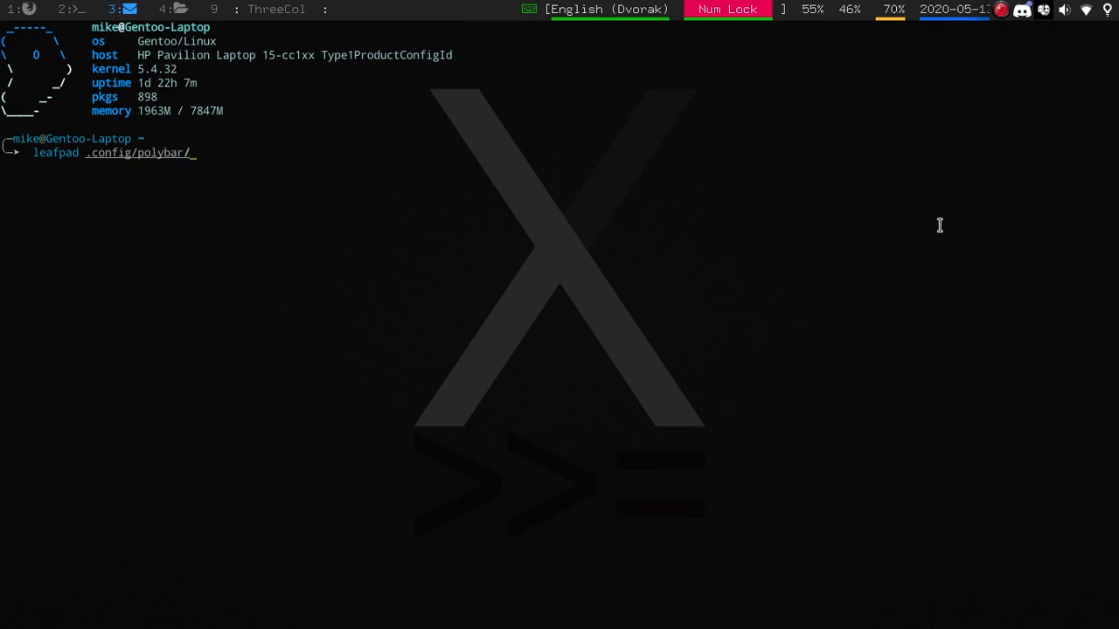
text(cor)
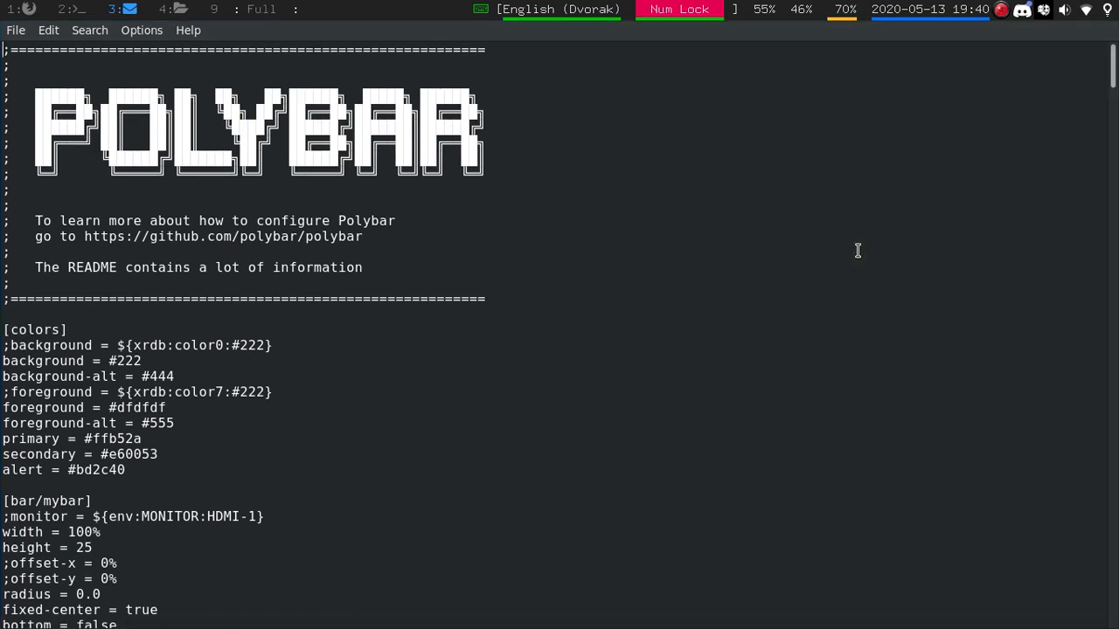
mouse_move(145, 361)
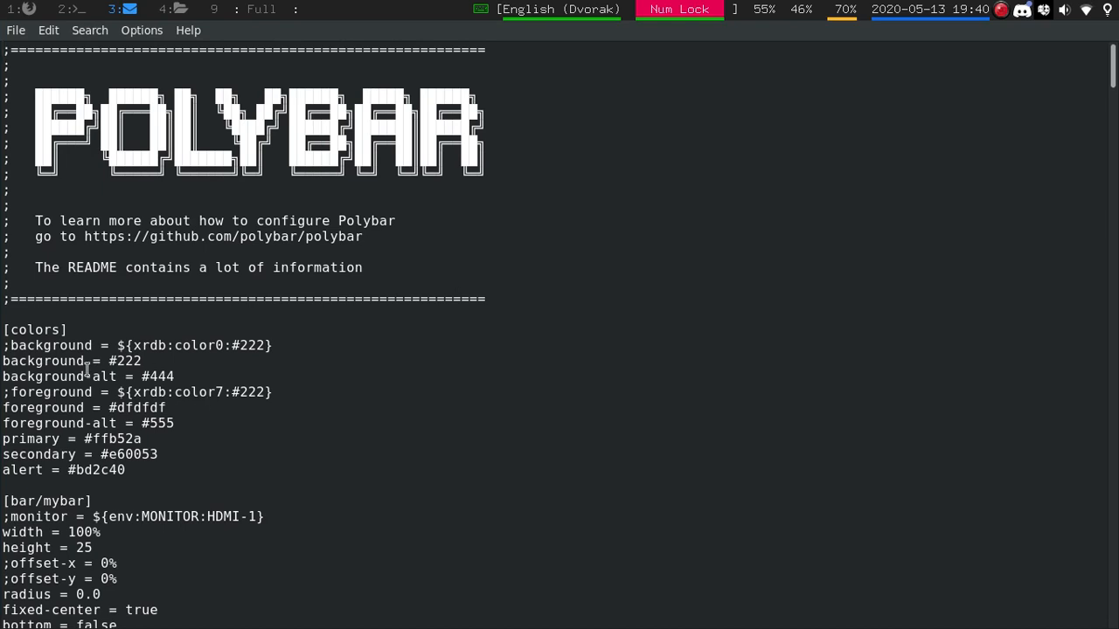
mouse_move(241, 376)
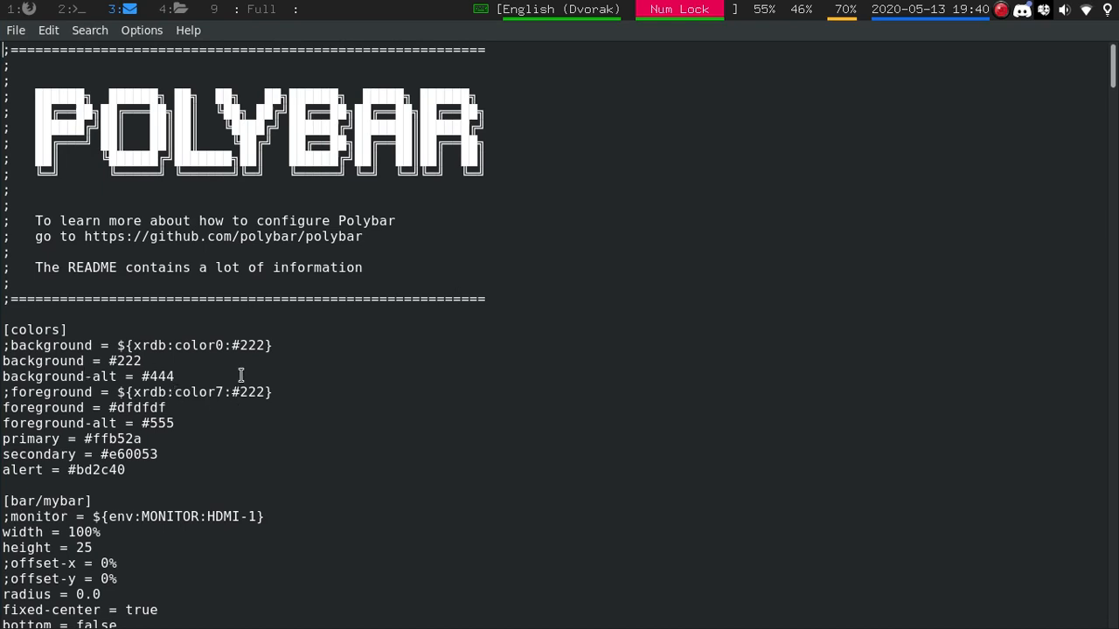
- Change the colors section's background value from #222 to #222222
scroll(down, 3)
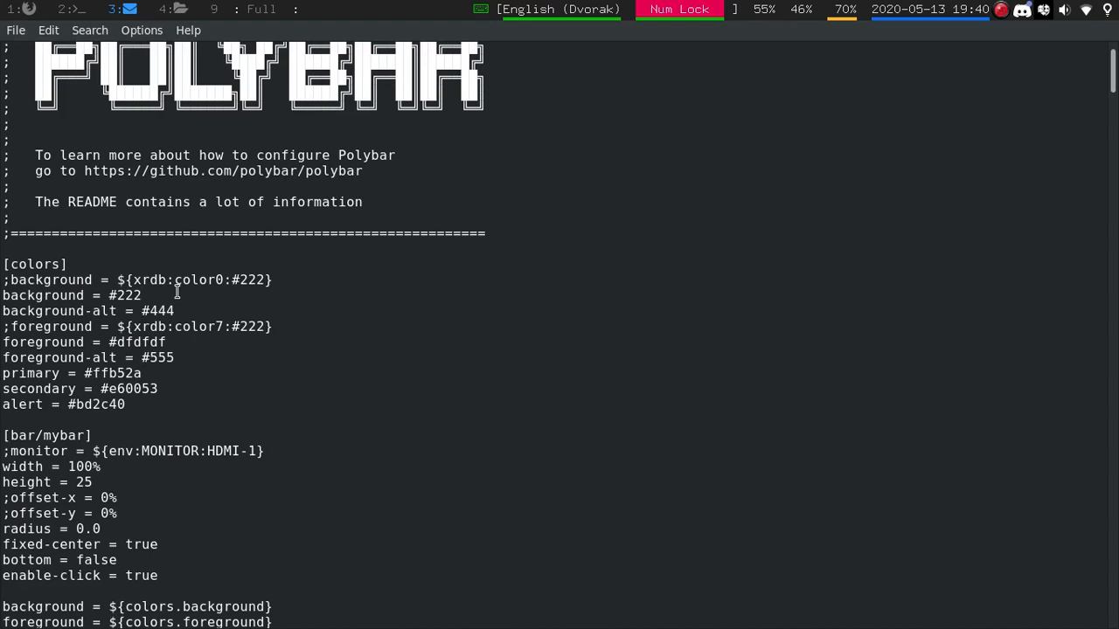
text(222222)
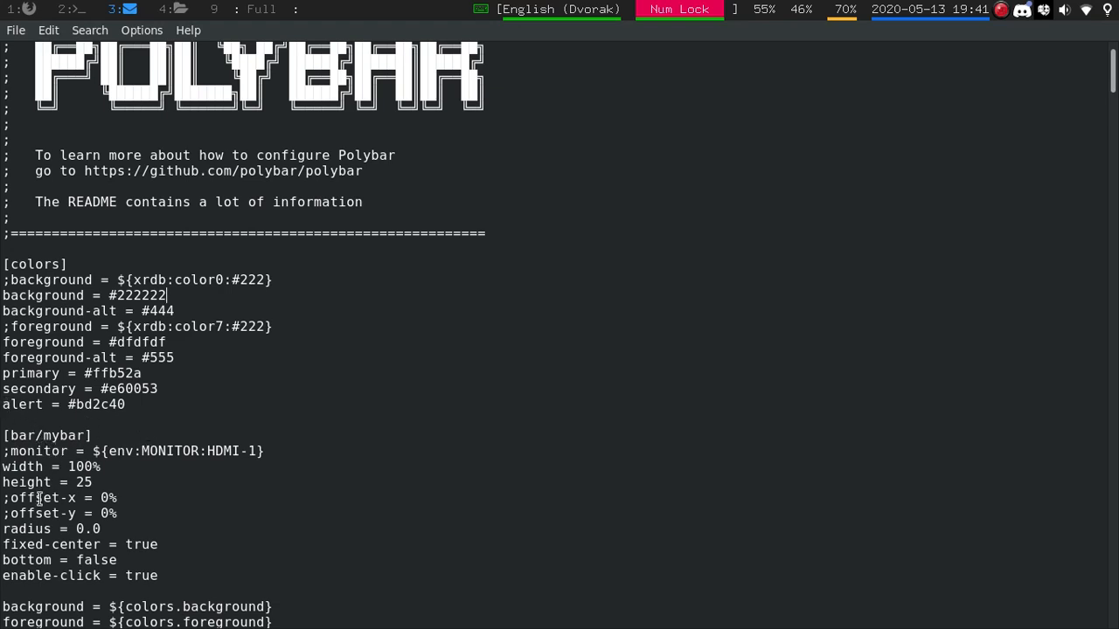
click(99, 467)
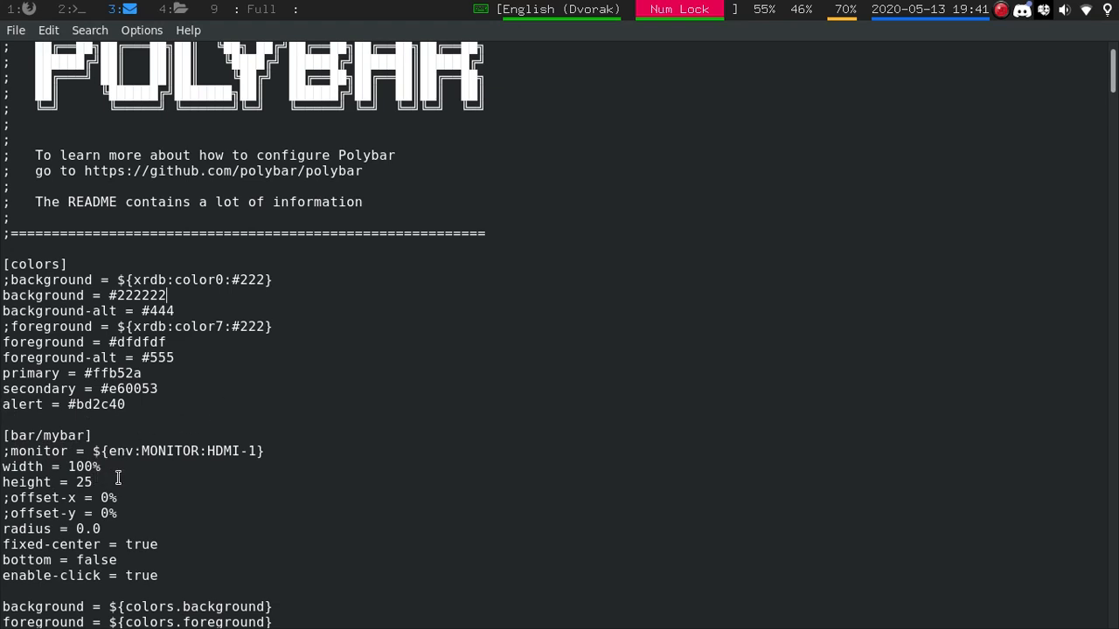
mouse_move(118, 465)
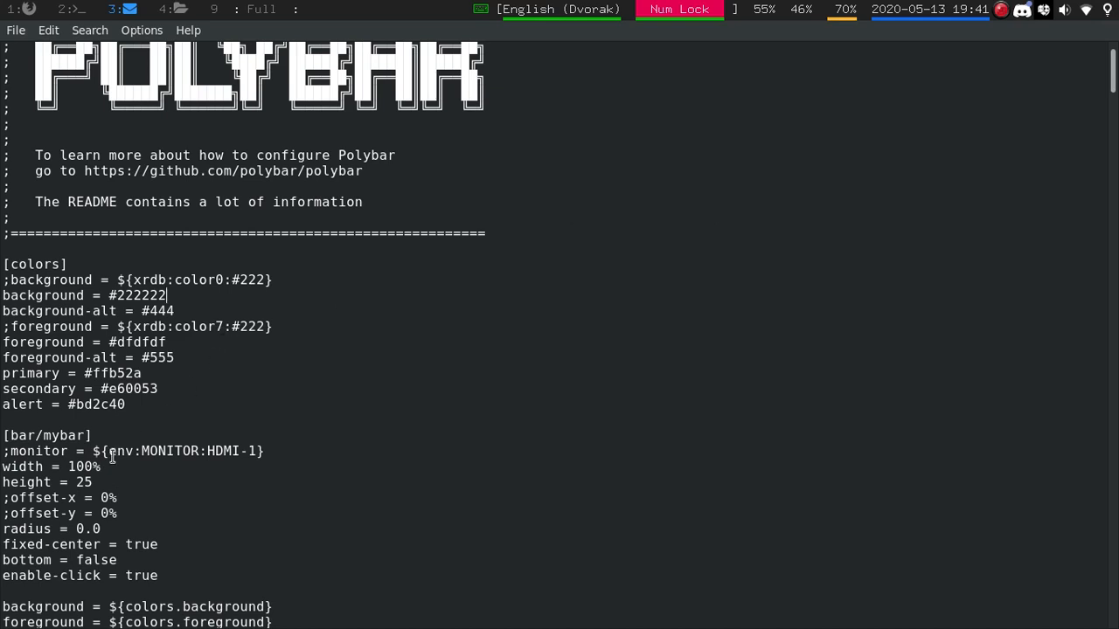
mouse_move(91, 468)
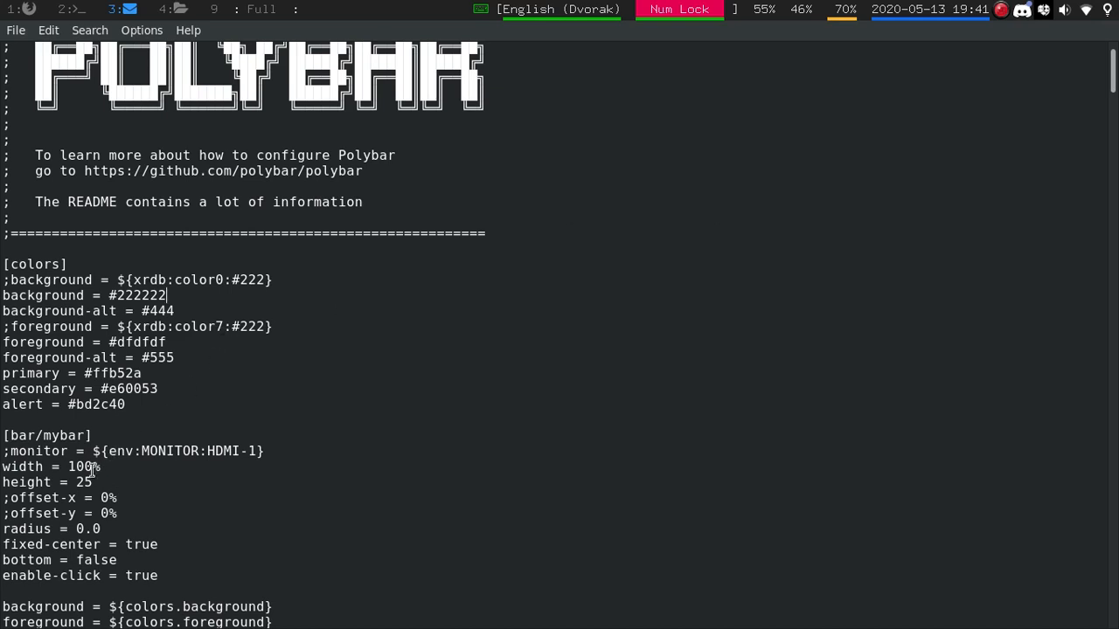
mouse_move(175, 405)
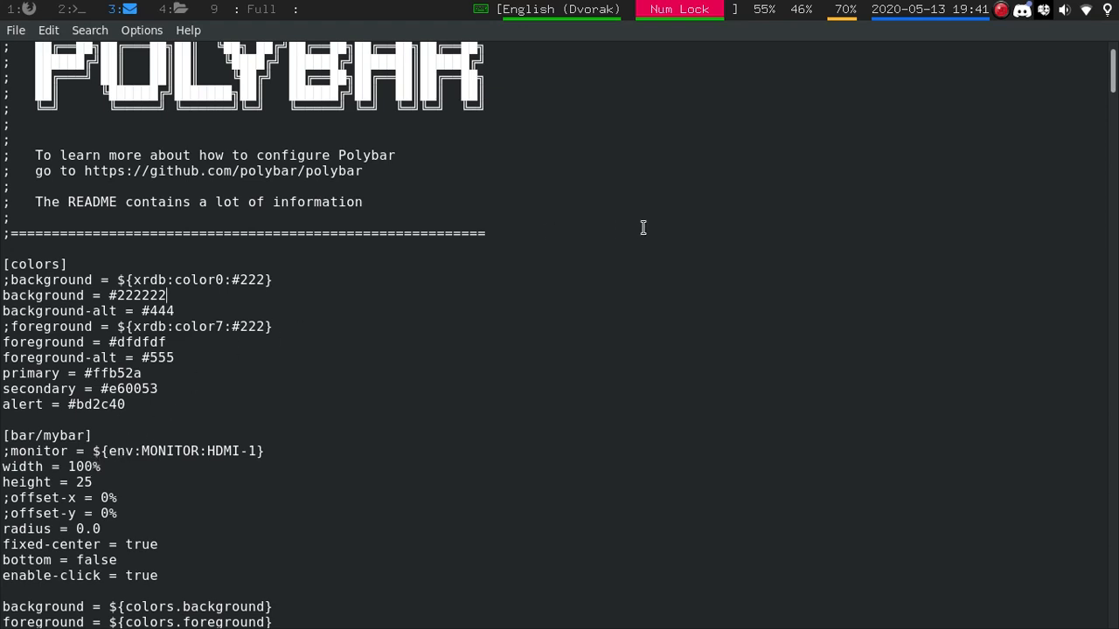
mouse_move(900, 30)
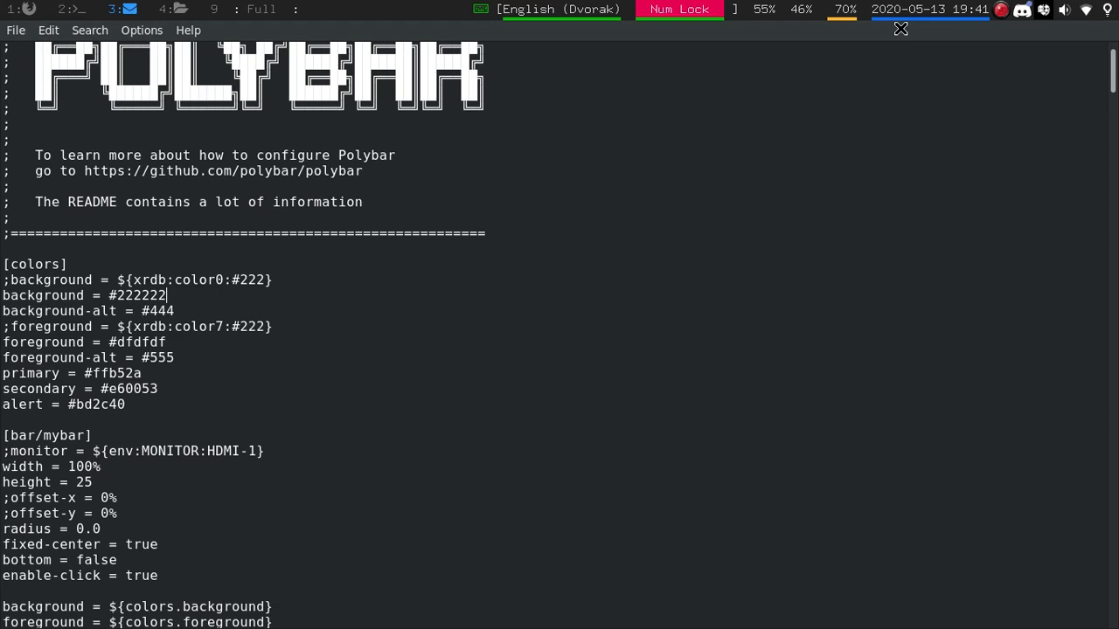
- Scroll down to the bar's font, modules-right and tray settings
scroll(down, 3)
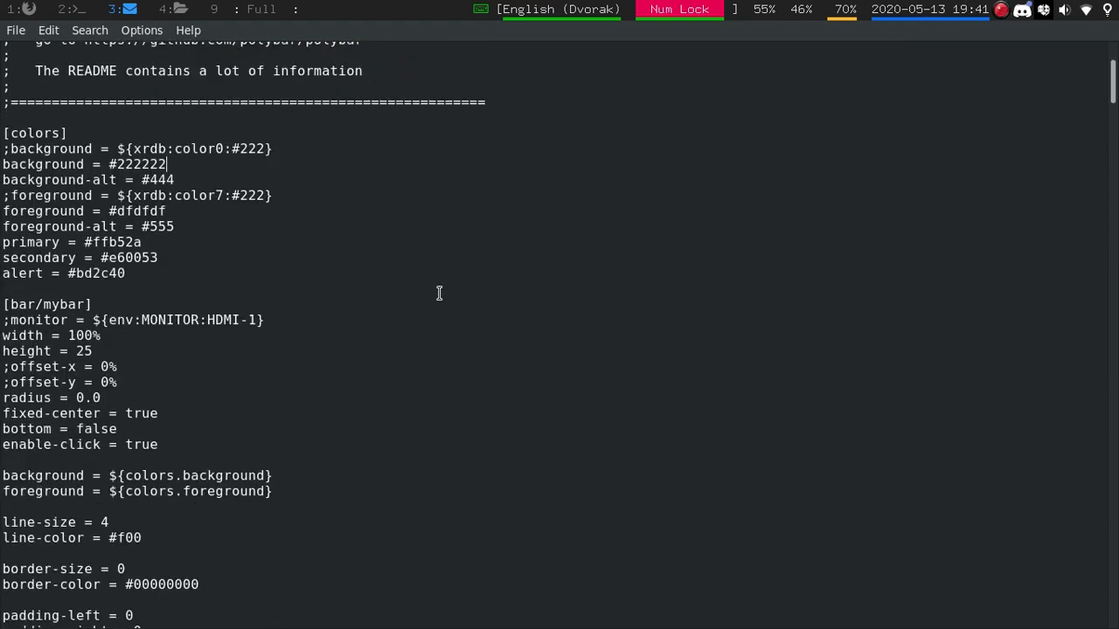
scroll(down, 3)
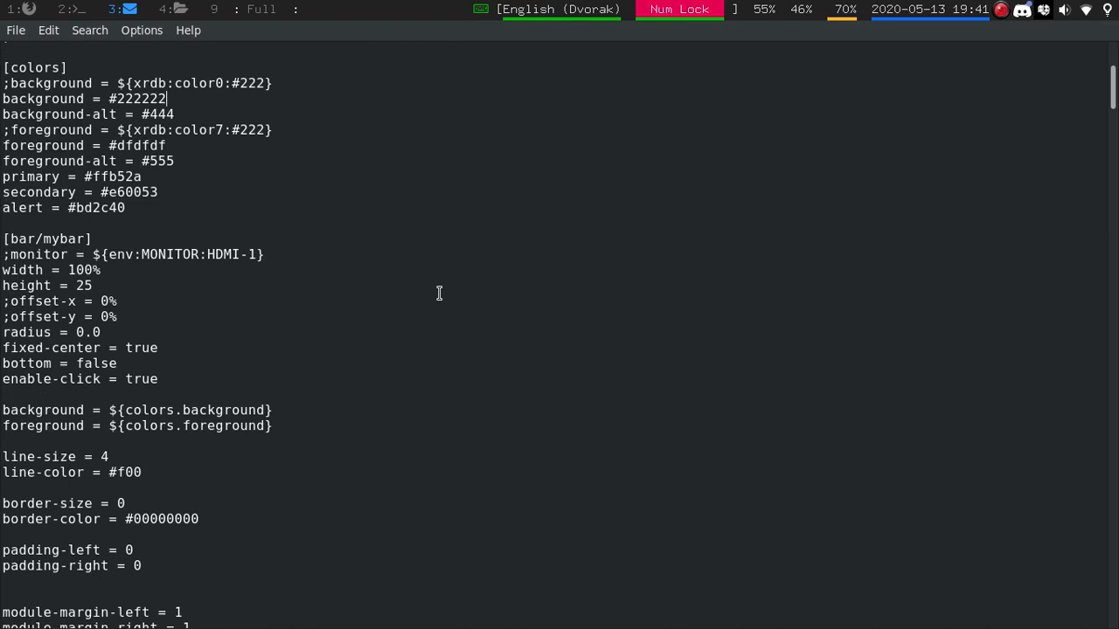
scroll(down, 3)
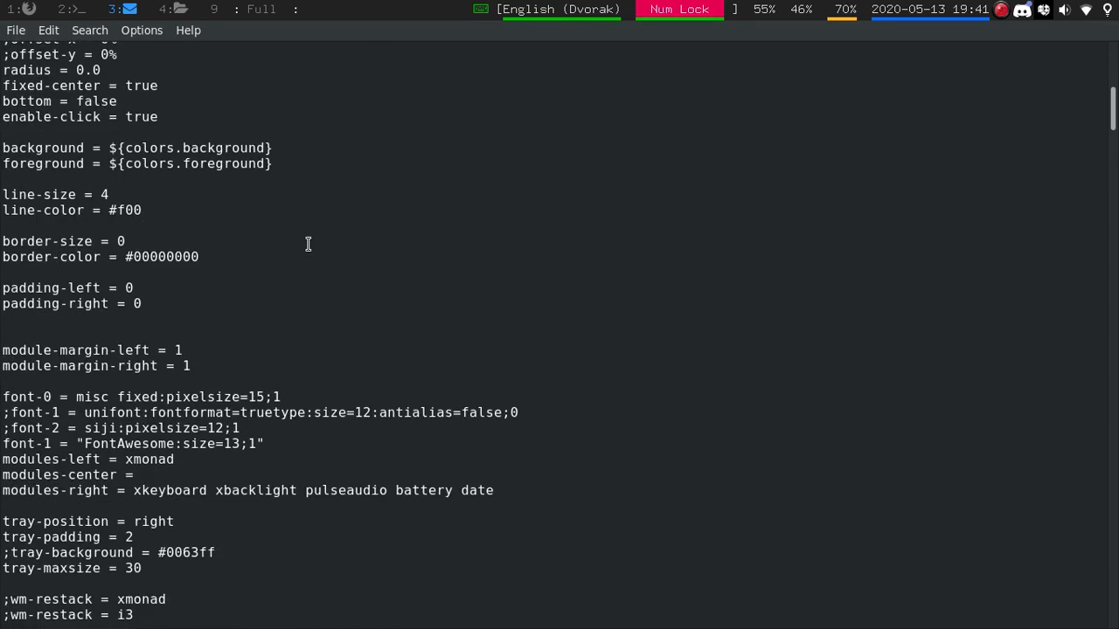
mouse_move(123, 155)
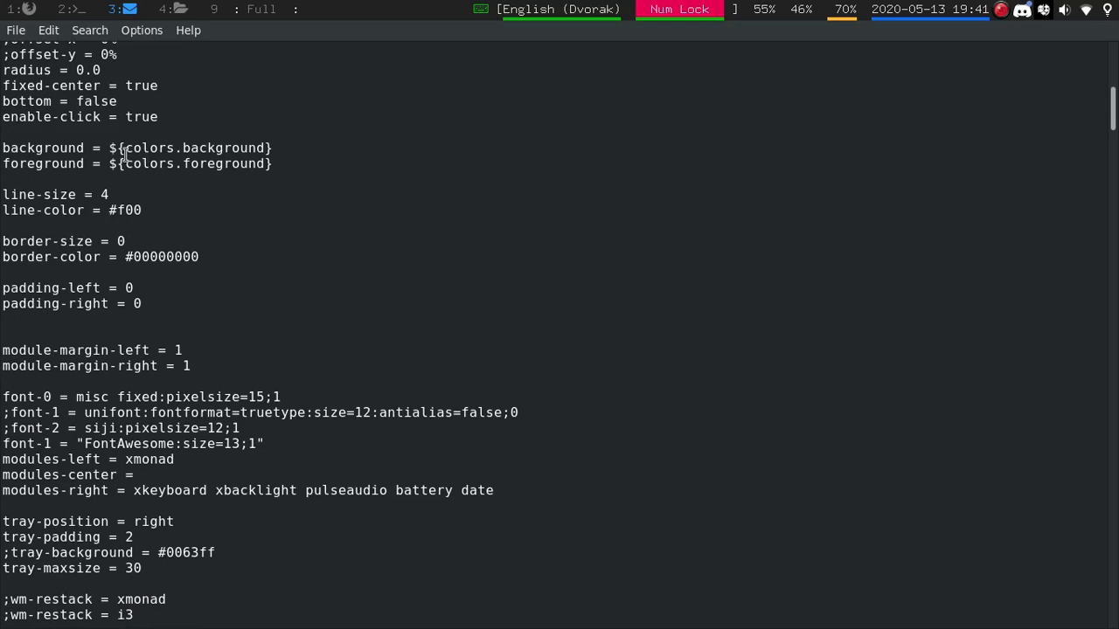
mouse_move(206, 169)
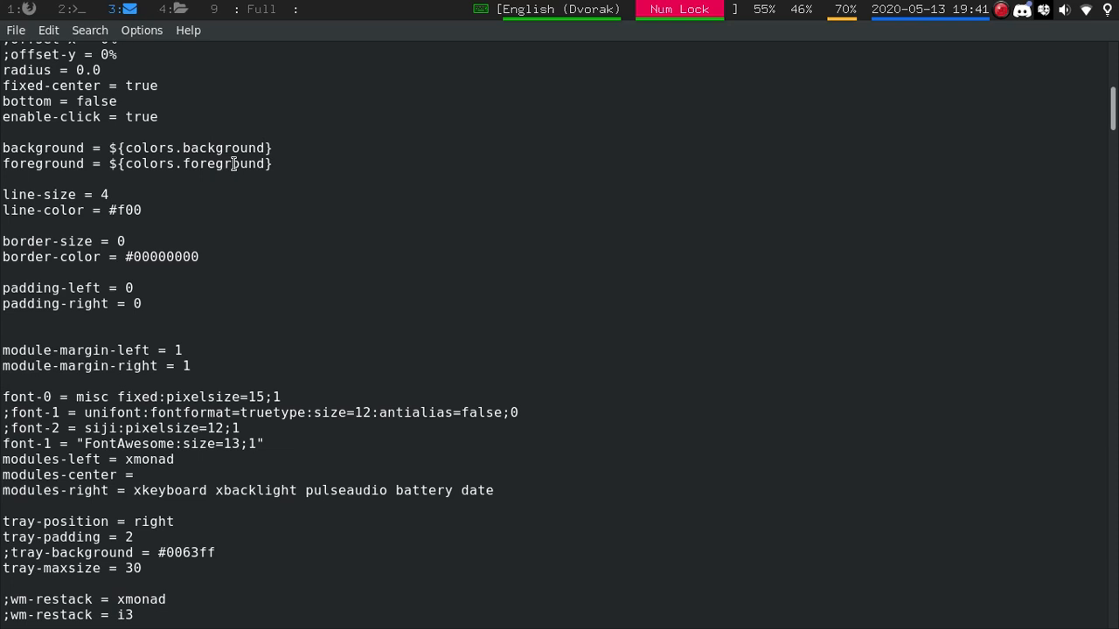
mouse_move(211, 140)
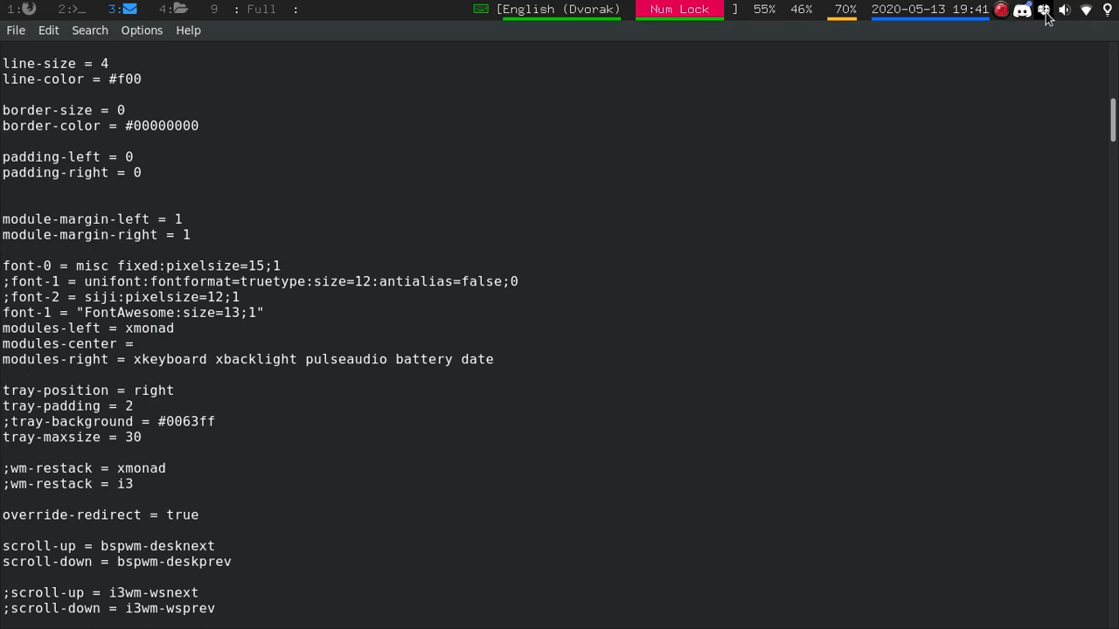
mouse_move(158, 365)
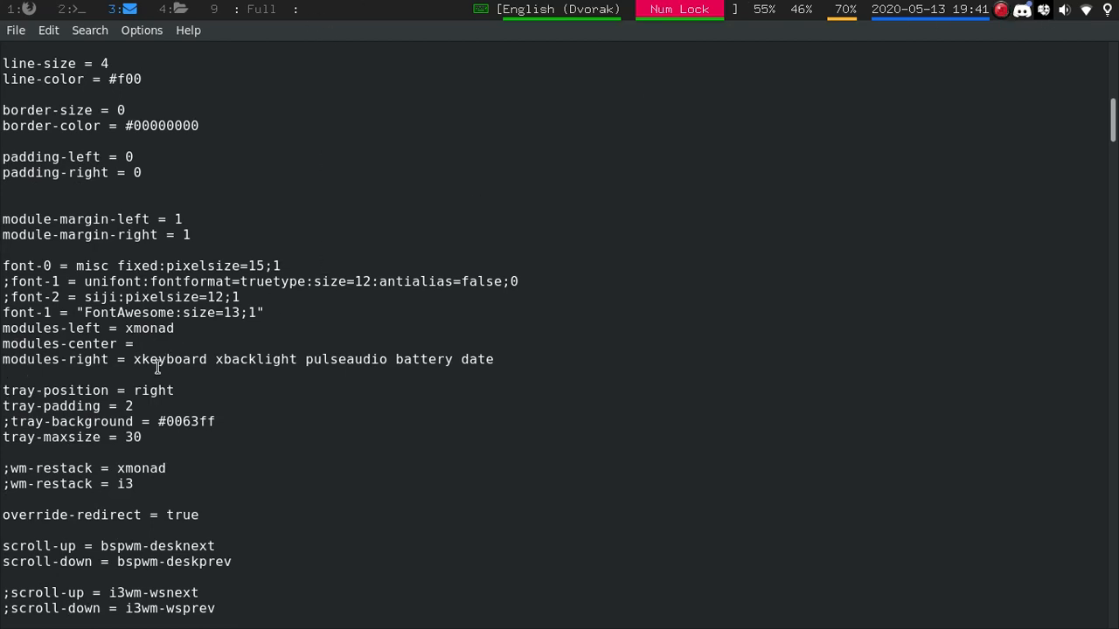
mouse_move(41, 356)
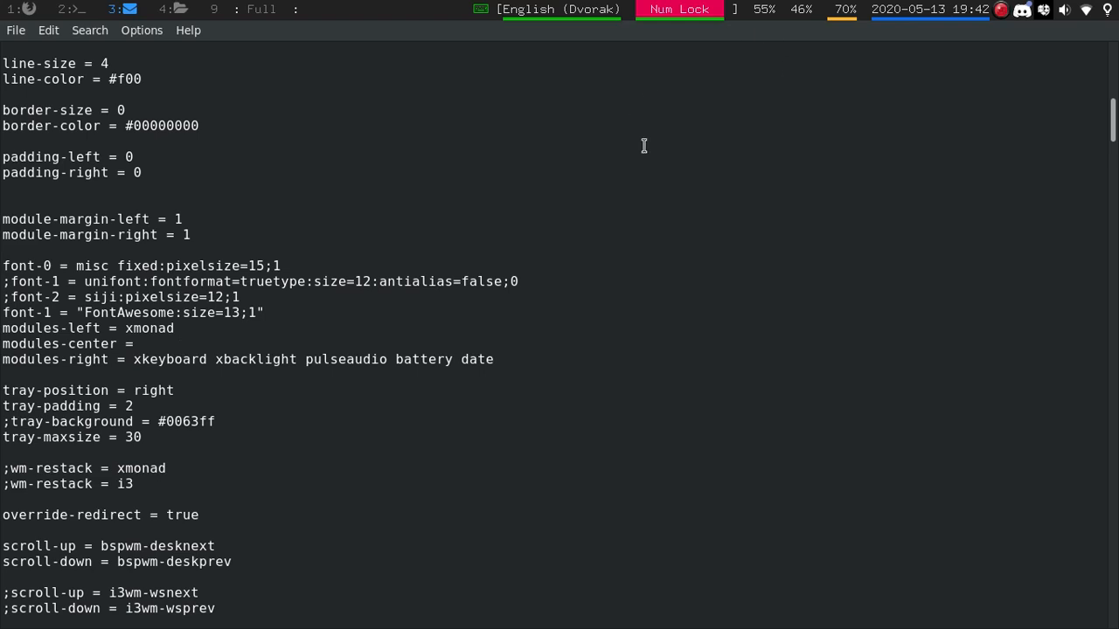
mouse_move(339, 345)
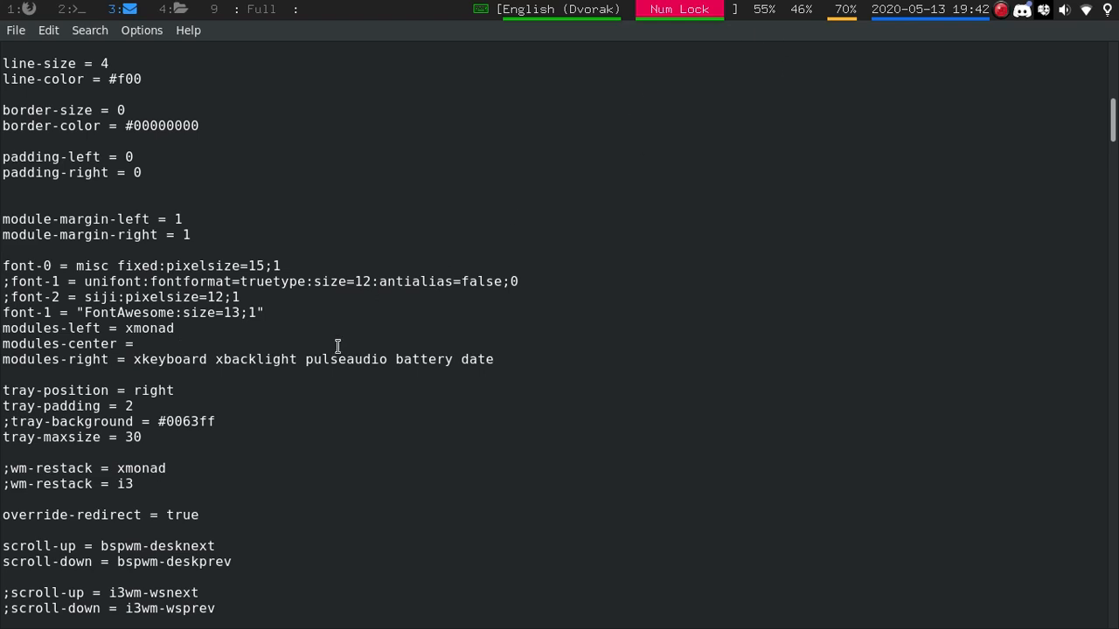
mouse_move(524, 13)
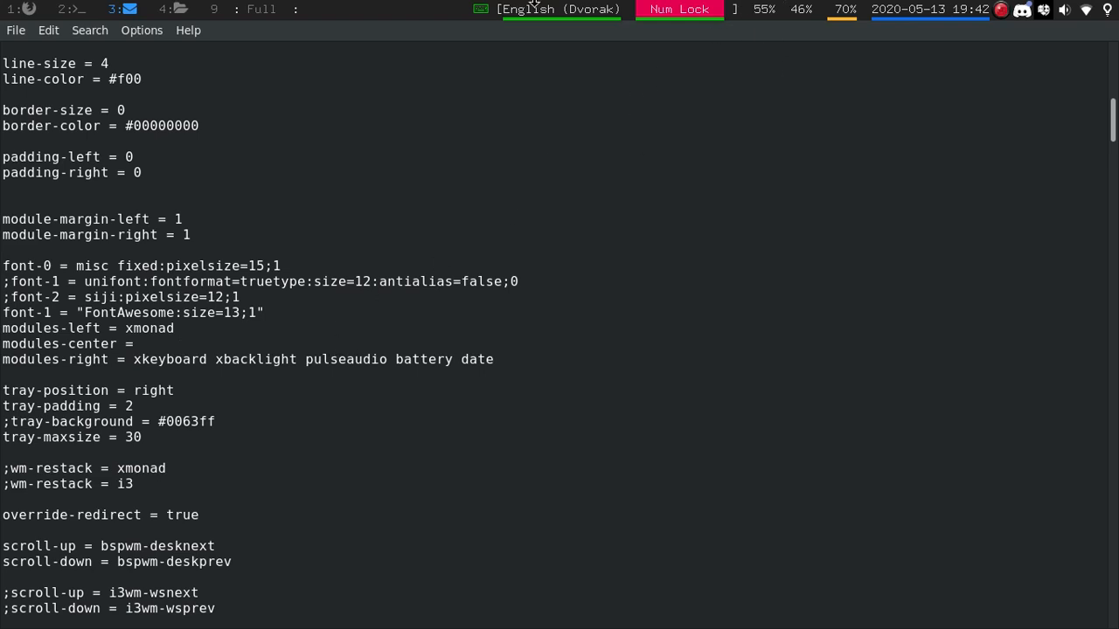
mouse_move(557, 15)
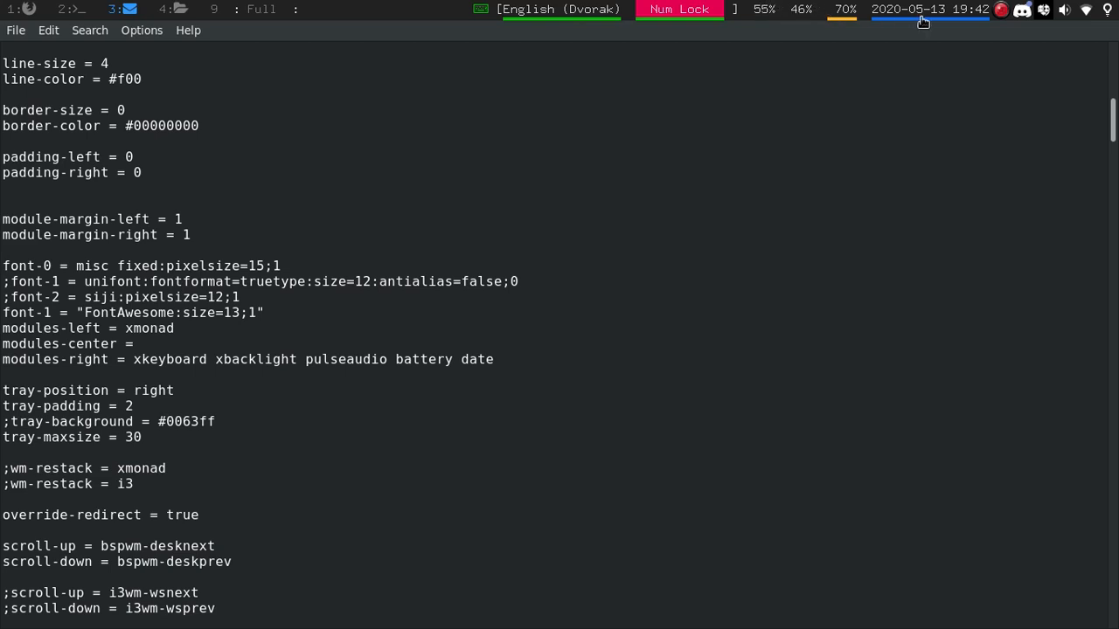
mouse_move(526, 9)
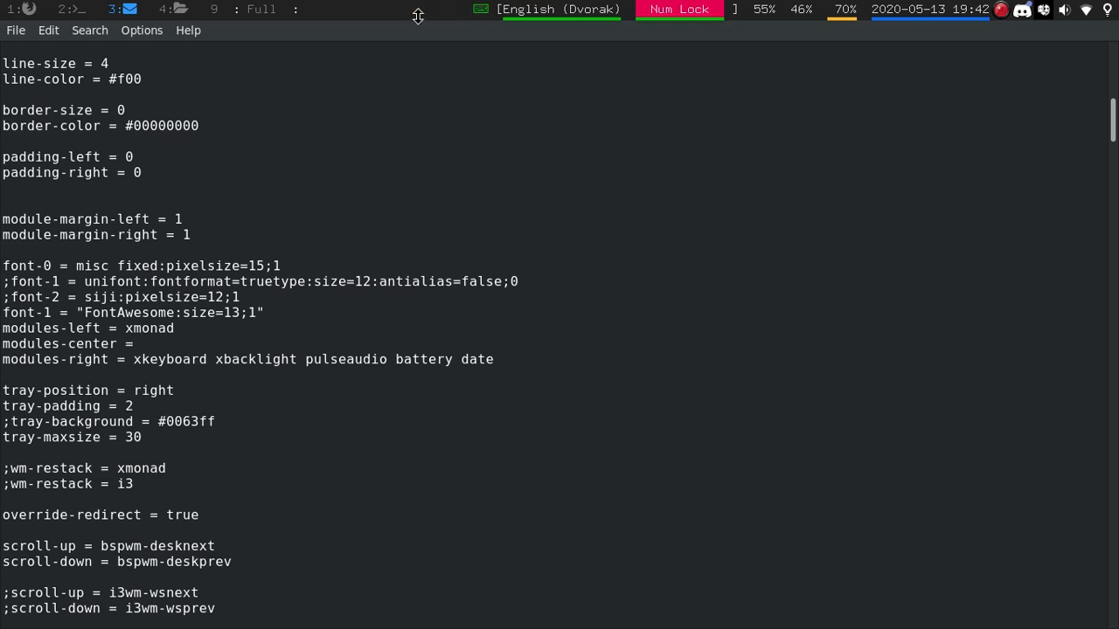
mouse_move(479, 10)
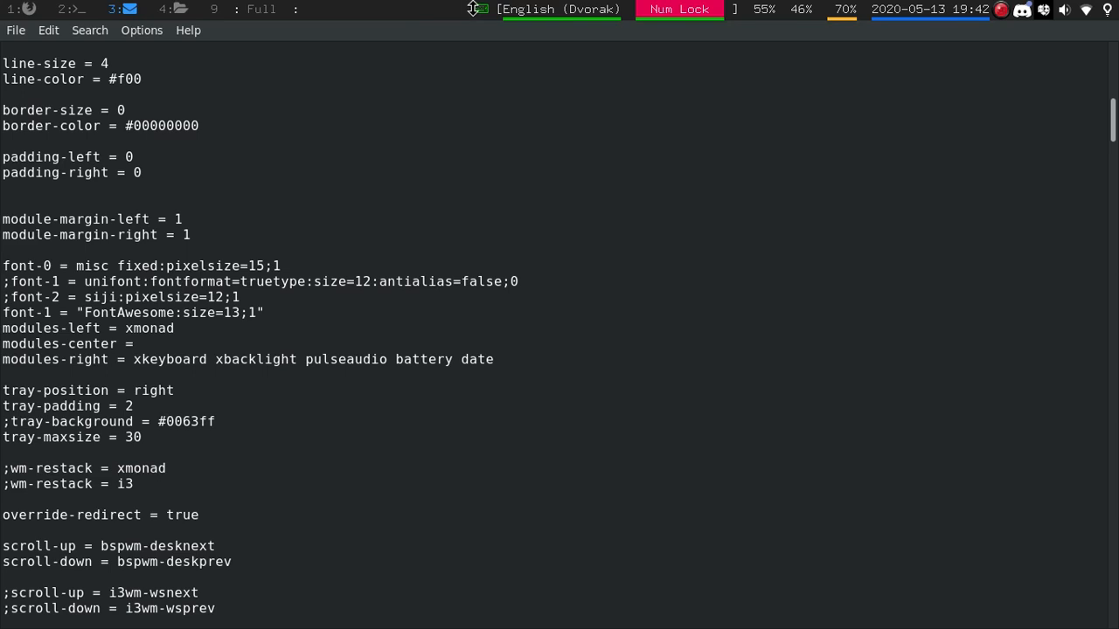
mouse_move(136, 384)
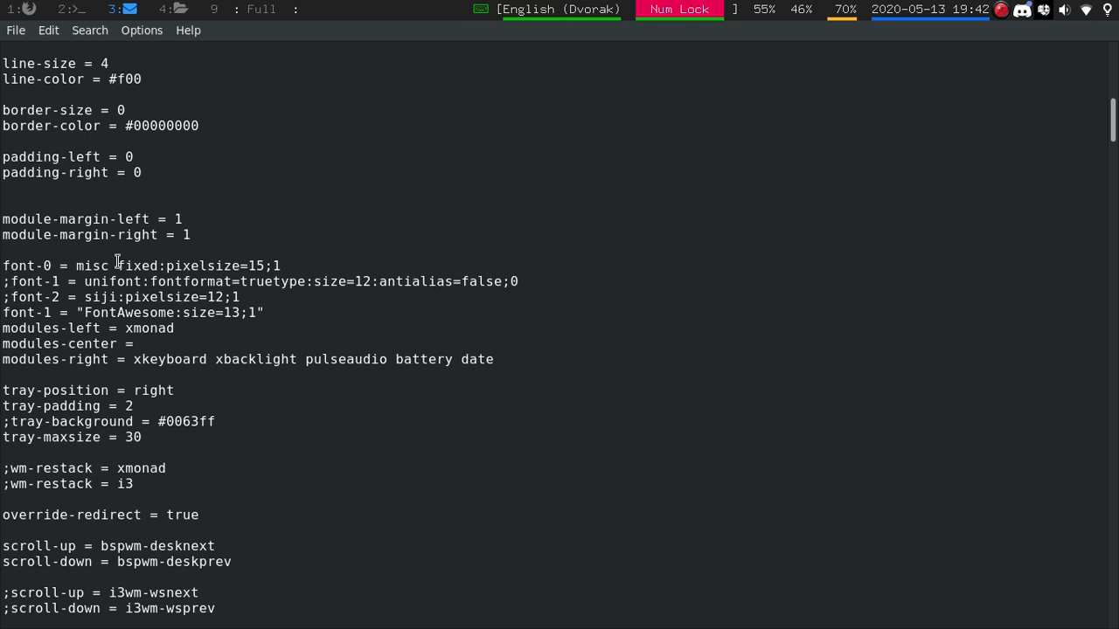
mouse_move(199, 265)
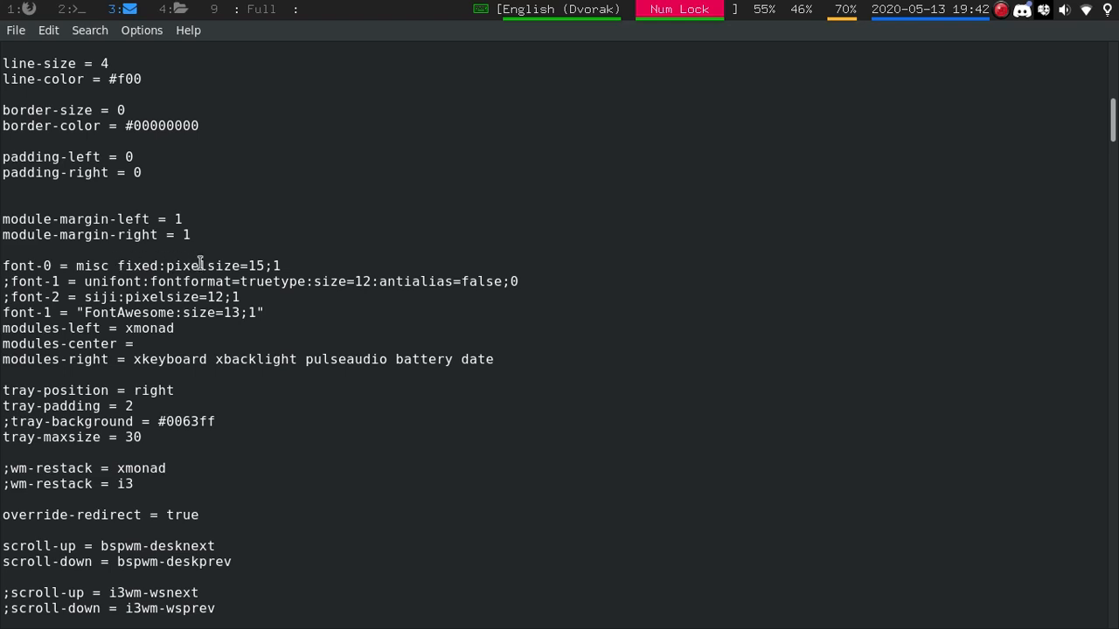
mouse_move(129, 303)
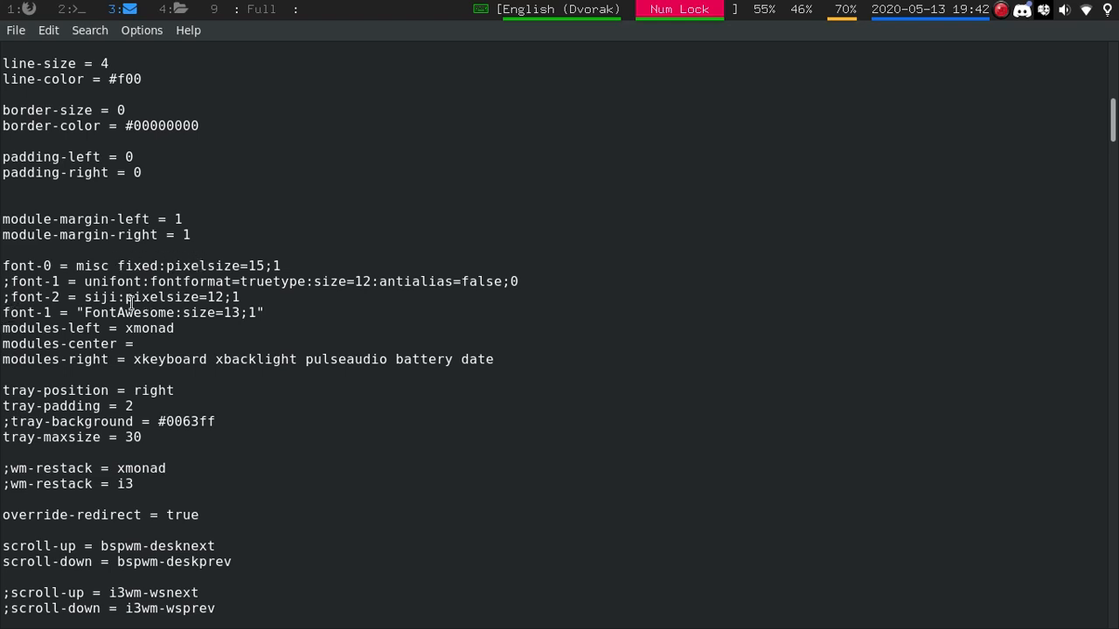
mouse_move(220, 312)
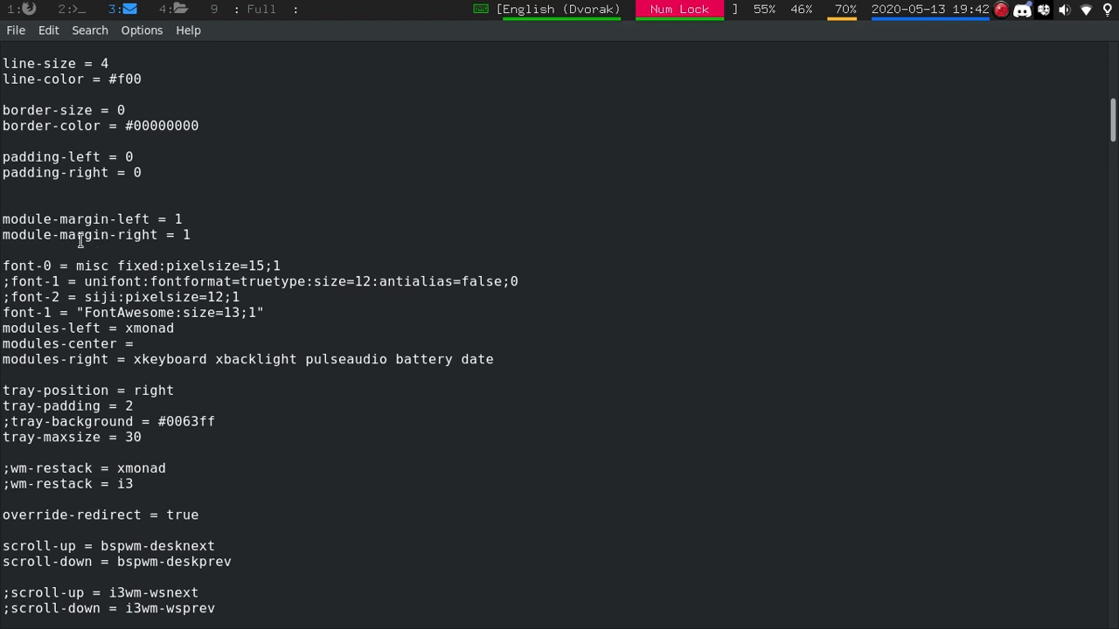
mouse_move(69, 289)
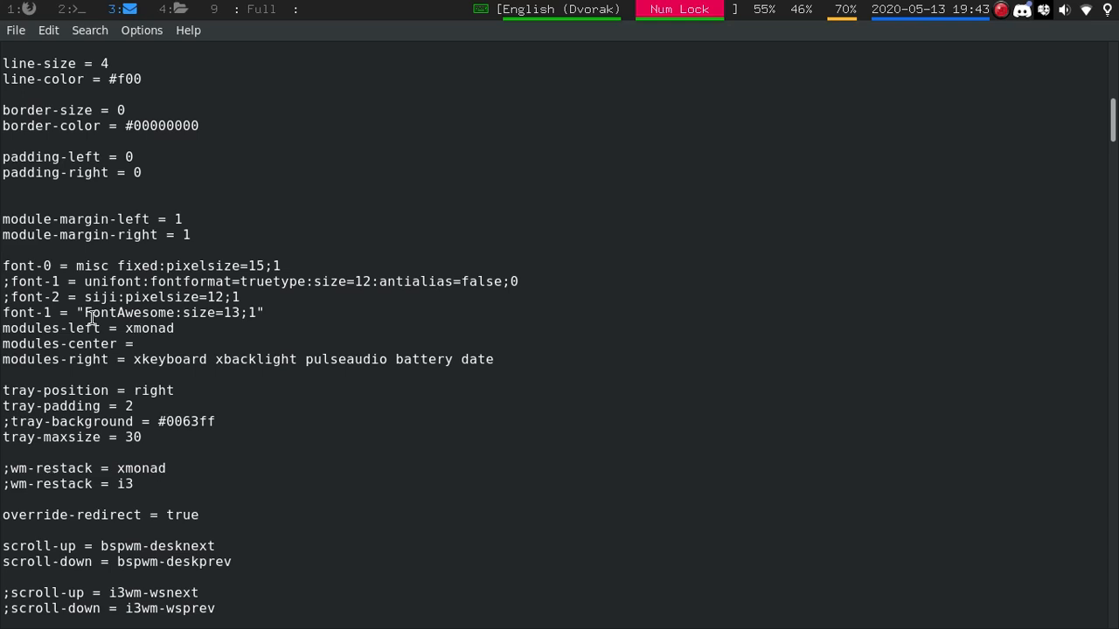
mouse_move(270, 328)
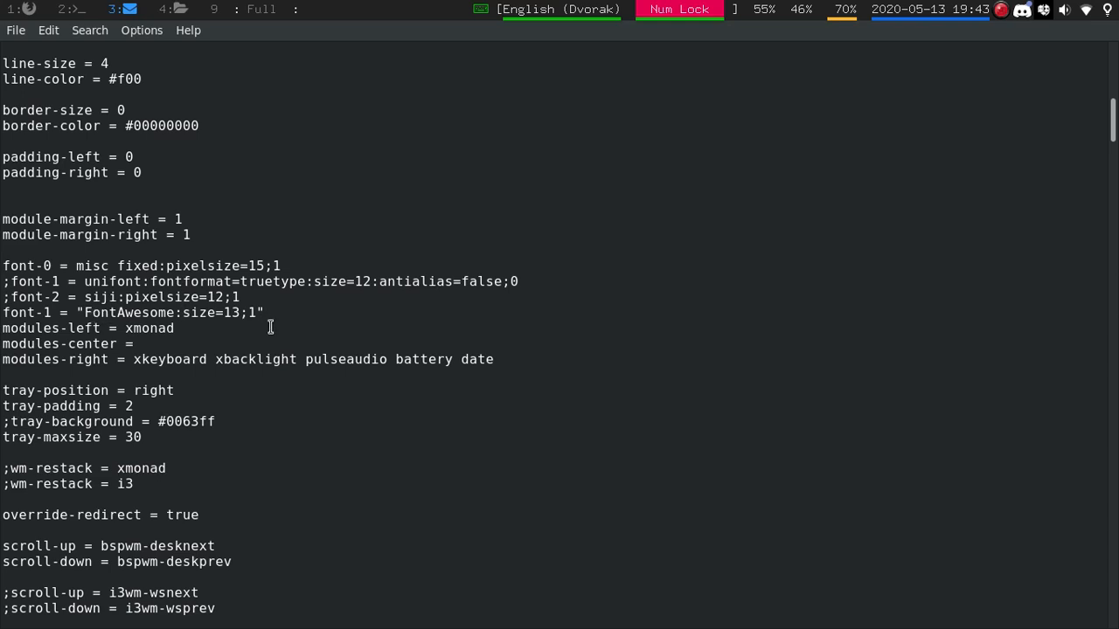
mouse_move(225, 327)
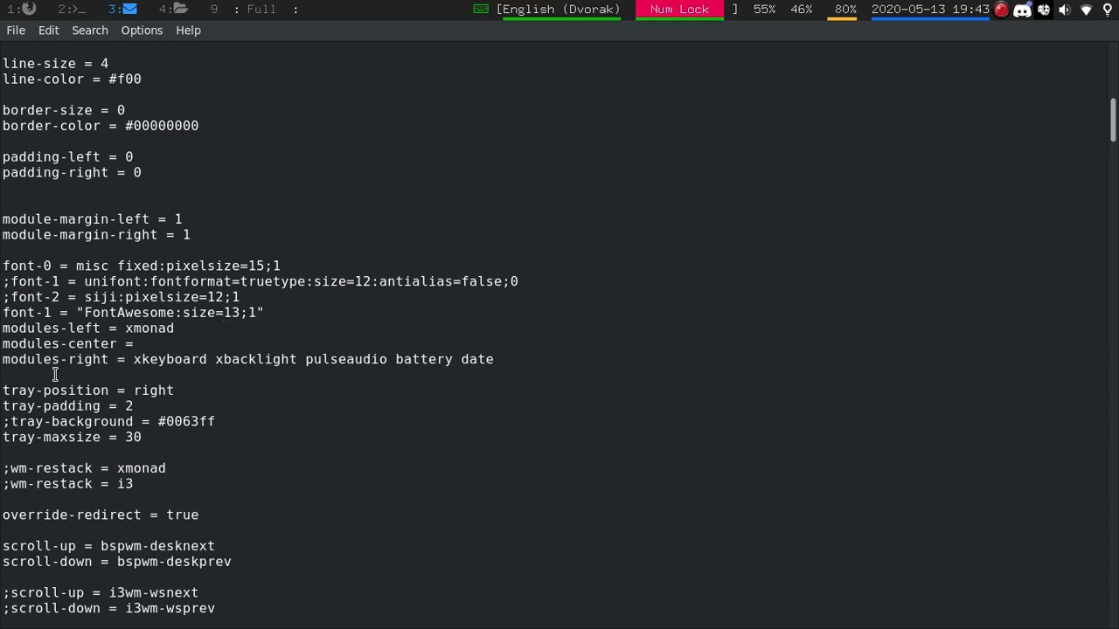
mouse_move(151, 406)
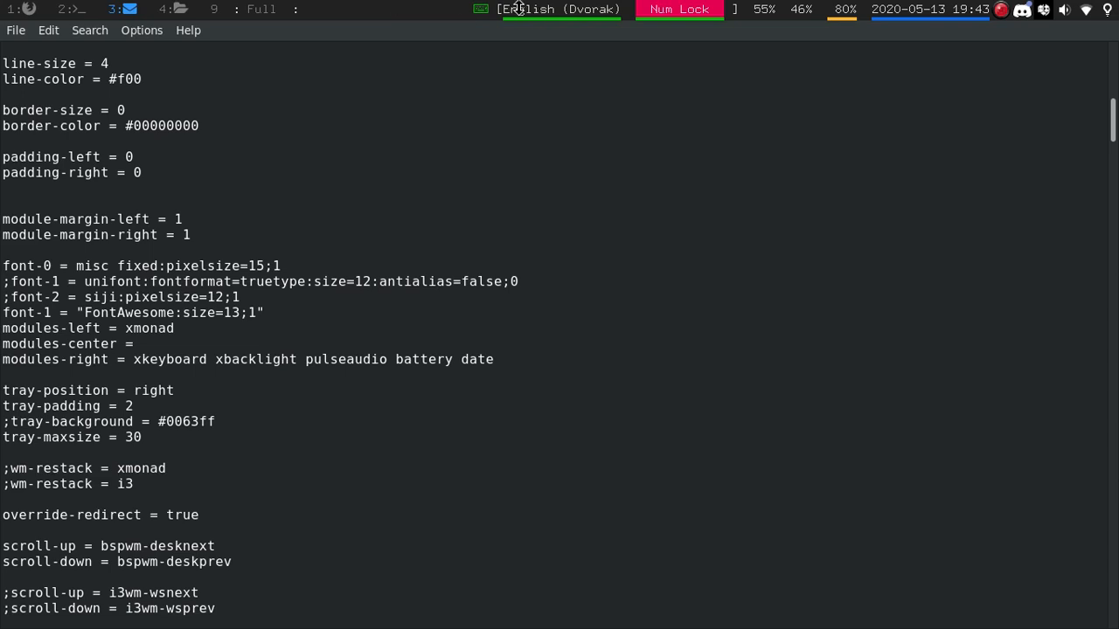
mouse_move(942, 8)
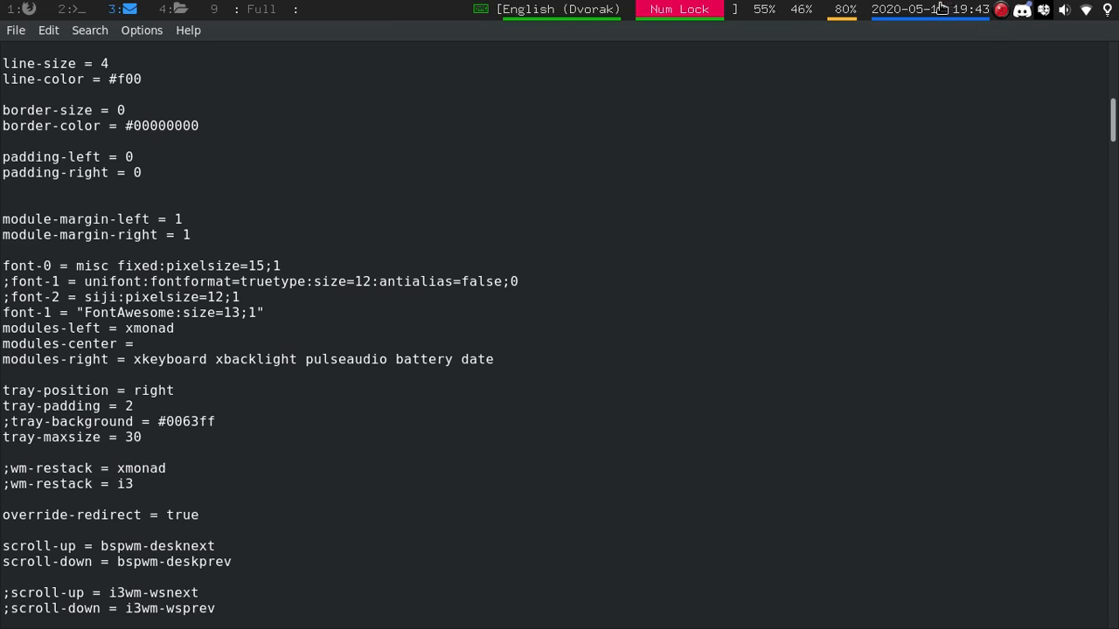
mouse_move(485, 12)
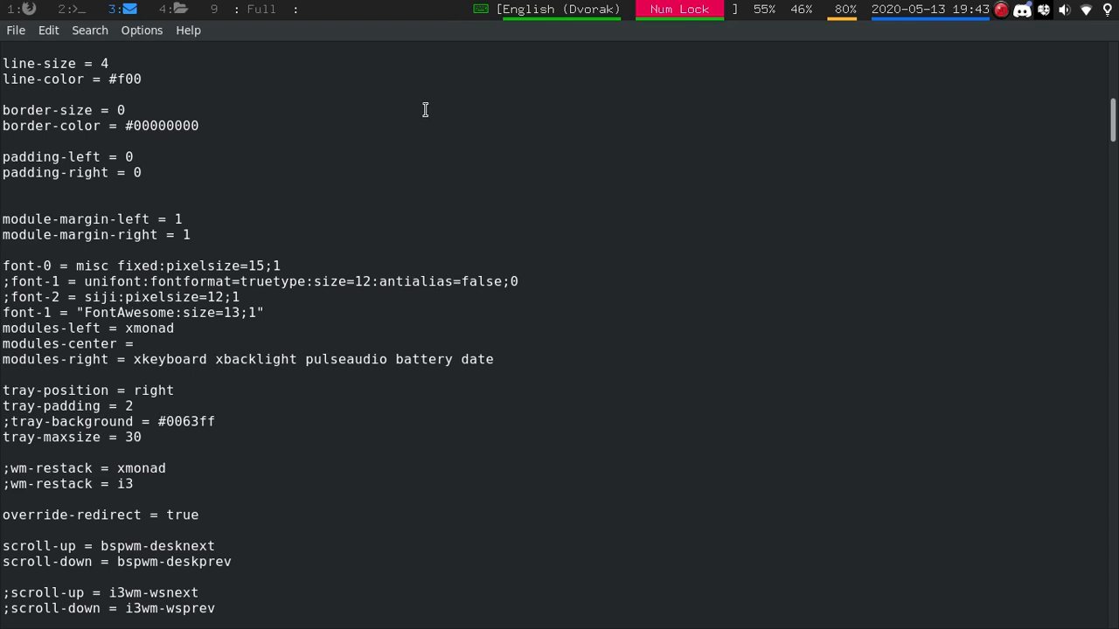
mouse_move(6, 297)
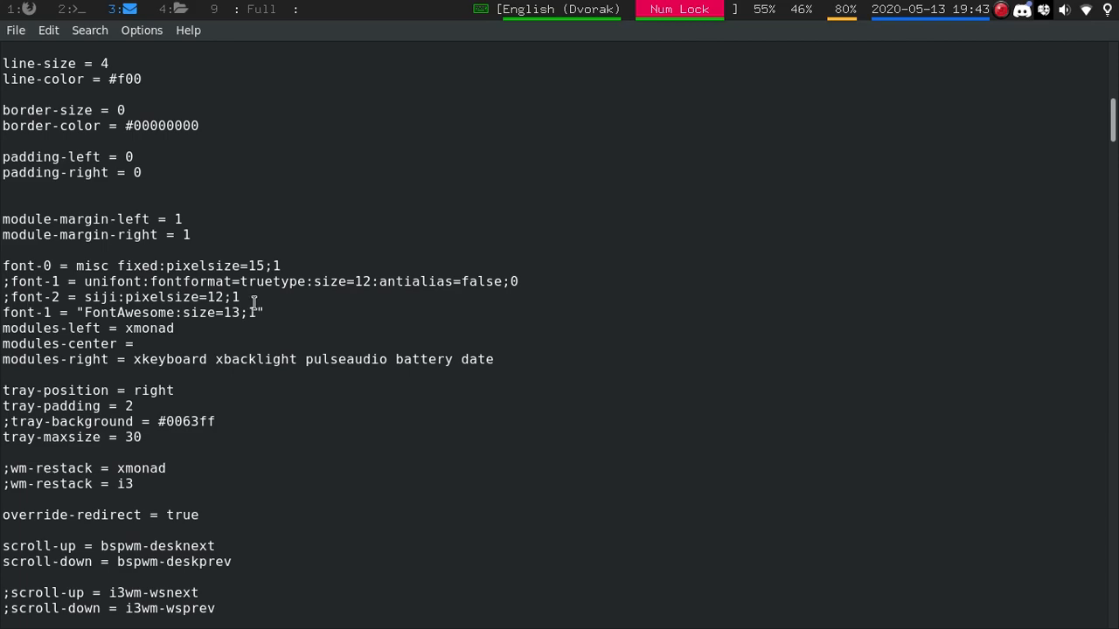
- Scroll down to the [module/xkeyboard] section and its format-prefix lines
scroll(down, 3)
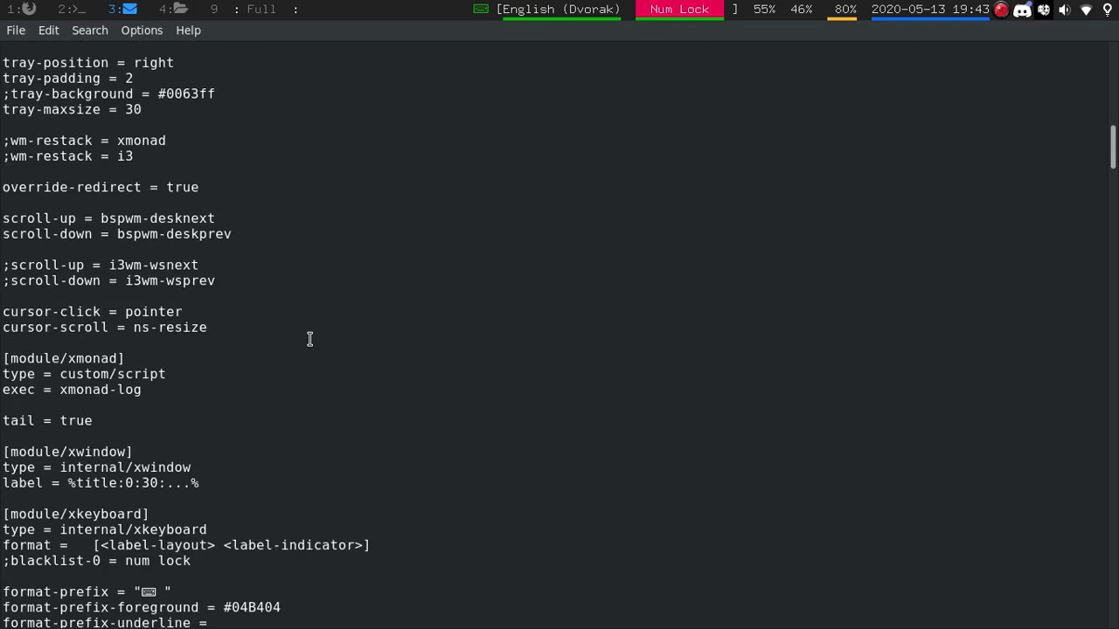
scroll(down, 3)
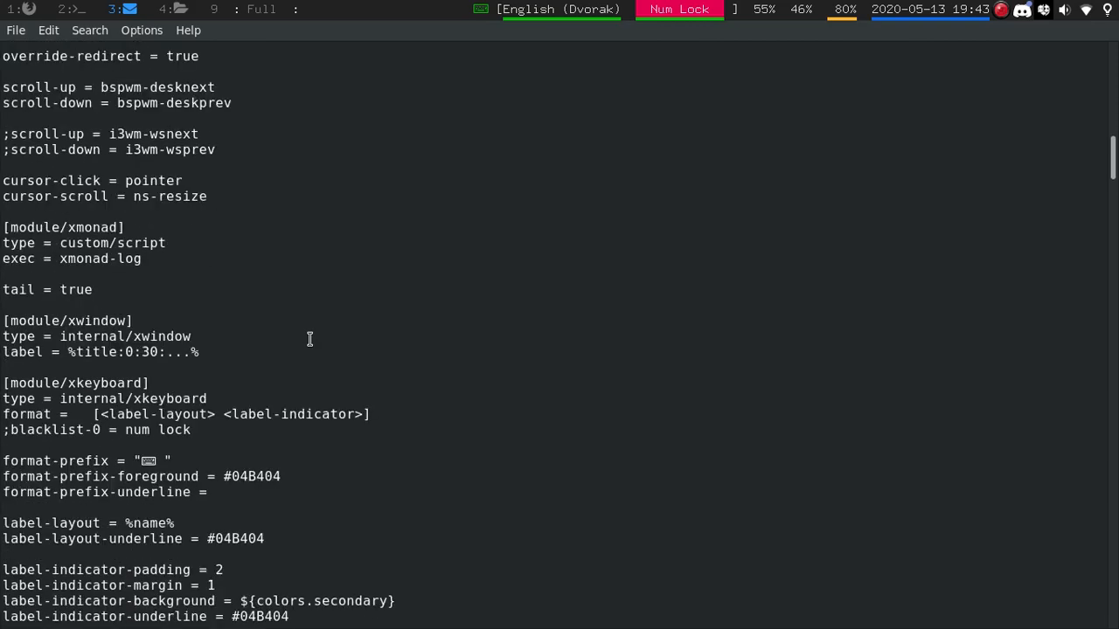
scroll(down, 3)
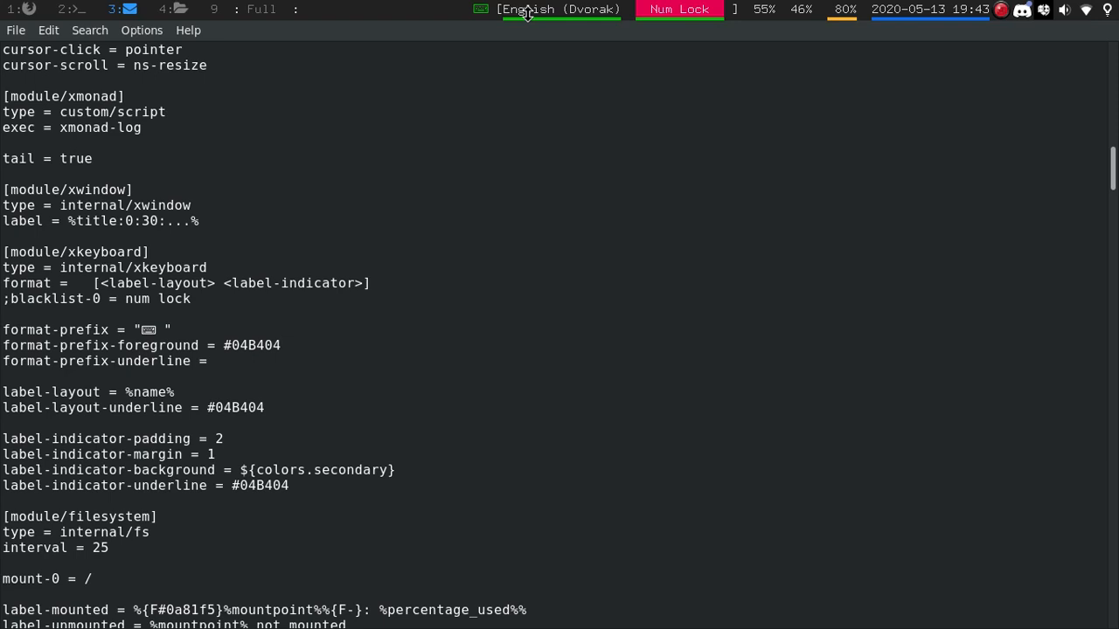
mouse_move(85, 295)
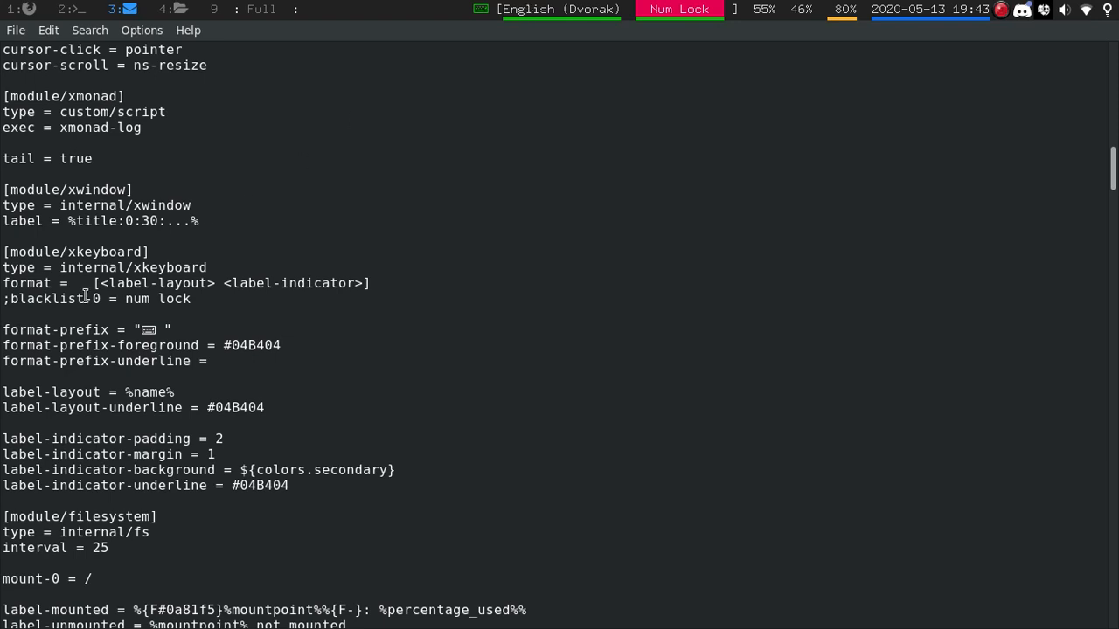
mouse_move(763, 25)
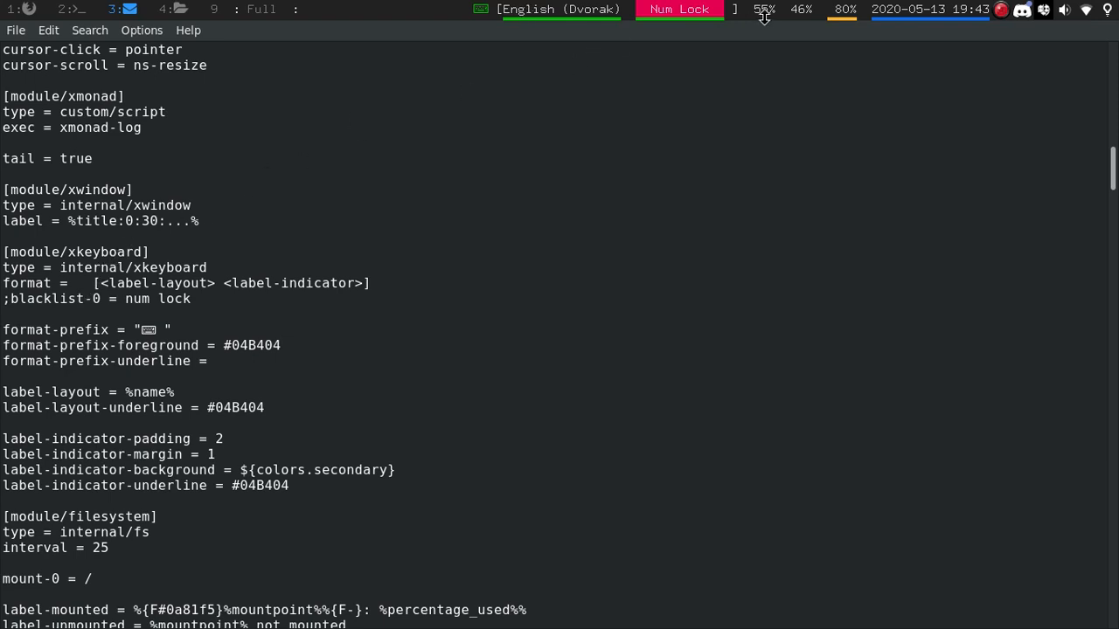
mouse_move(423, 171)
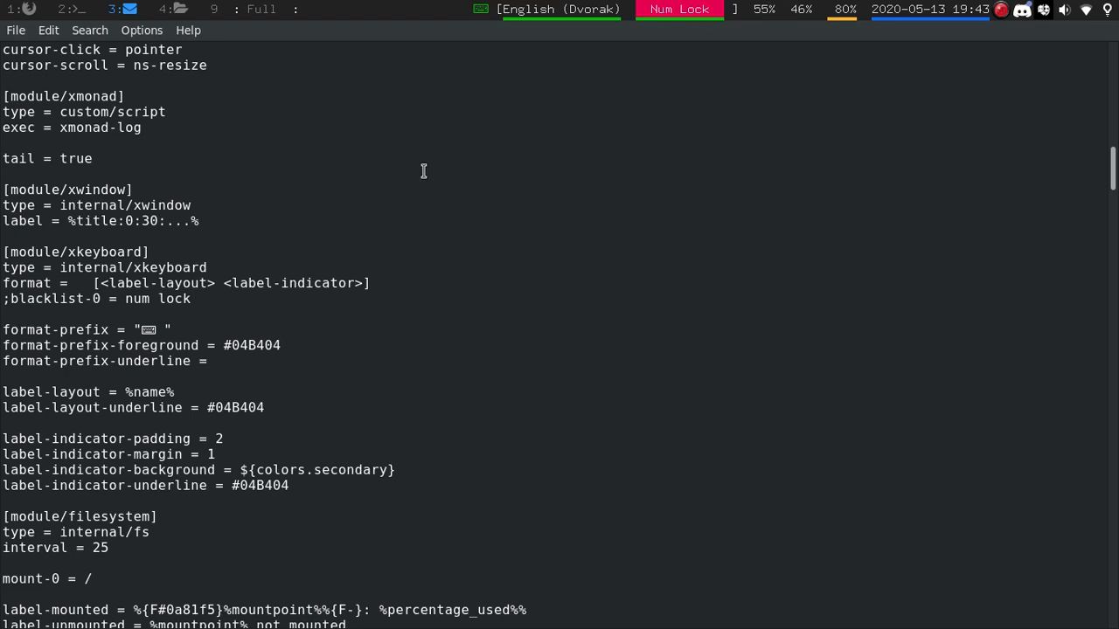
mouse_move(147, 298)
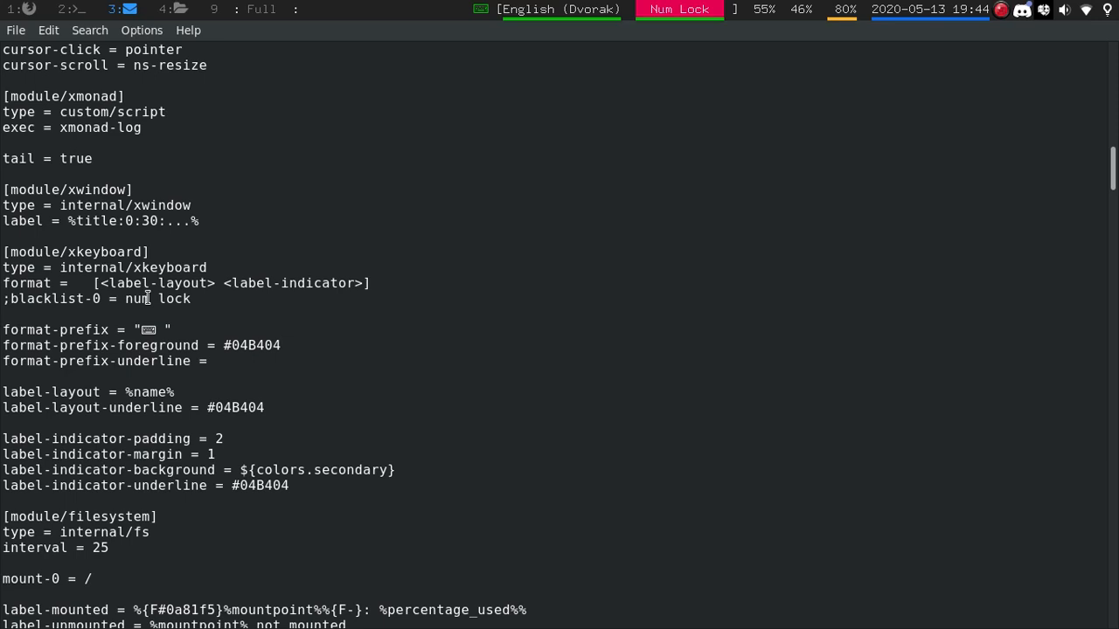
mouse_move(830, 10)
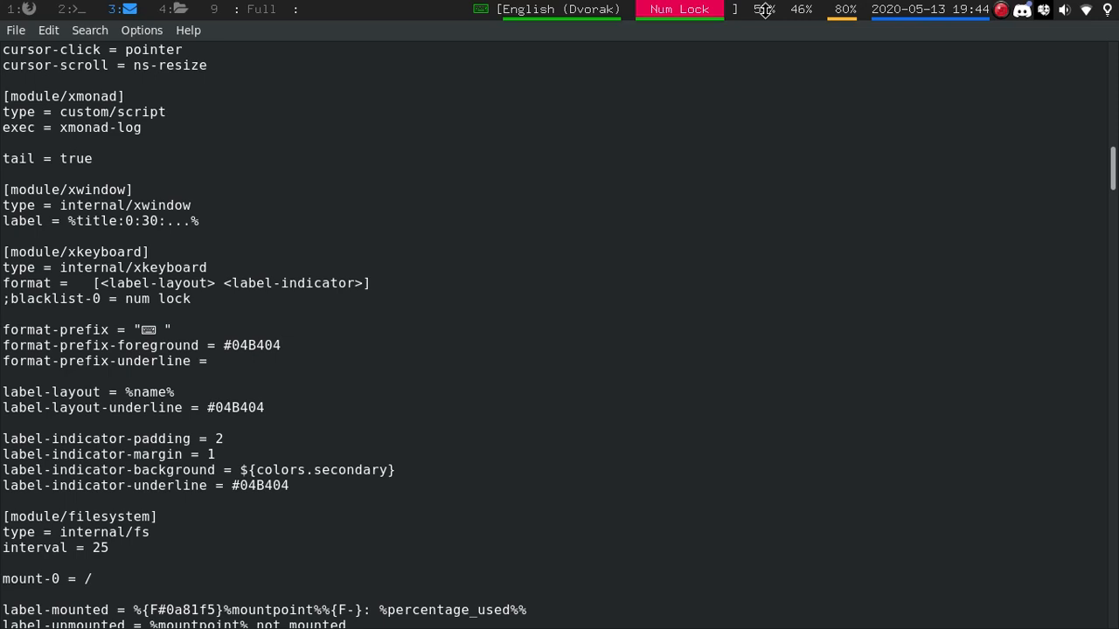
mouse_move(471, 206)
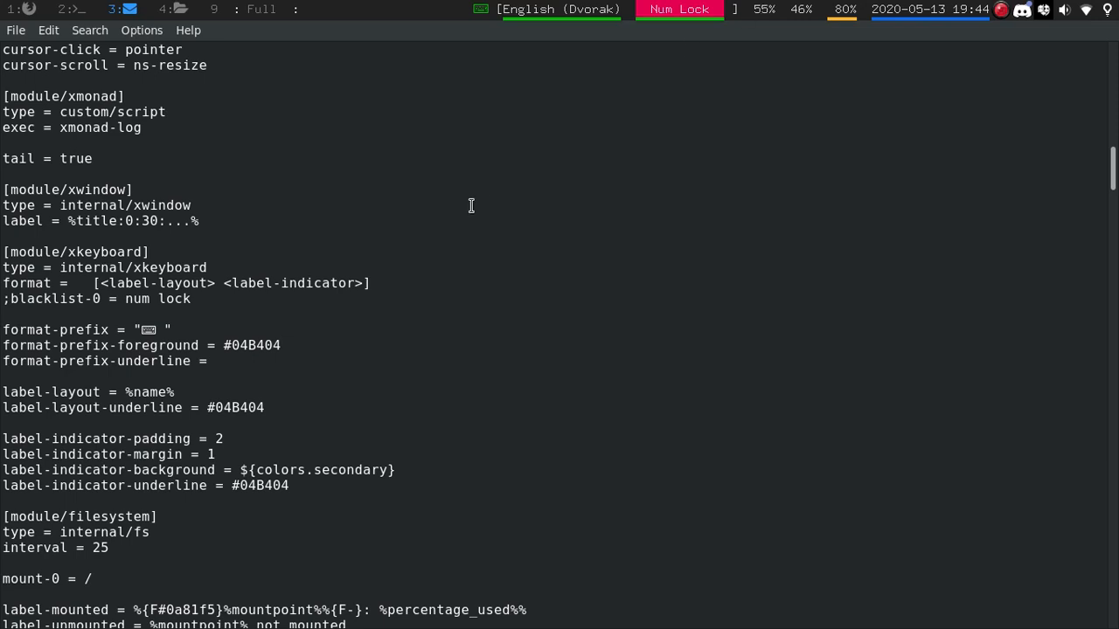
mouse_move(742, 12)
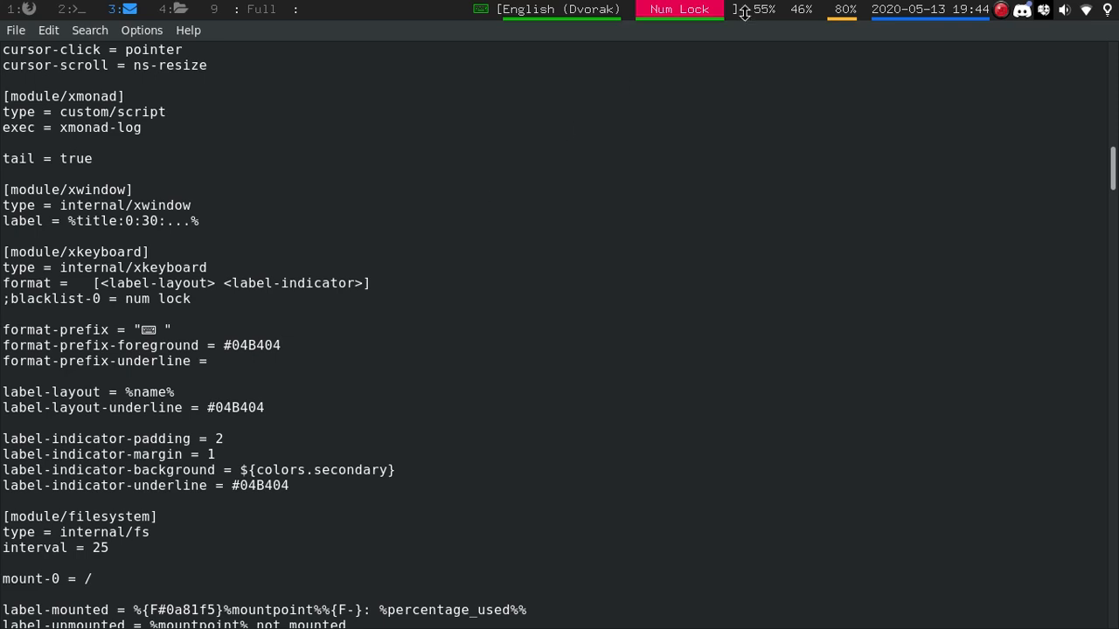
mouse_move(769, 21)
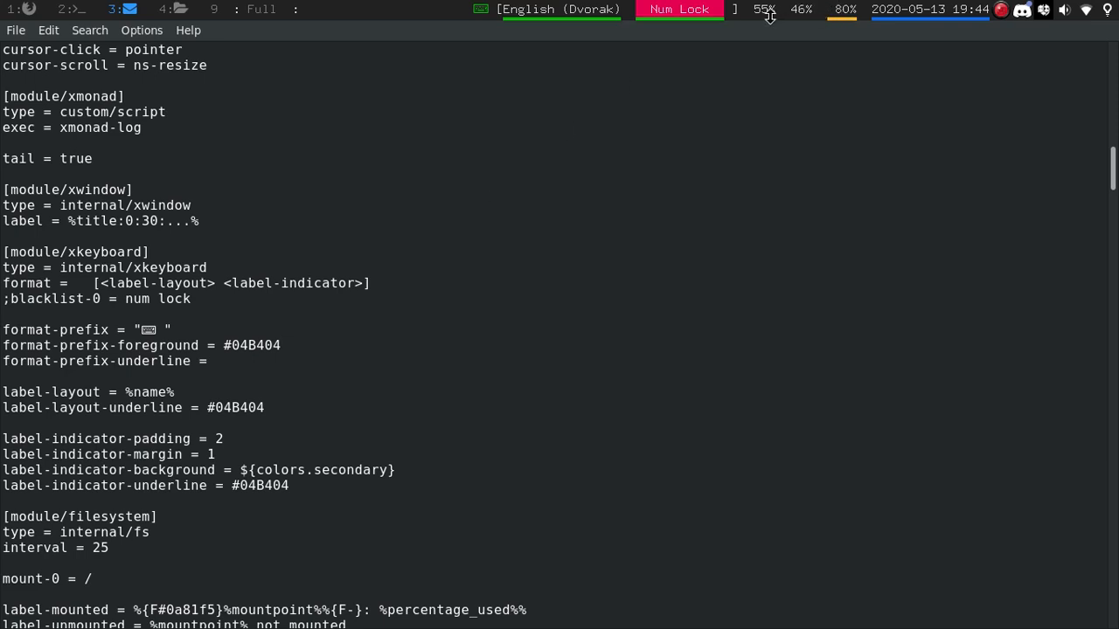
mouse_move(805, 25)
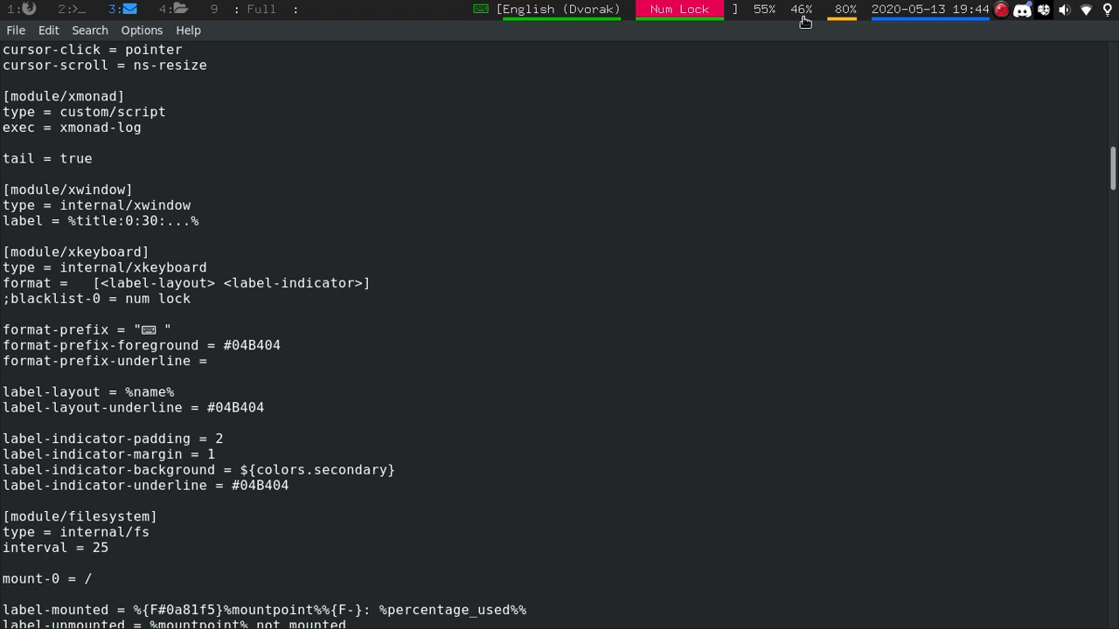
mouse_move(778, 18)
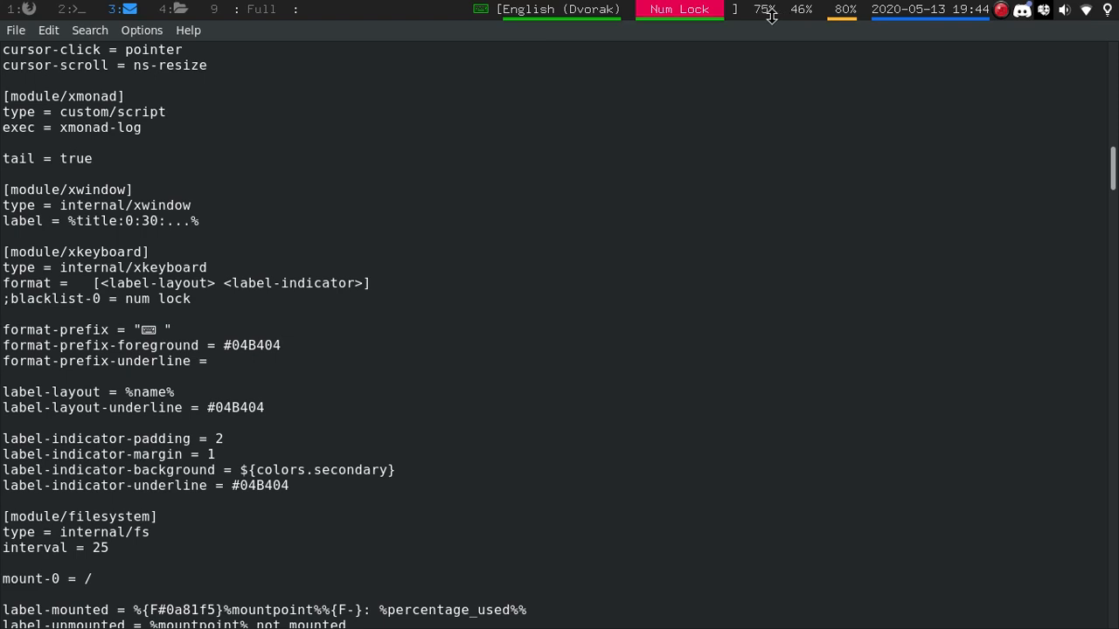
mouse_move(652, 163)
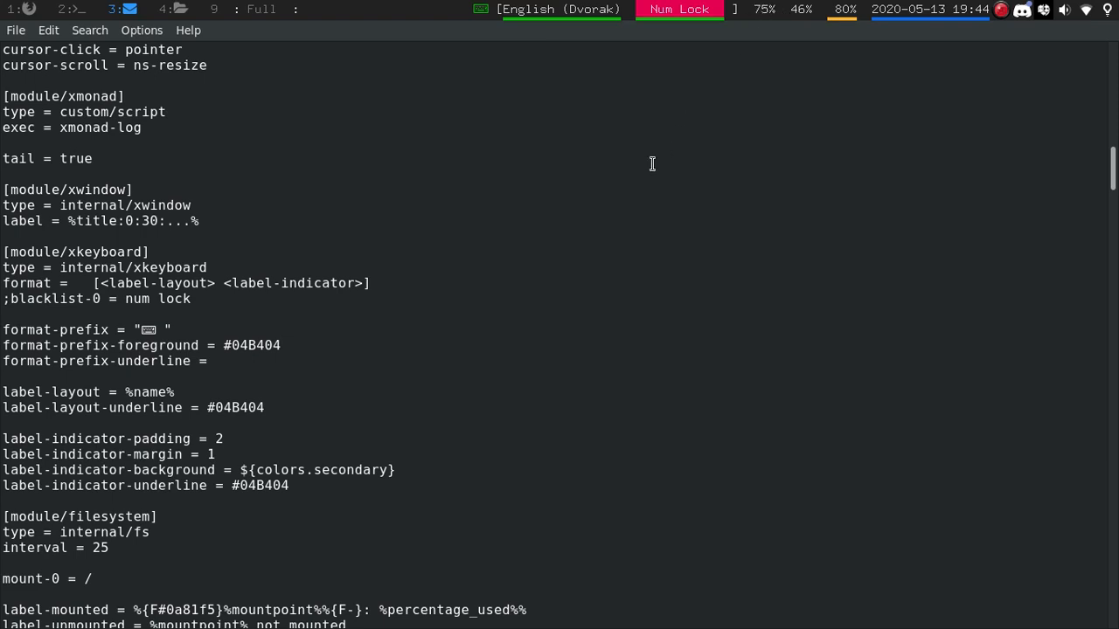
- Add format-prefix = "" under the xbacklight module's type = internal/xbacklight line
scroll(down, 3)
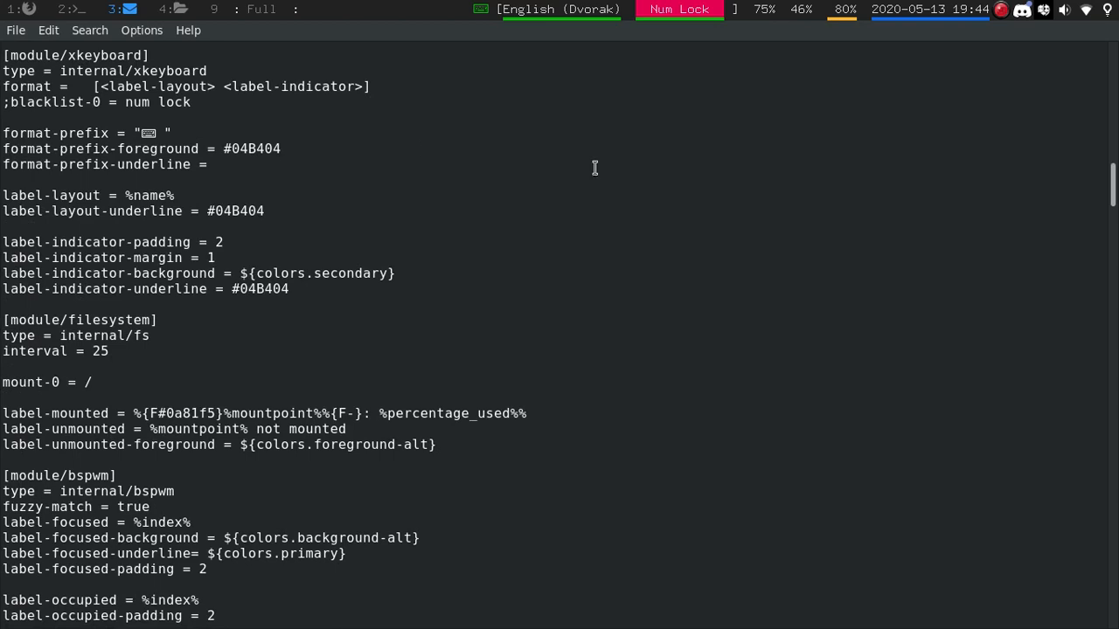
triple_click(87, 133)
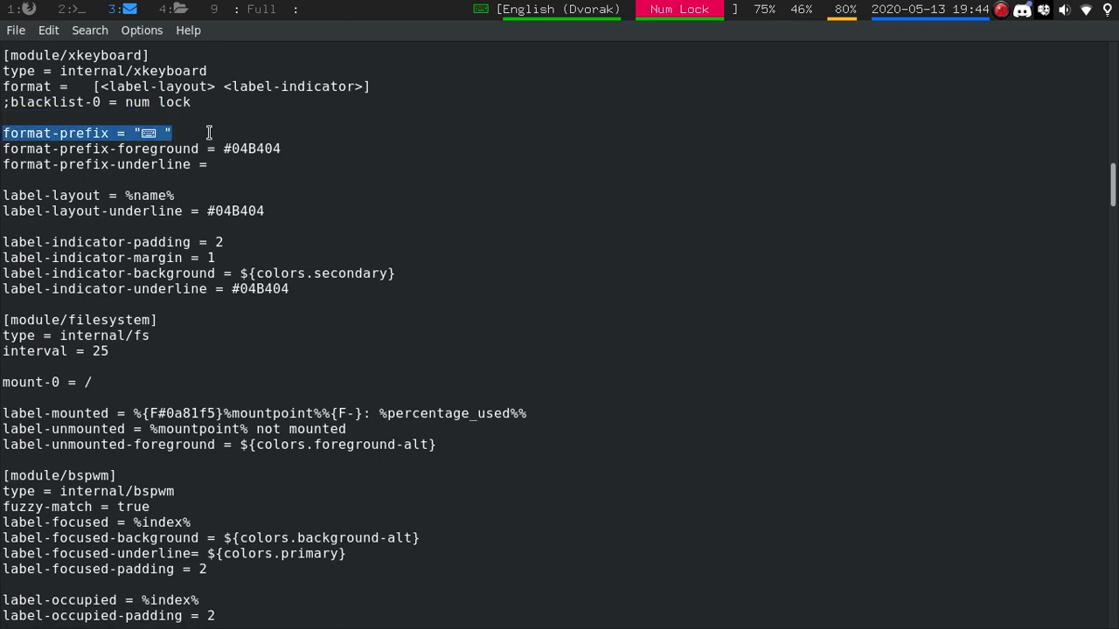
mouse_move(197, 136)
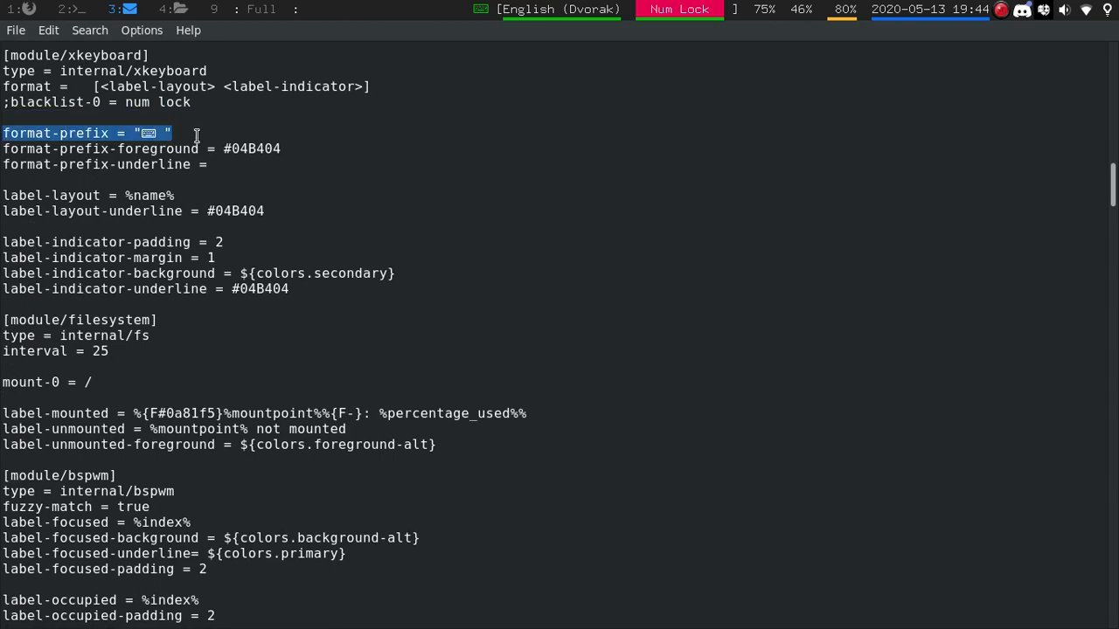
mouse_move(288, 267)
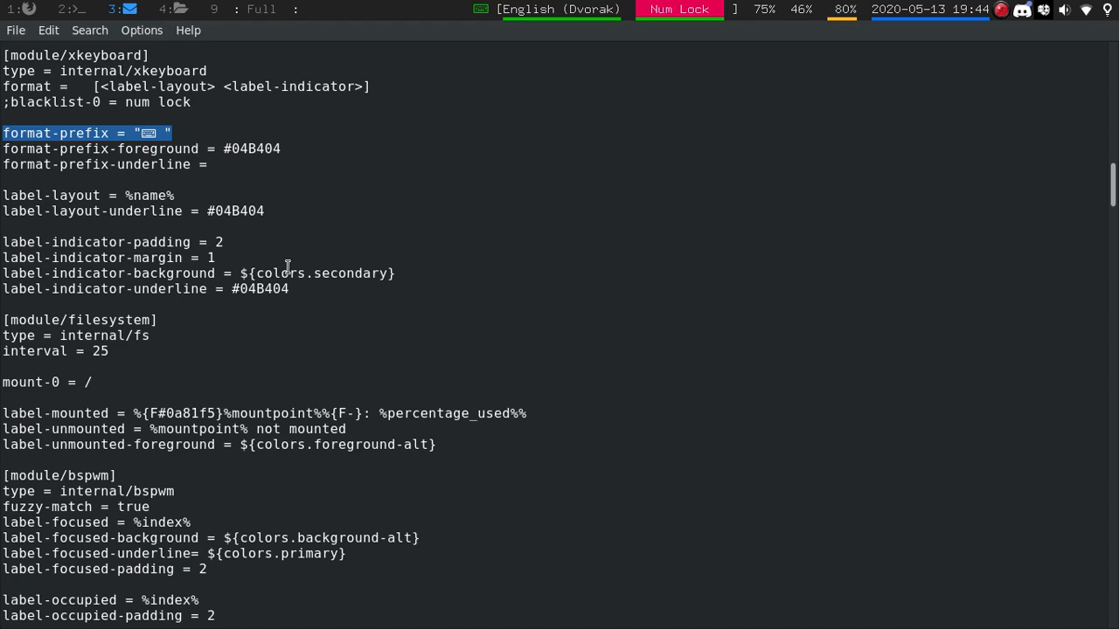
scroll(down, 3)
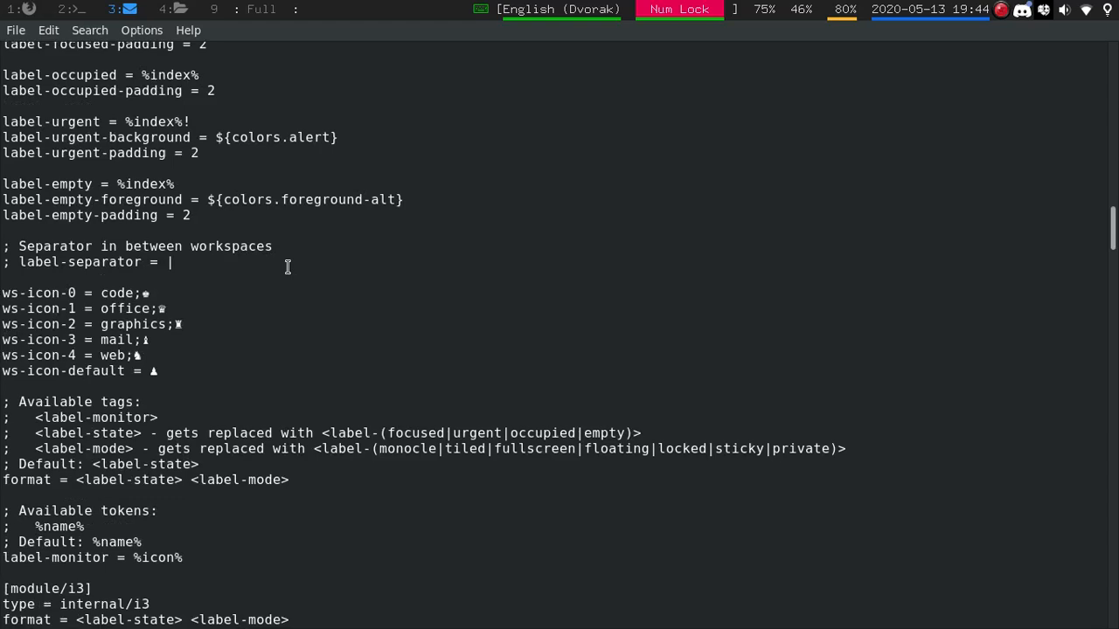
scroll(down, 3)
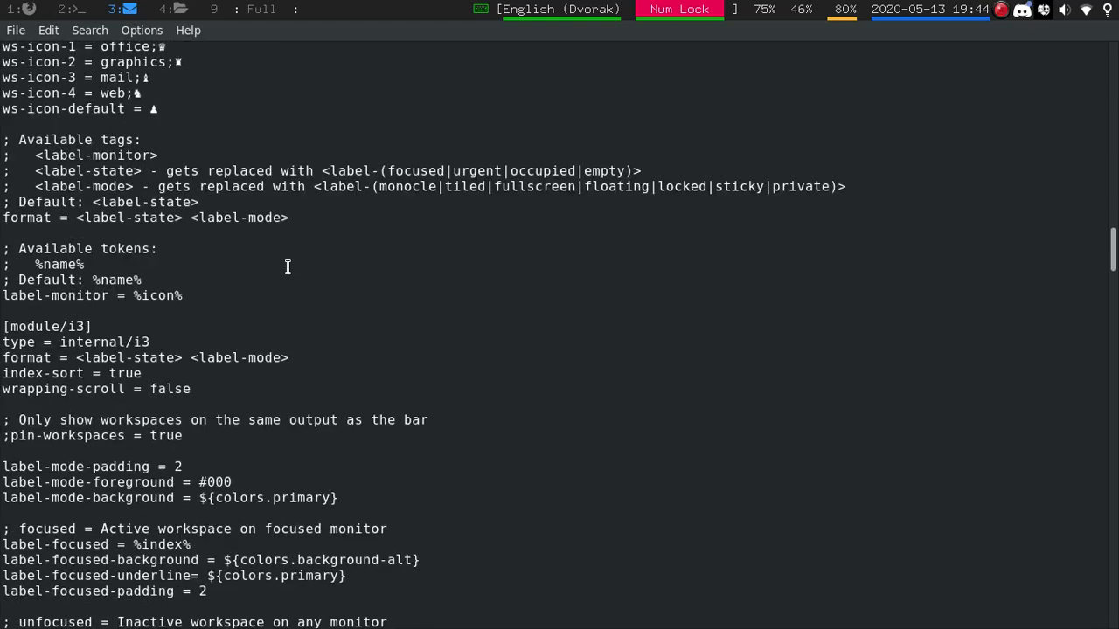
scroll(down, 3)
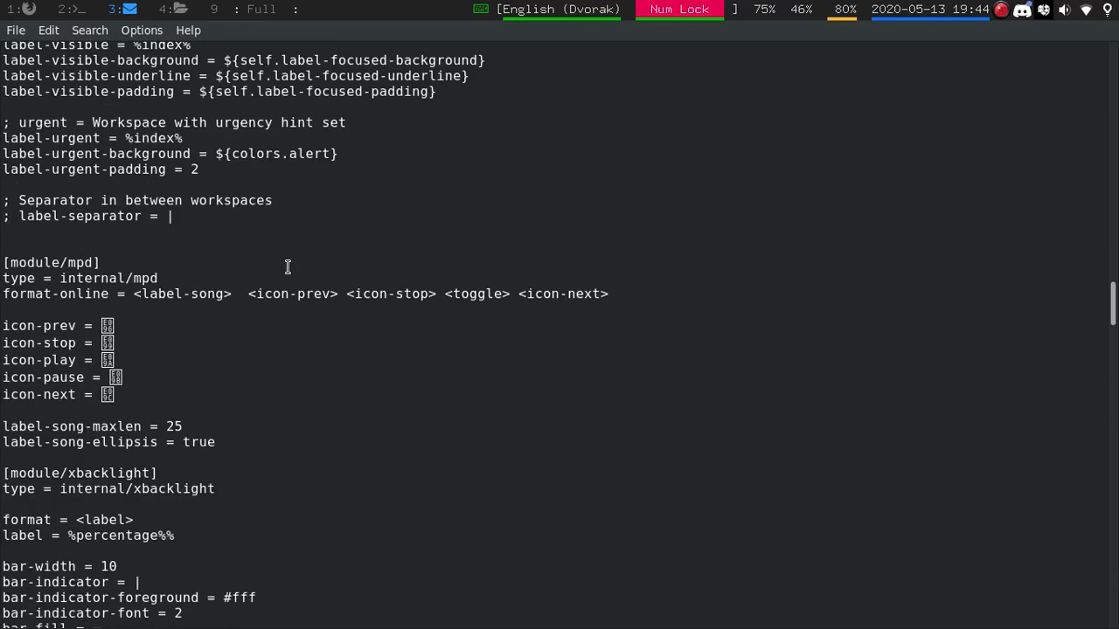
mouse_move(318, 348)
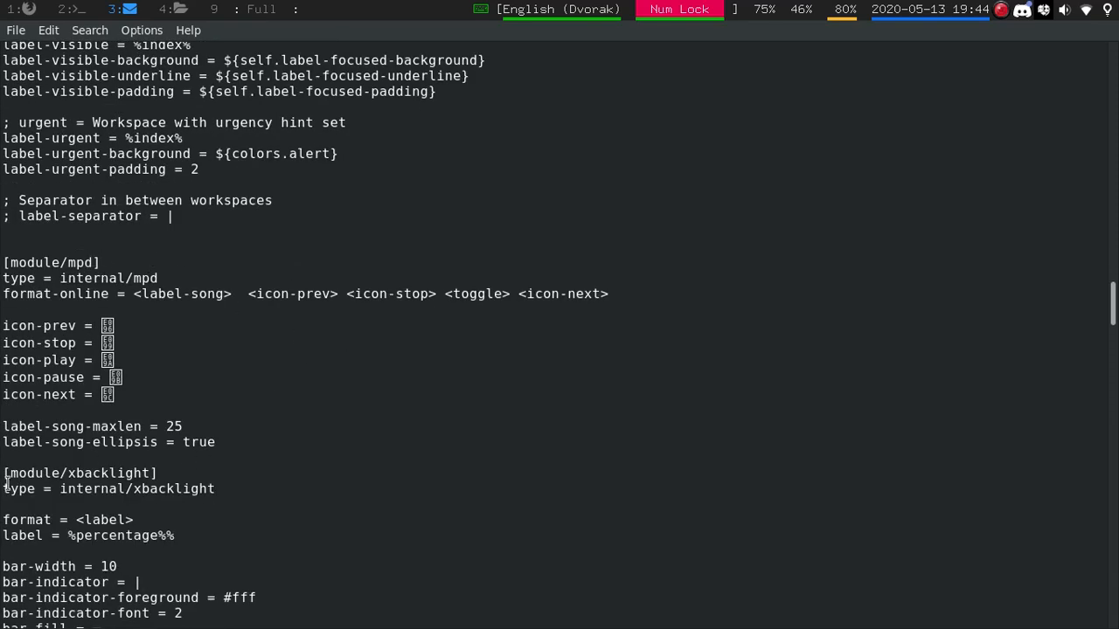
mouse_move(129, 468)
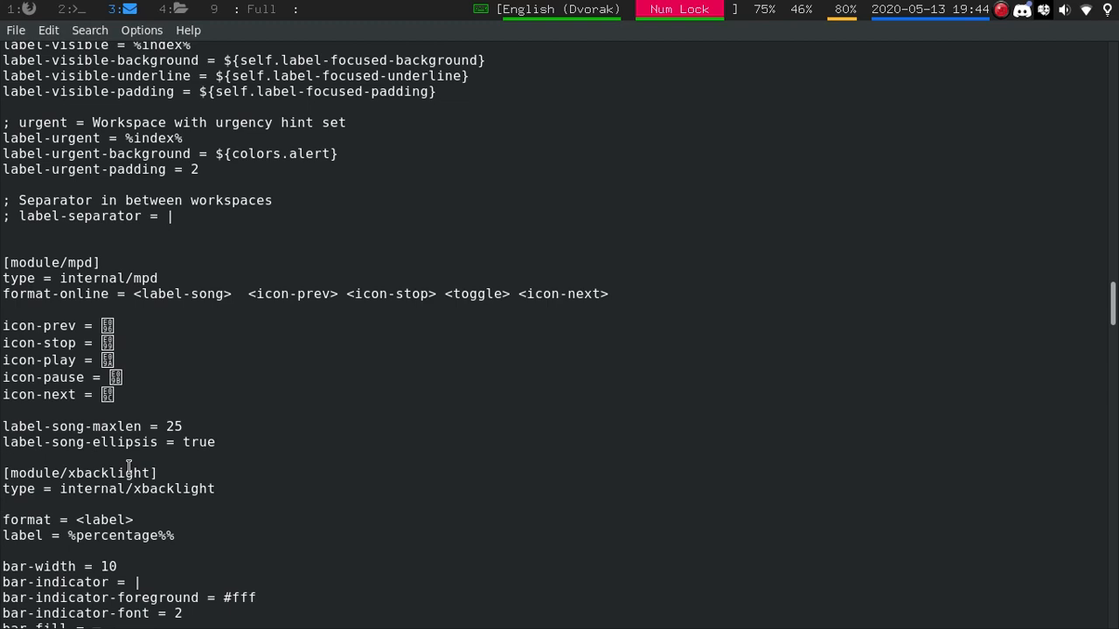
text(format-prefix = " ")
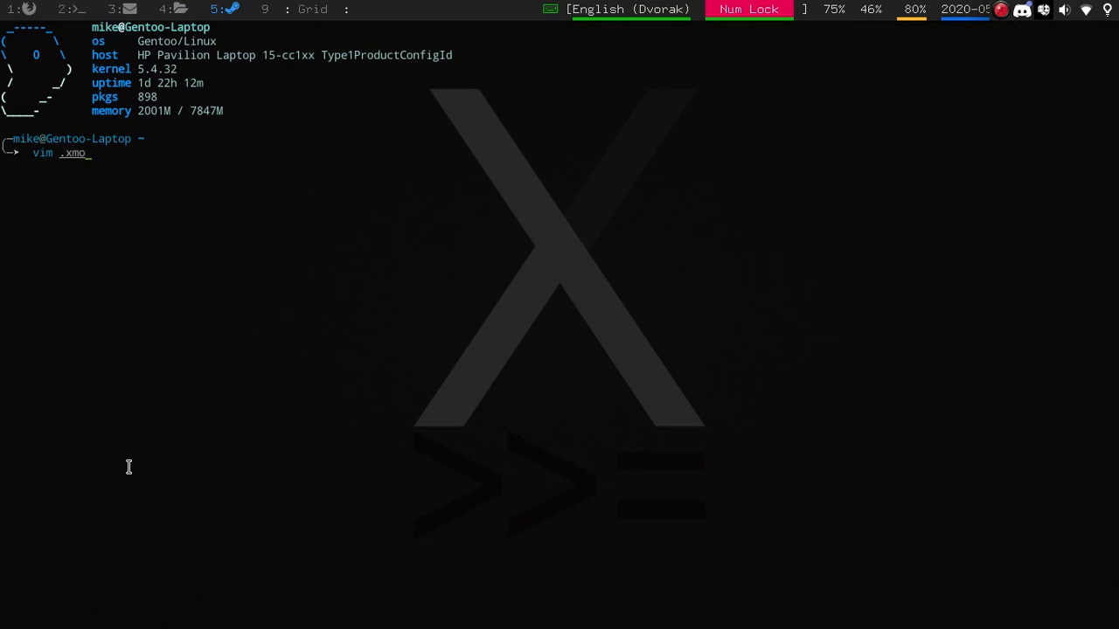
- Open ~/.xmonad/xmobarrc in Vim to reach its brightness icon template
text(a)
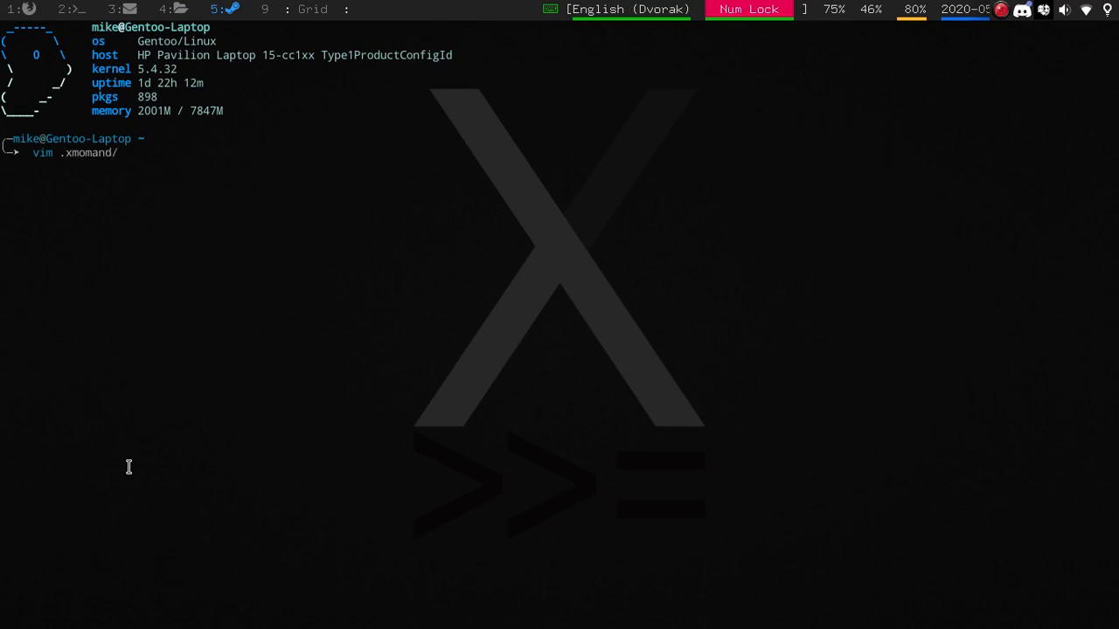
text(xmoba)
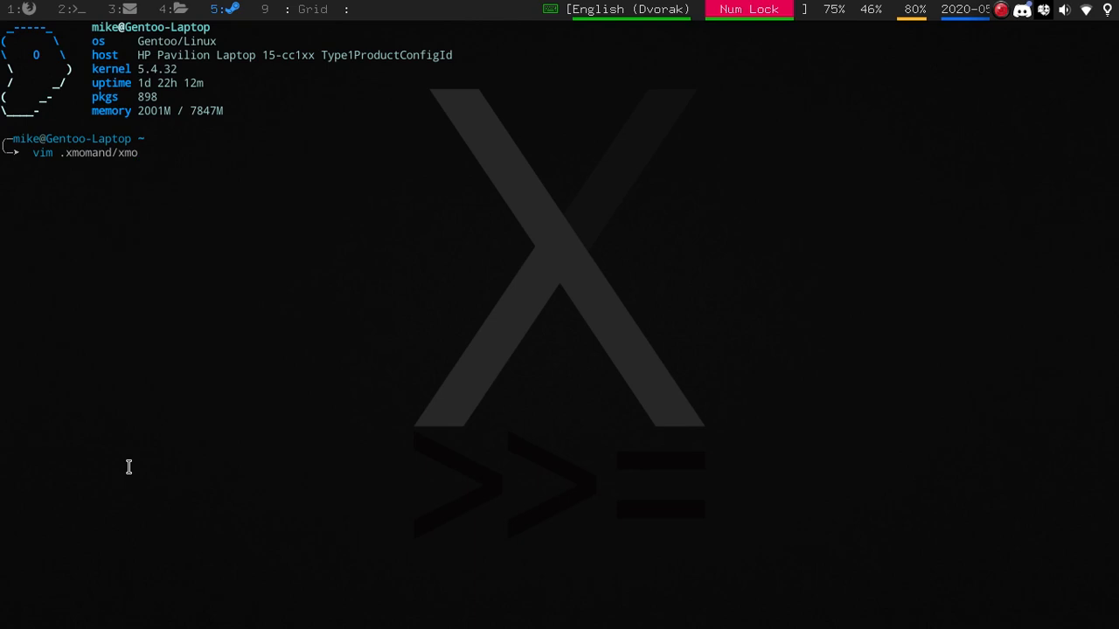
text(bar)
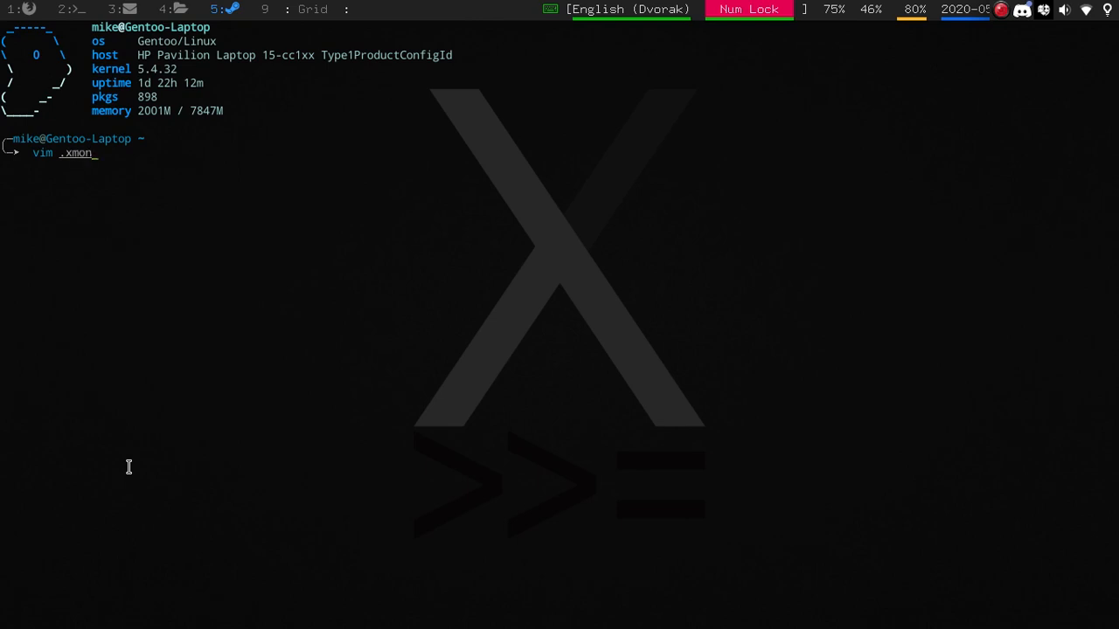
text(ad/xmo)
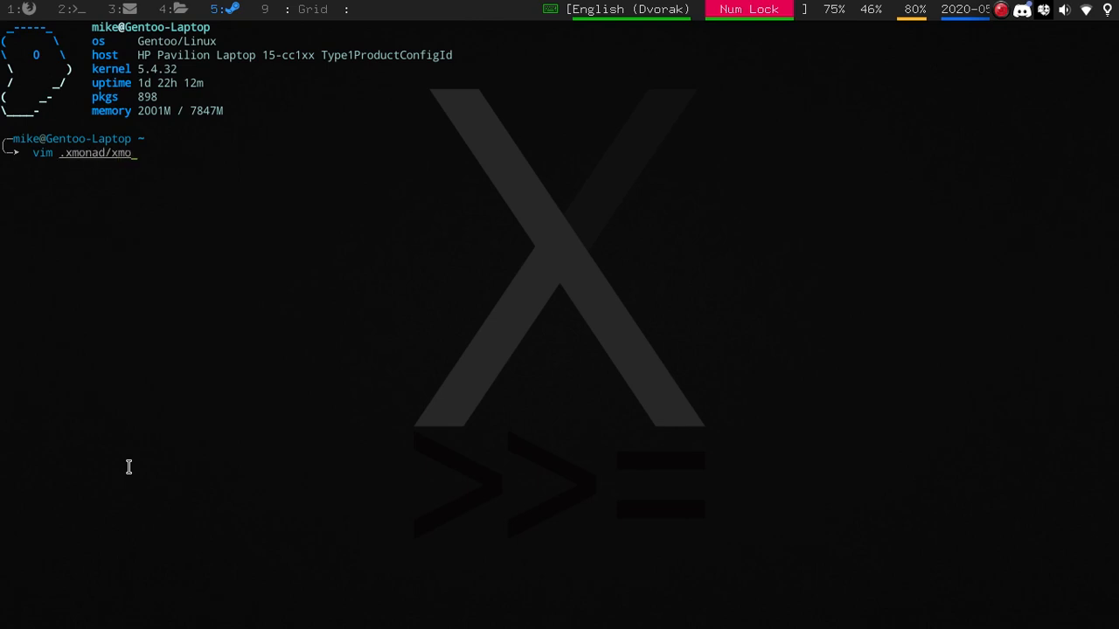
key(Return)
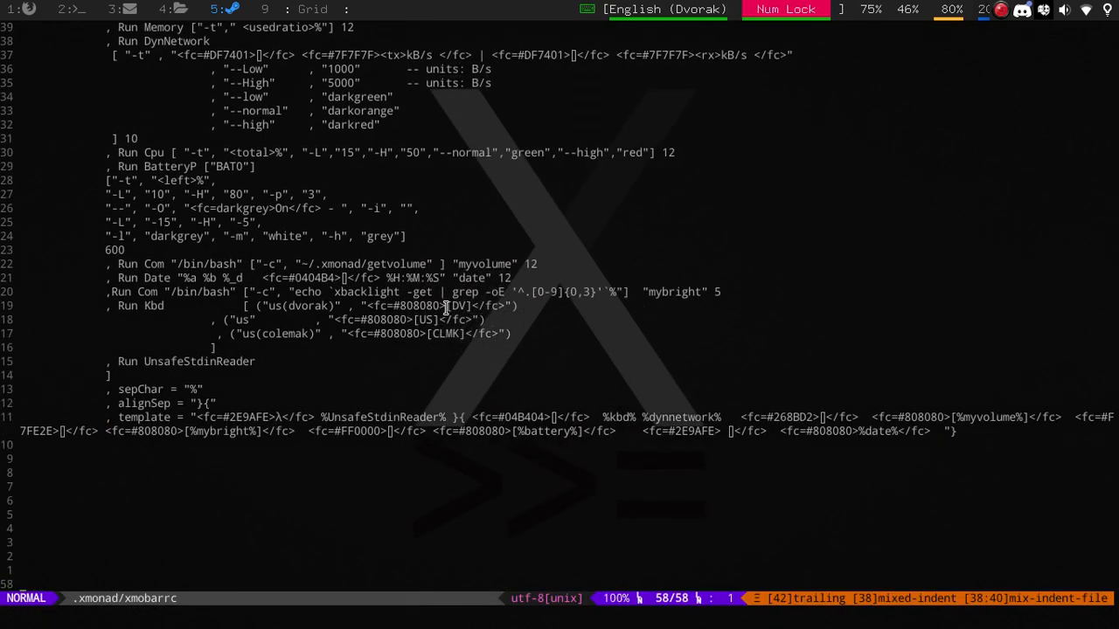
mouse_move(555, 431)
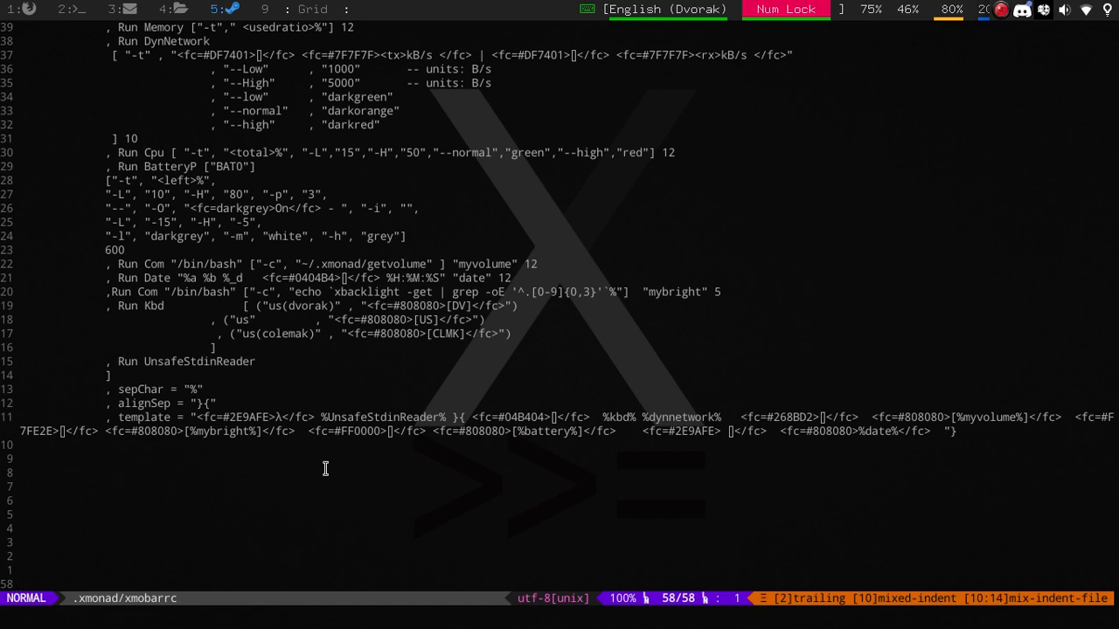
mouse_move(208, 450)
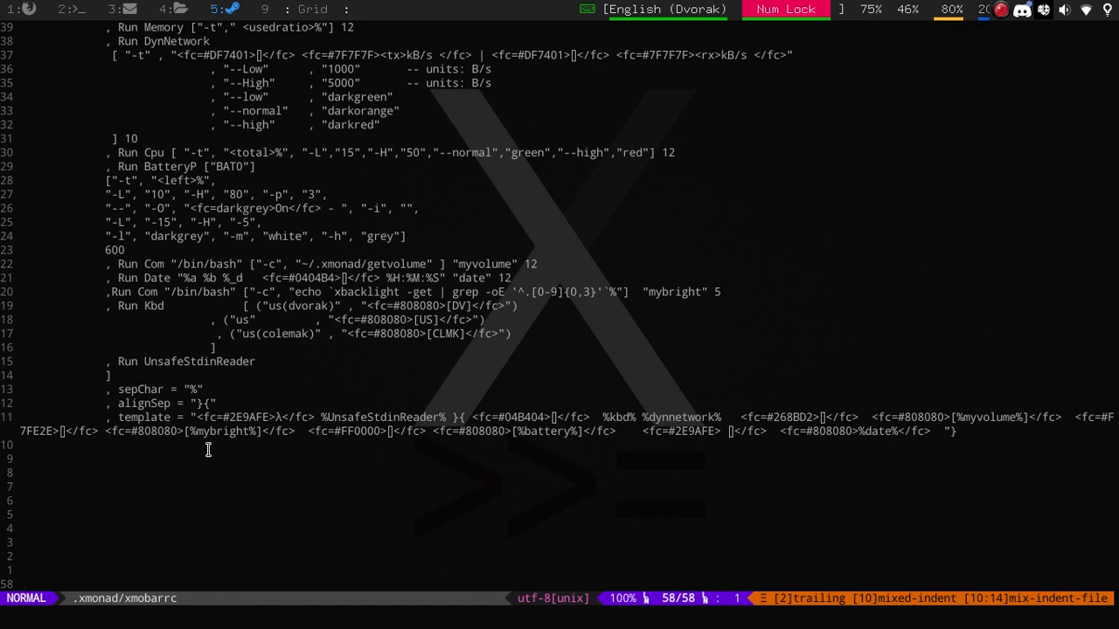
mouse_move(54, 433)
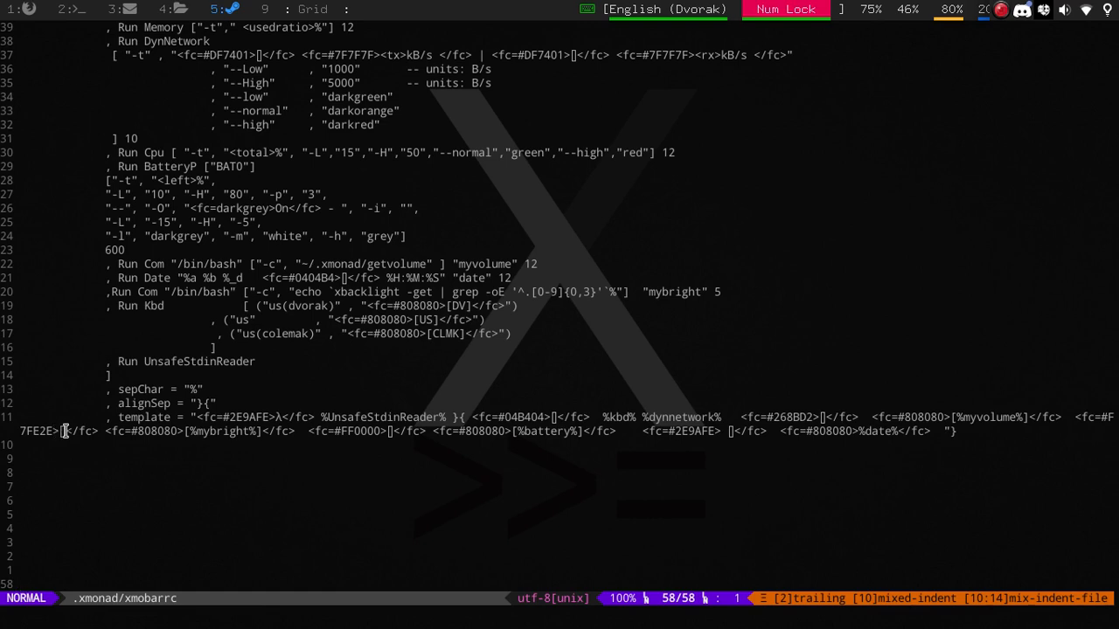
mouse_move(98, 443)
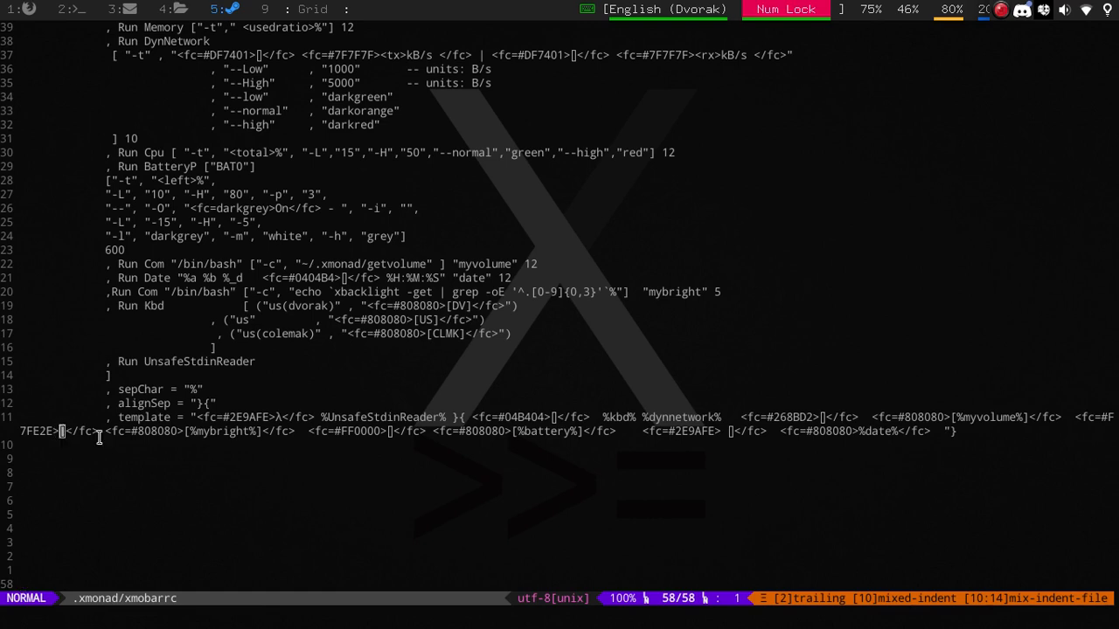
mouse_move(187, 500)
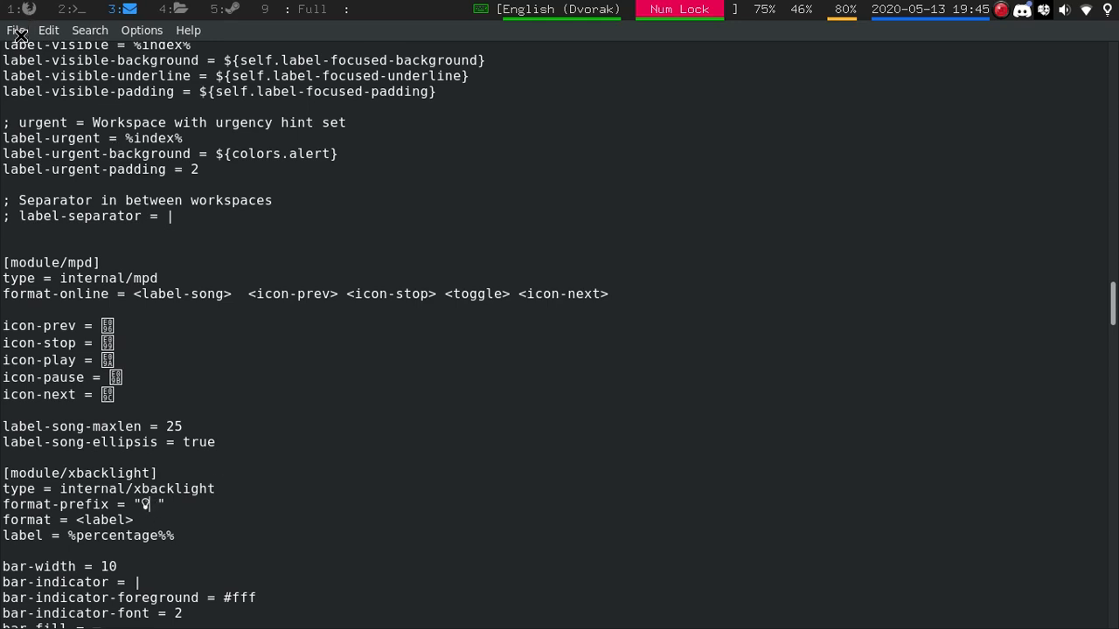
- Paste the brightness icon between the xbacklight format-prefix quotes
click(15, 29)
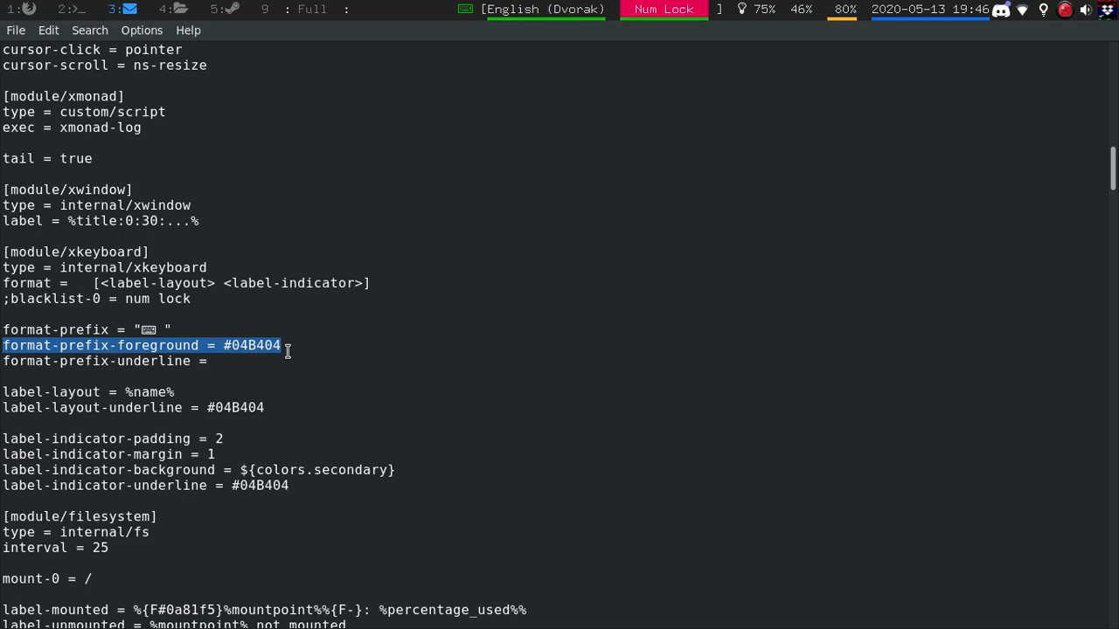
- Add format-prefix-foreground = #04B404 below the xbacklight format-prefix line
scroll(down, 3)
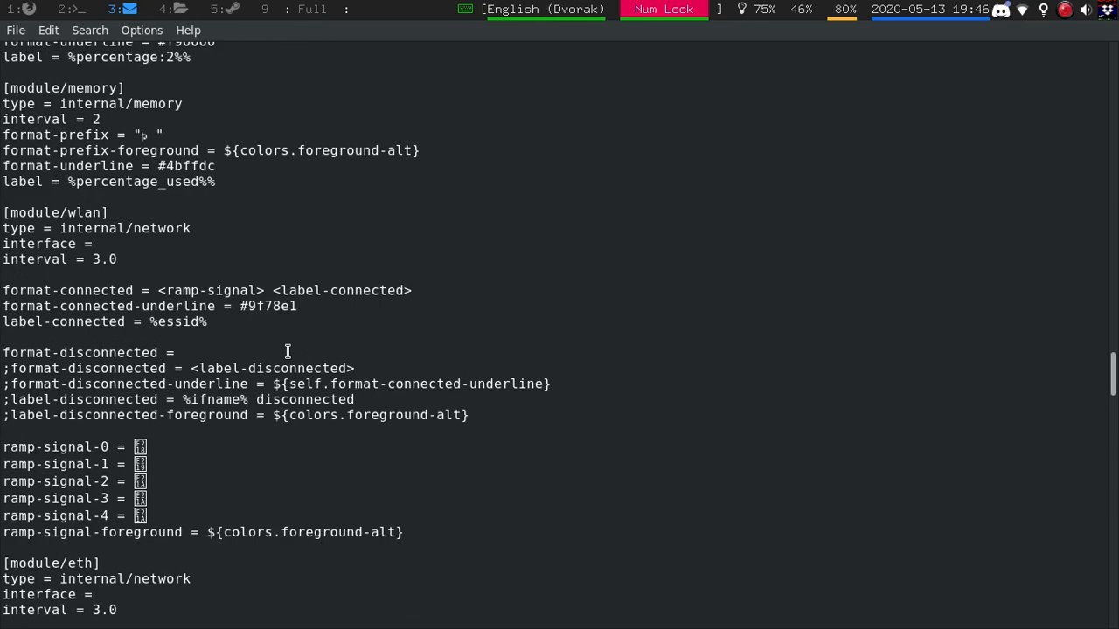
scroll(down, 3)
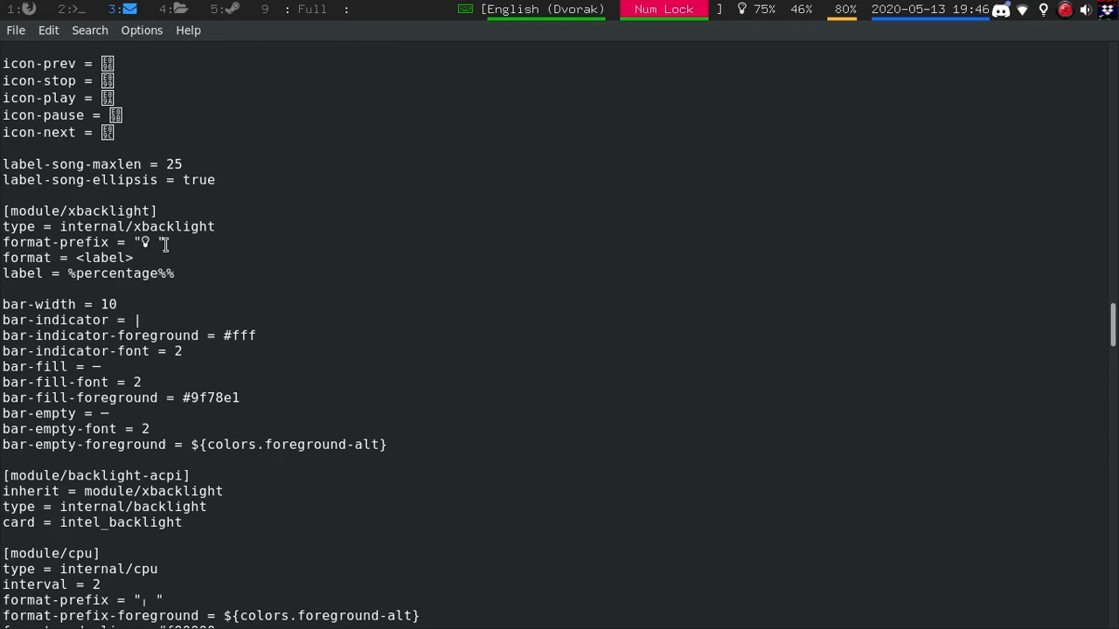
mouse_move(197, 242)
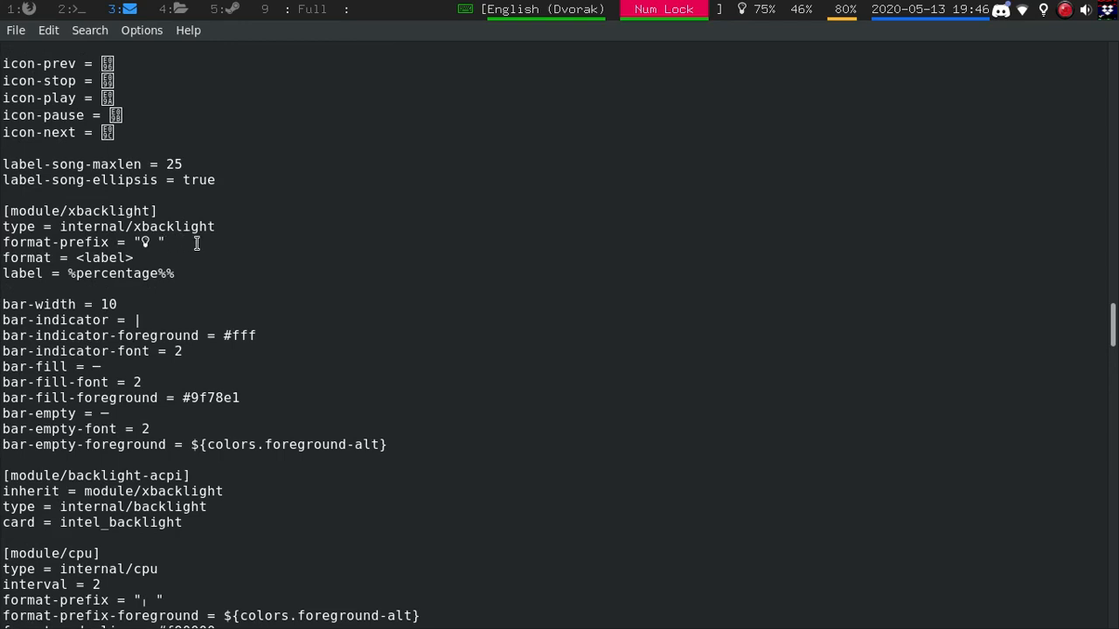
text(format-prefix-foreground = #04B404)
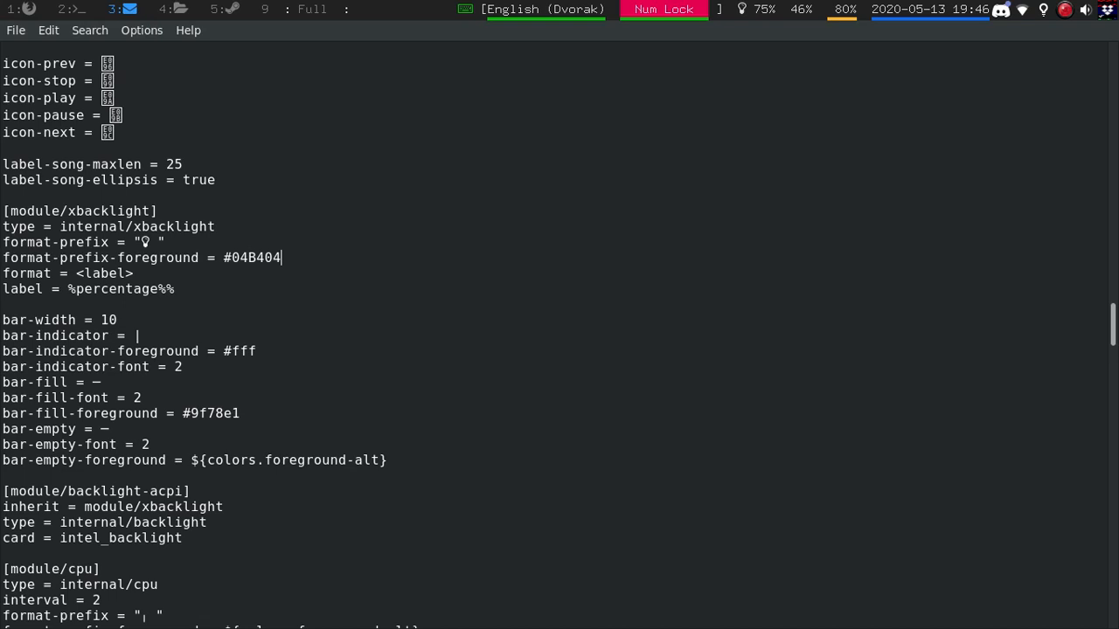
key(BackSpace)
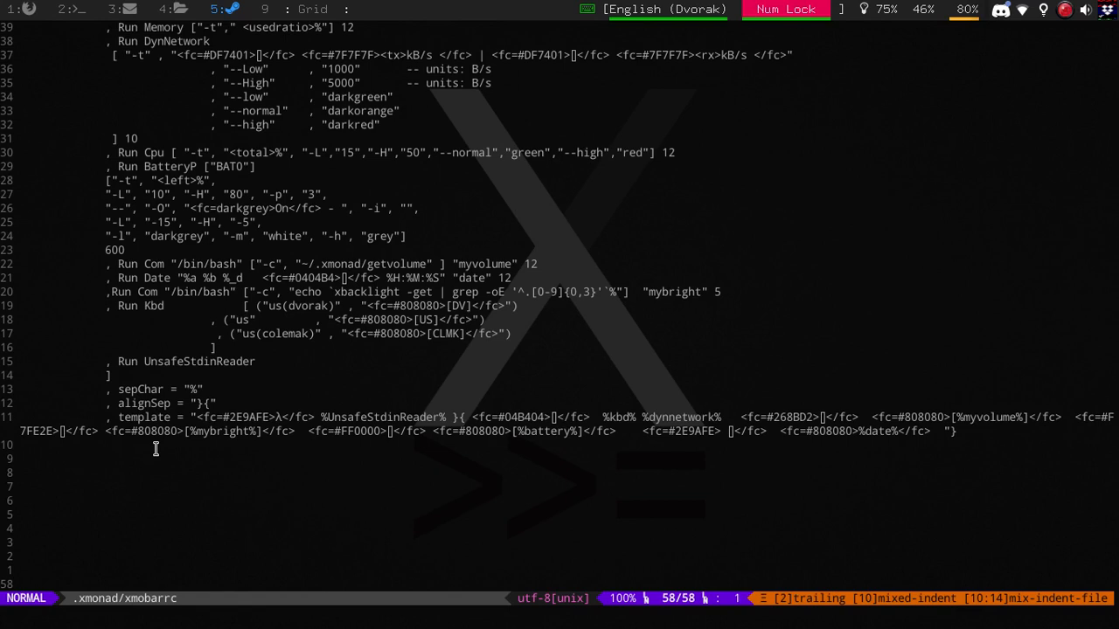
mouse_move(238, 450)
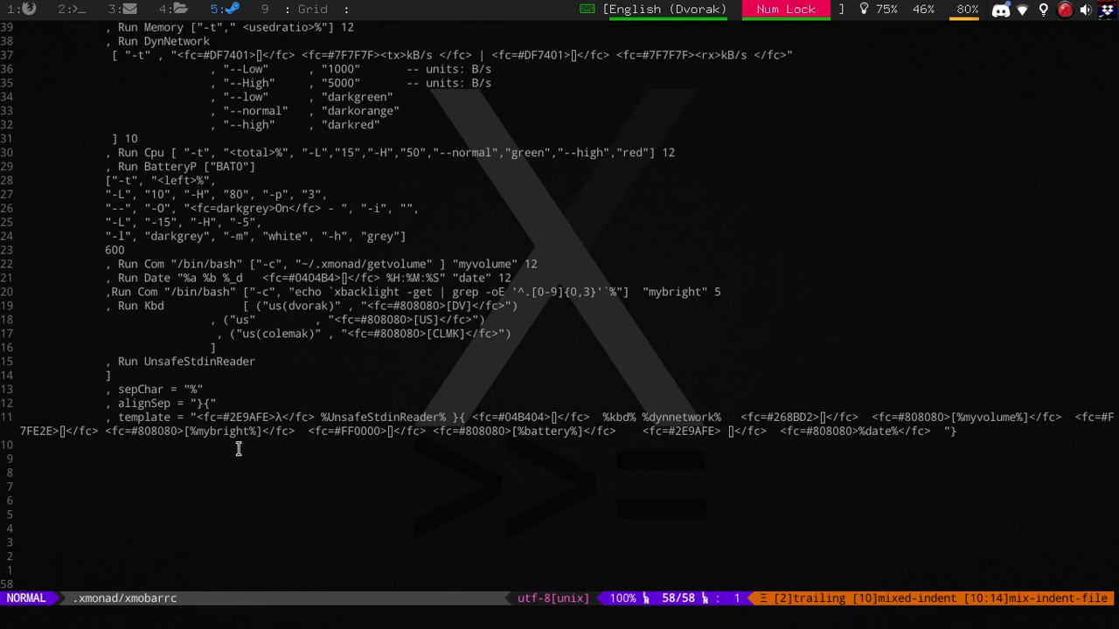
mouse_move(568, 440)
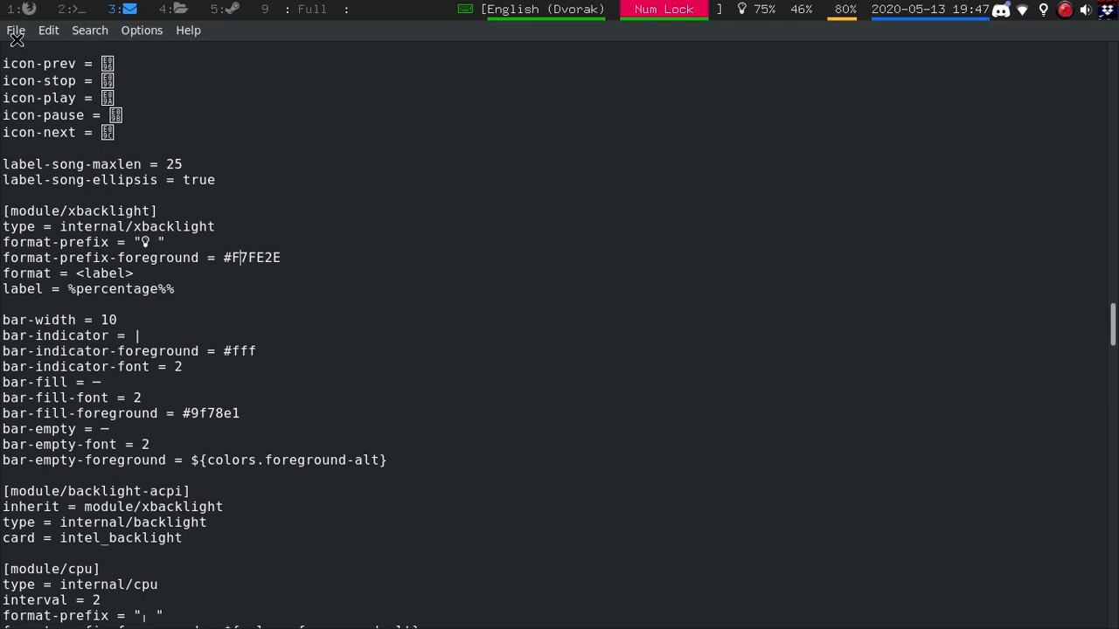
- Set the xbacklight prefix colour to #F7FE2E and make the label [%percentage%%]
click(15, 30)
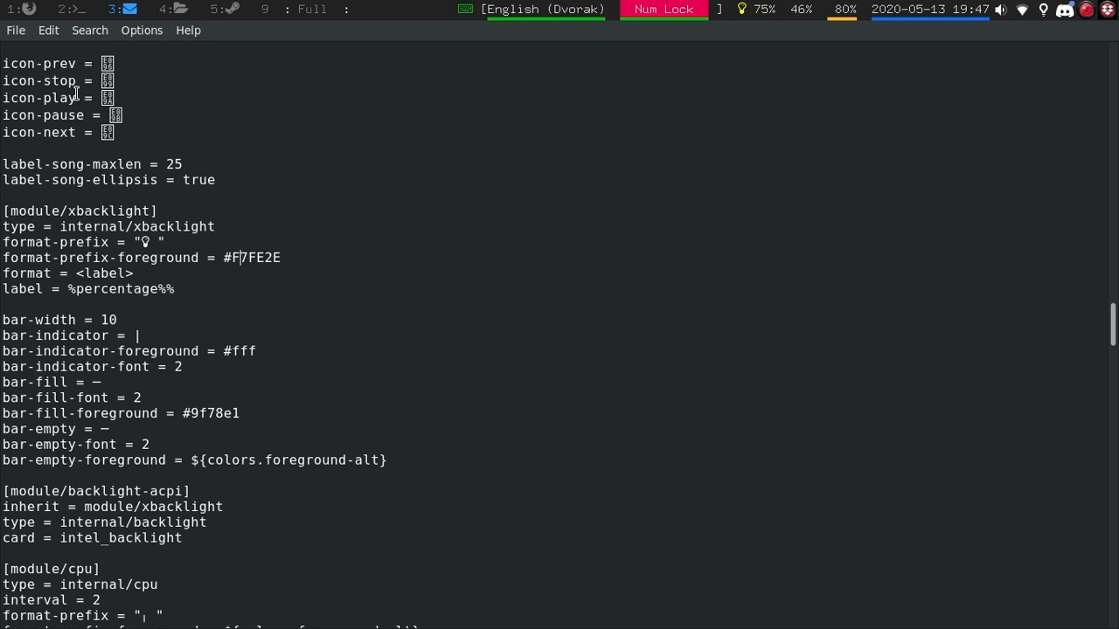
mouse_move(242, 310)
text(])
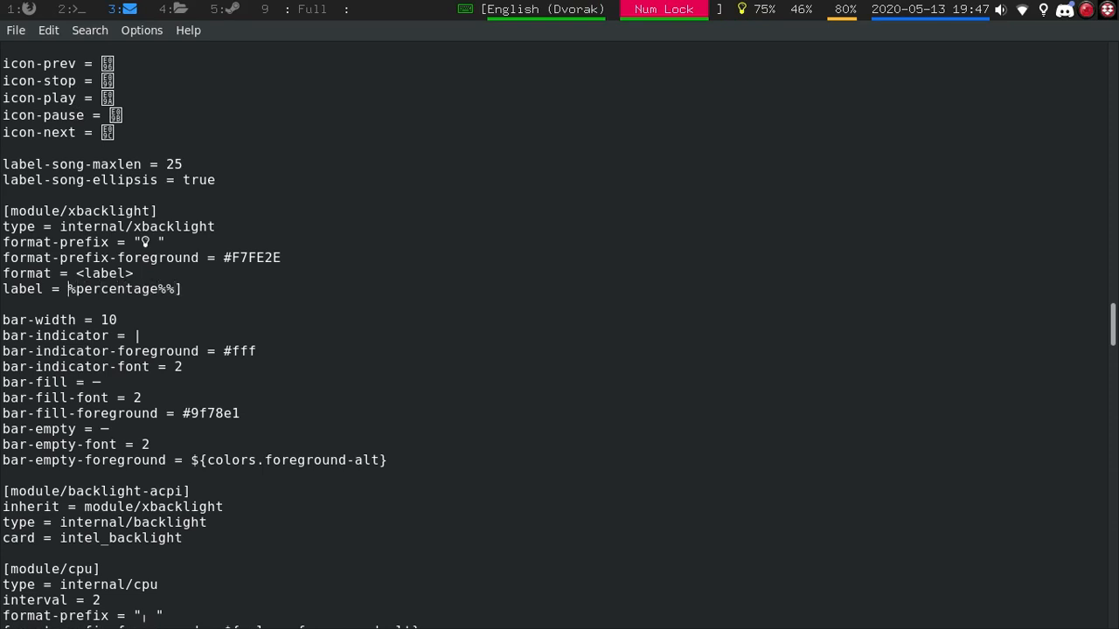
text([)
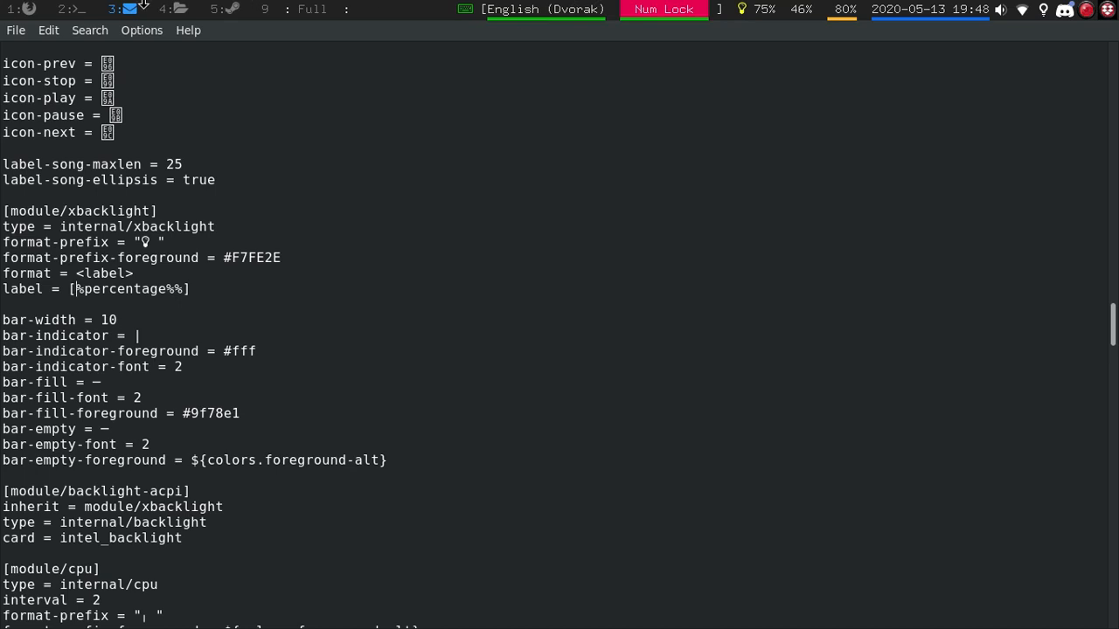
click(14, 31)
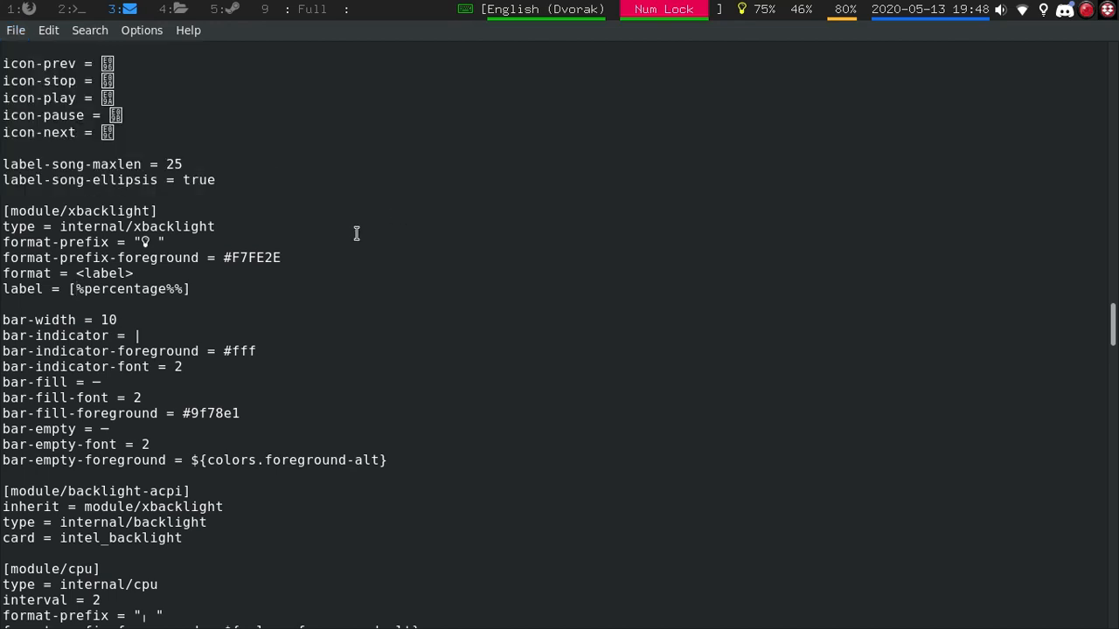
click(12, 30)
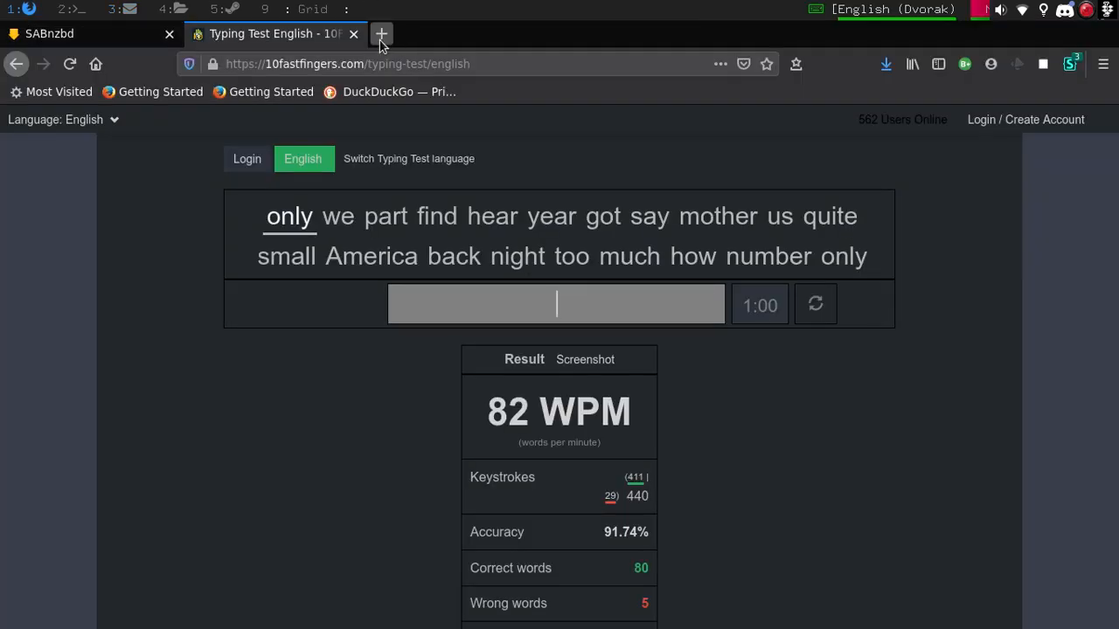
- Go to github.com/polybar/polybar in a new tab and open its Configuration wiki page
click(381, 34)
text(polybar)
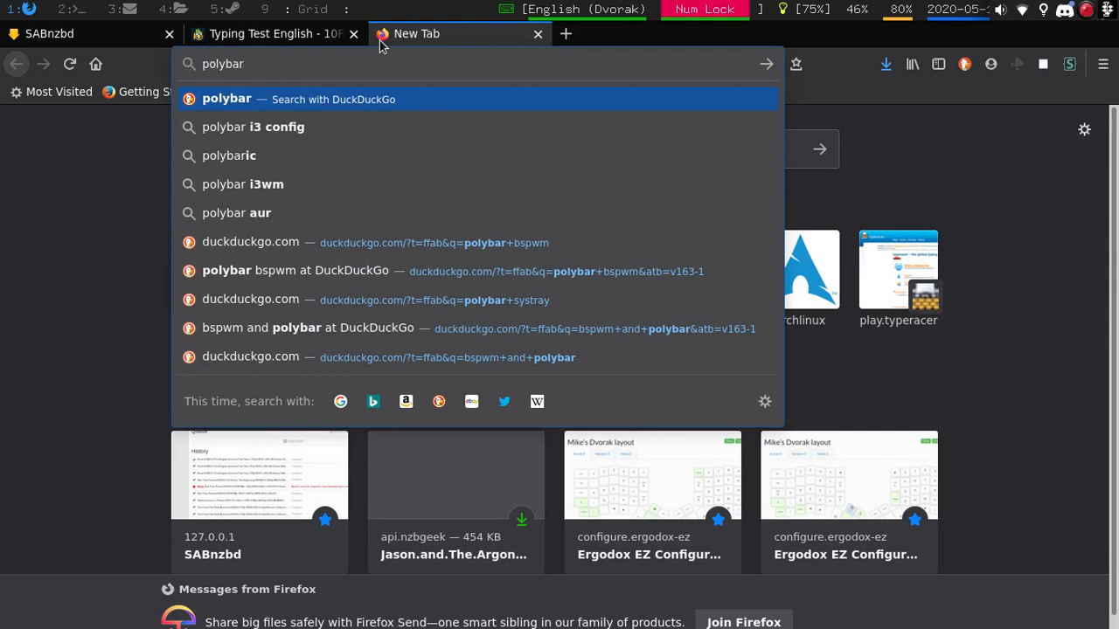
key(Return)
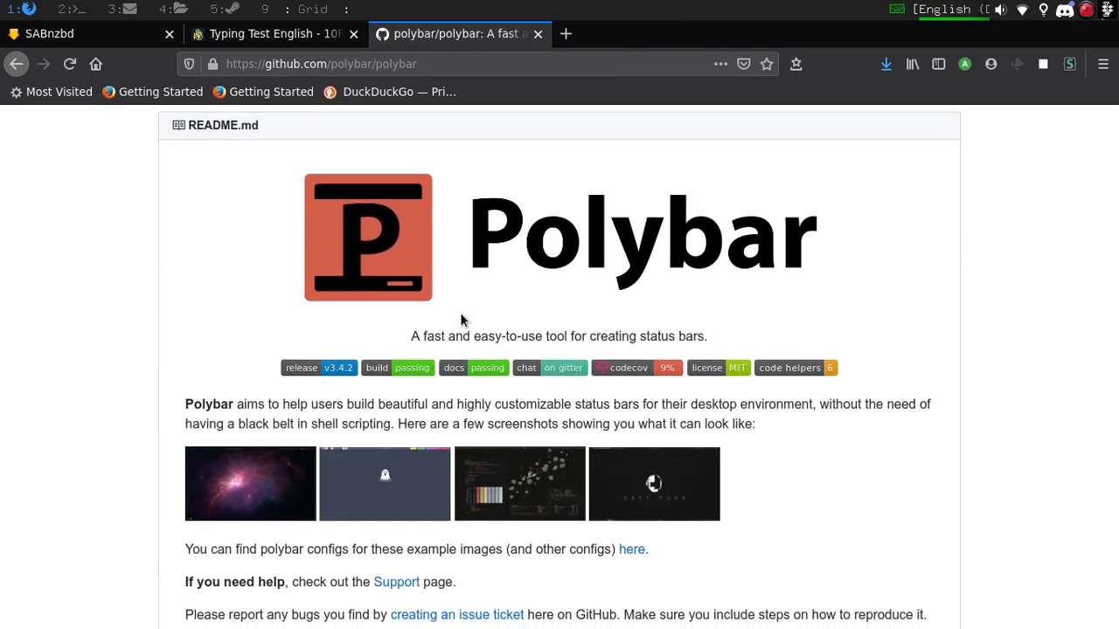
scroll(down, 3)
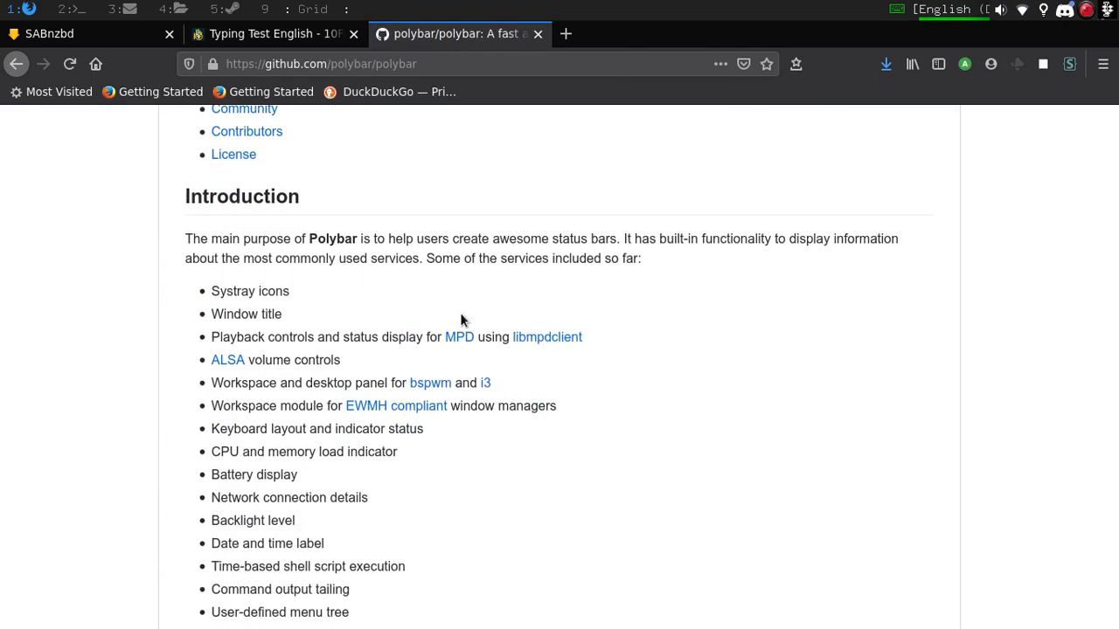
scroll(down, 3)
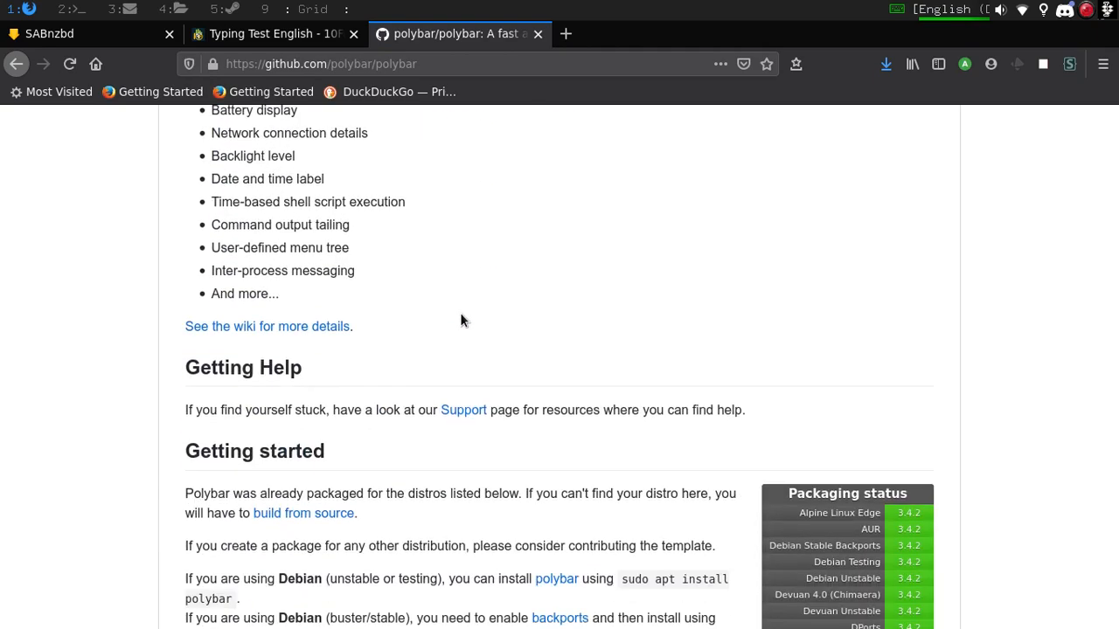
scroll(down, 3)
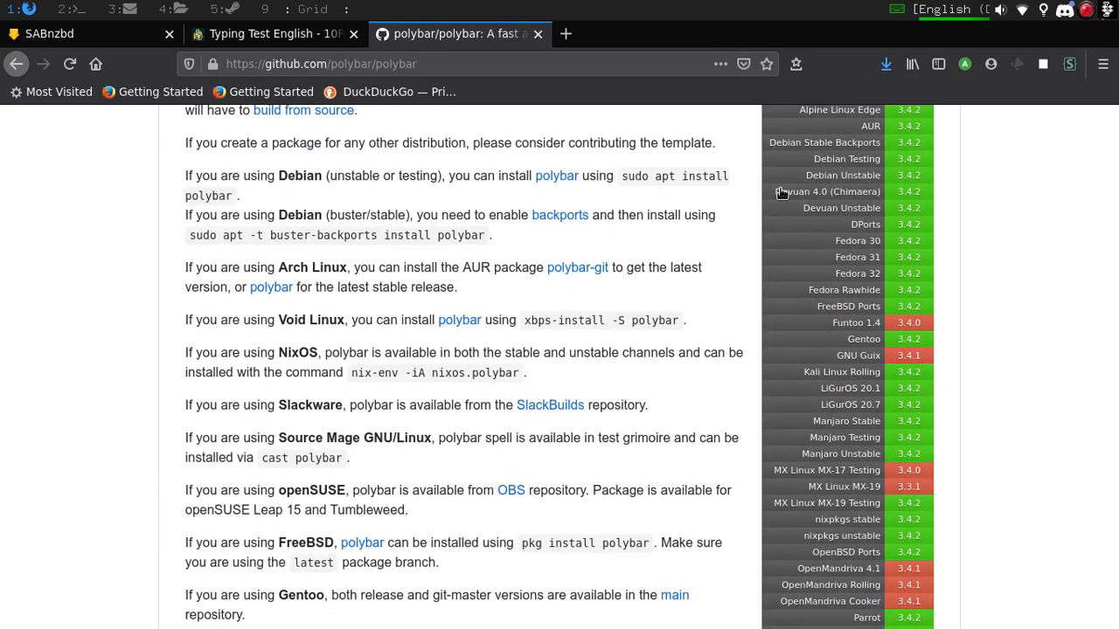
scroll(down, 3)
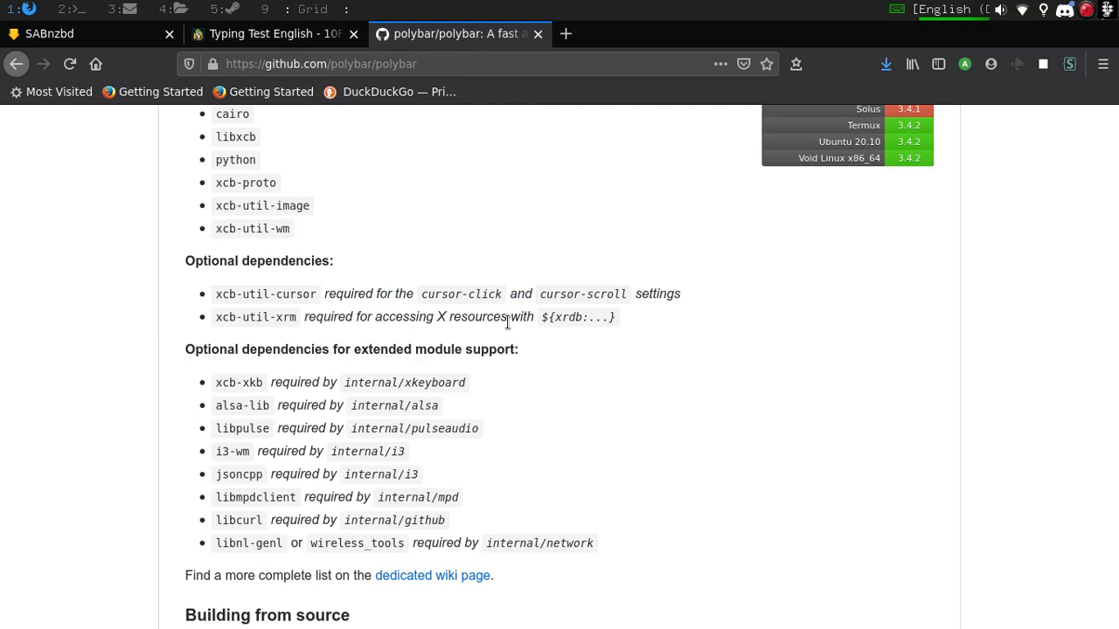
scroll(down, 3)
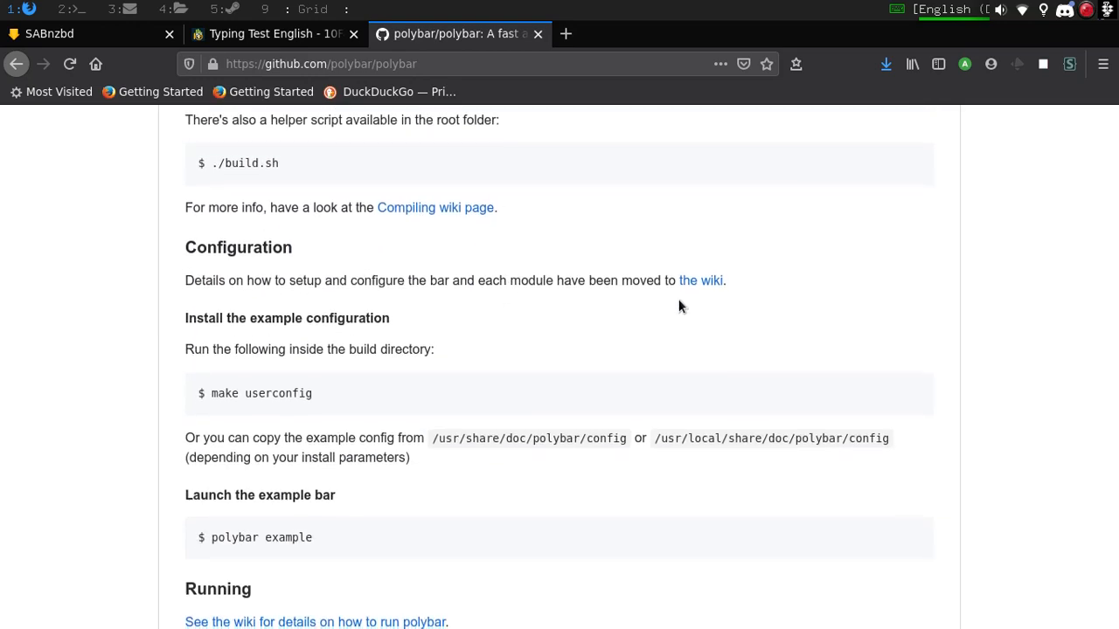
click(705, 281)
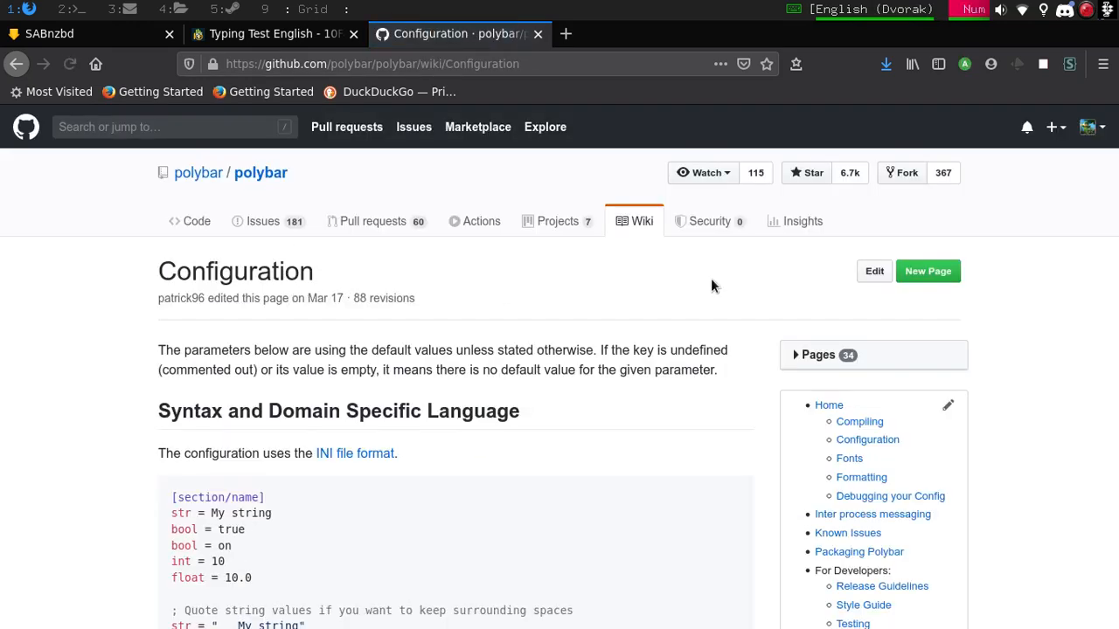
- Open the Polybar wiki's filesystem module page and scroll through it
scroll(down, 3)
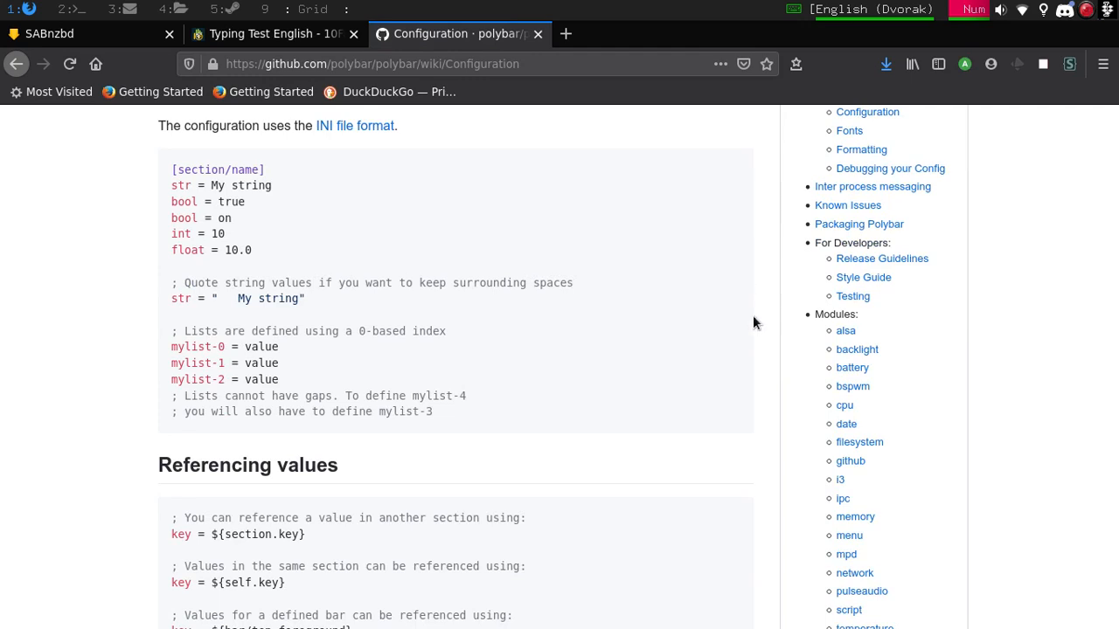
scroll(down, 3)
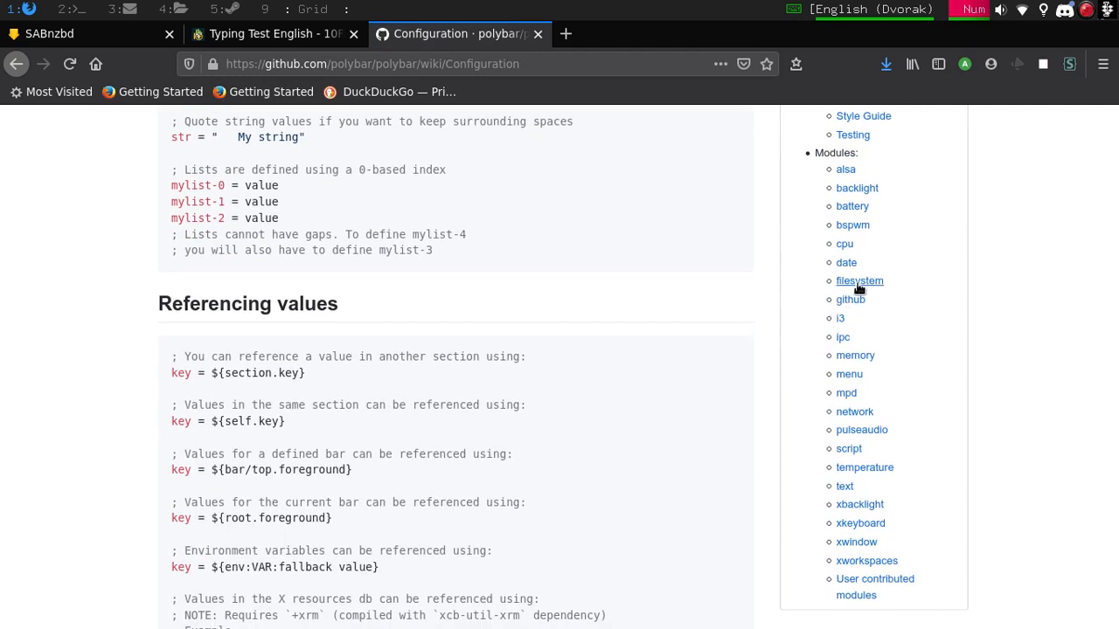
click(857, 281)
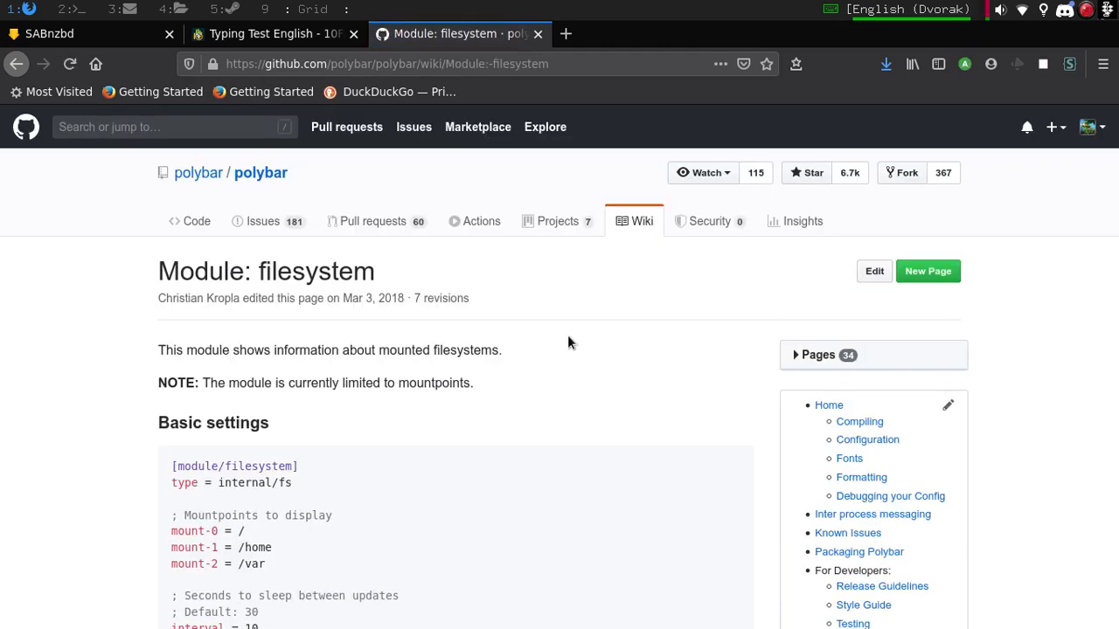
scroll(down, 3)
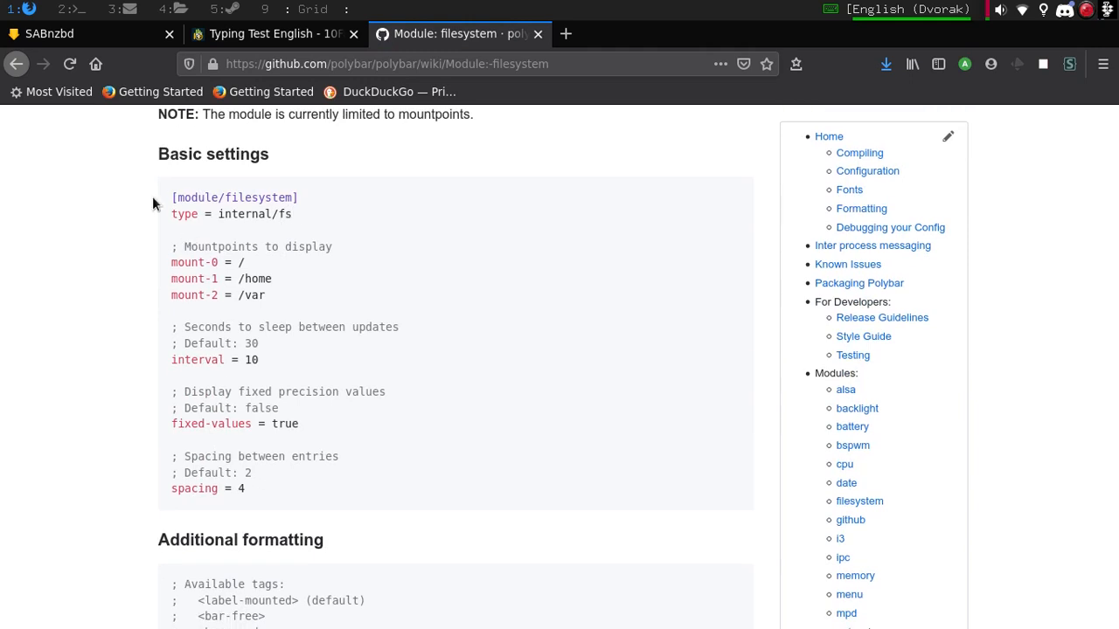
scroll(down, 3)
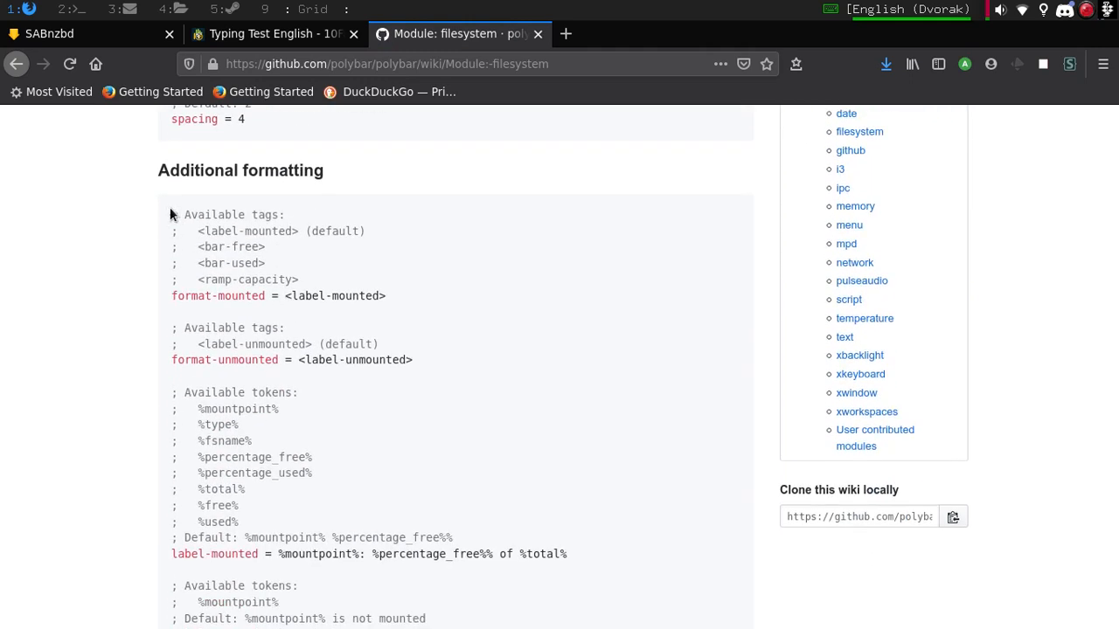
mouse_move(400, 465)
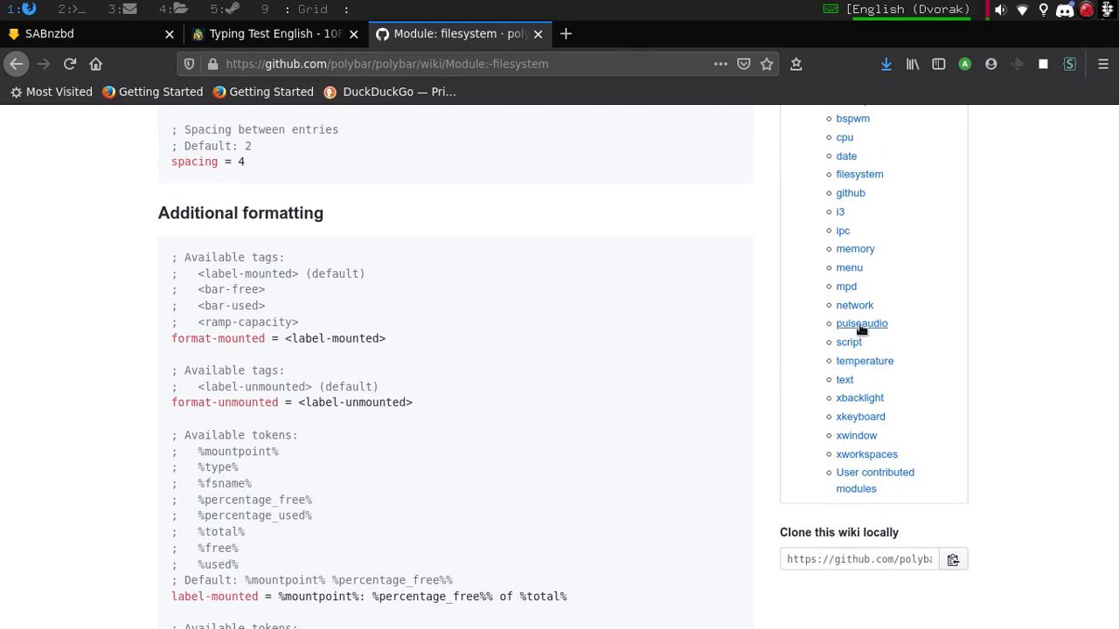
- Scroll through the pulseaudio module page, then go to the xbacklight module page
click(861, 324)
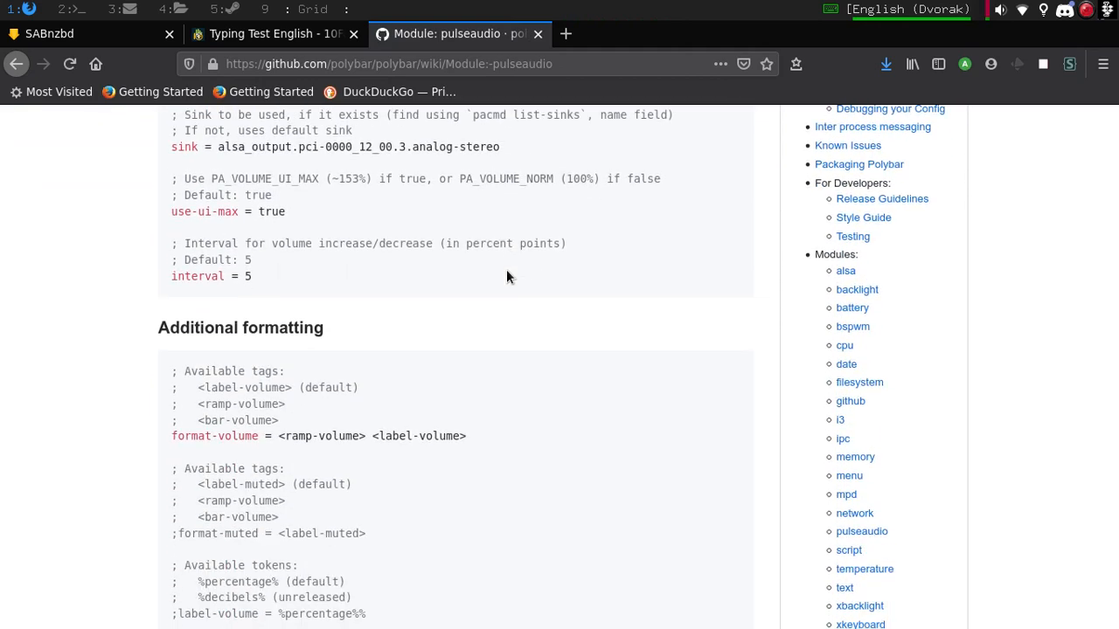
scroll(down, 3)
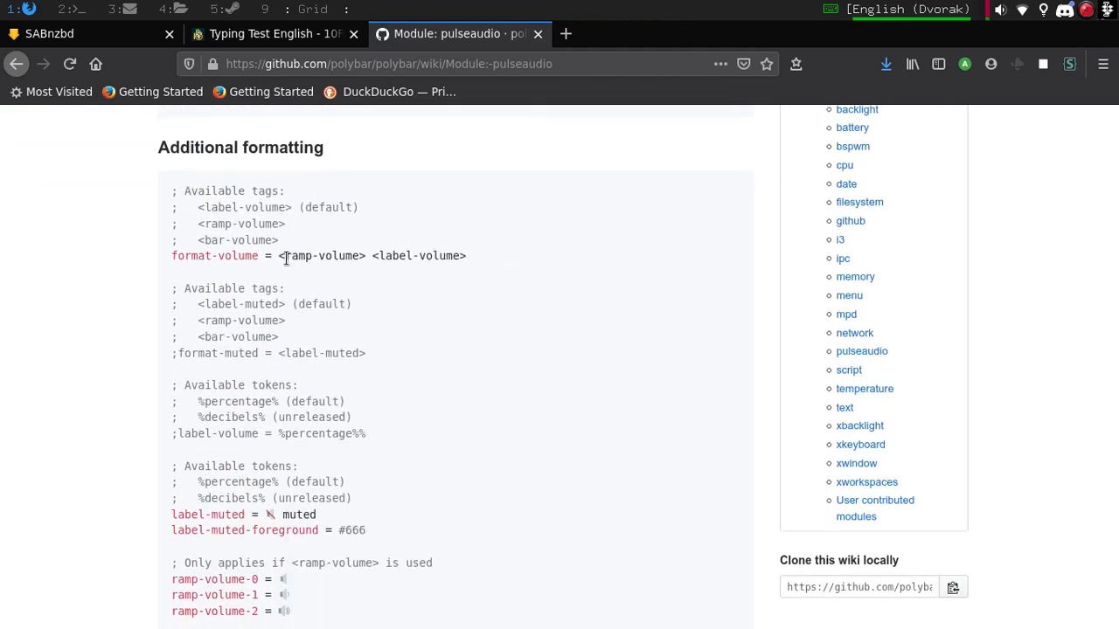
scroll(down, 3)
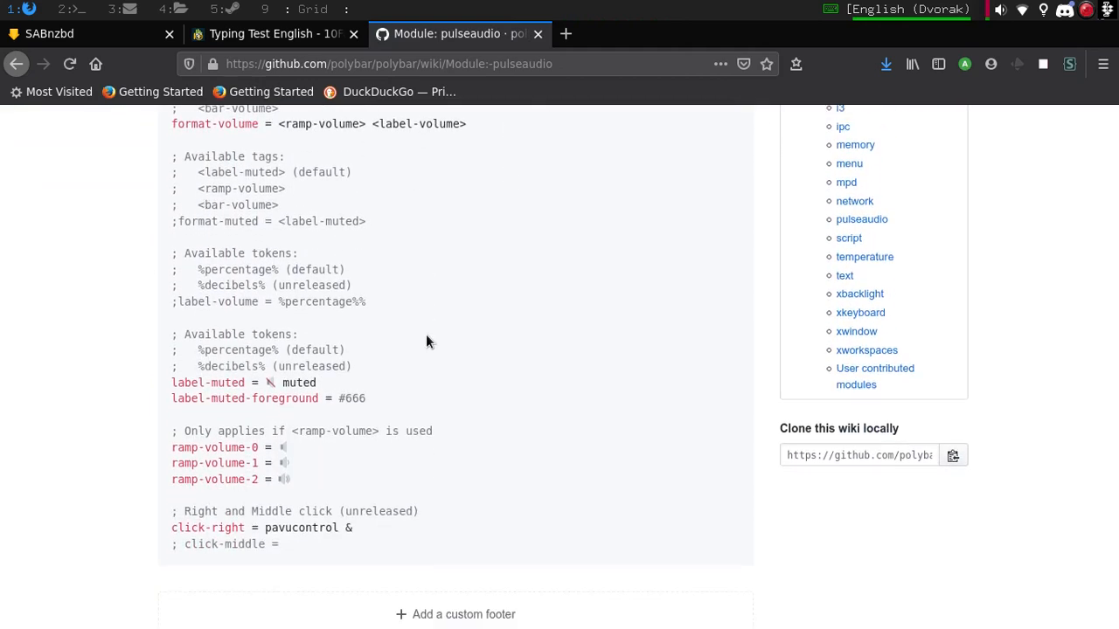
scroll(up, 3)
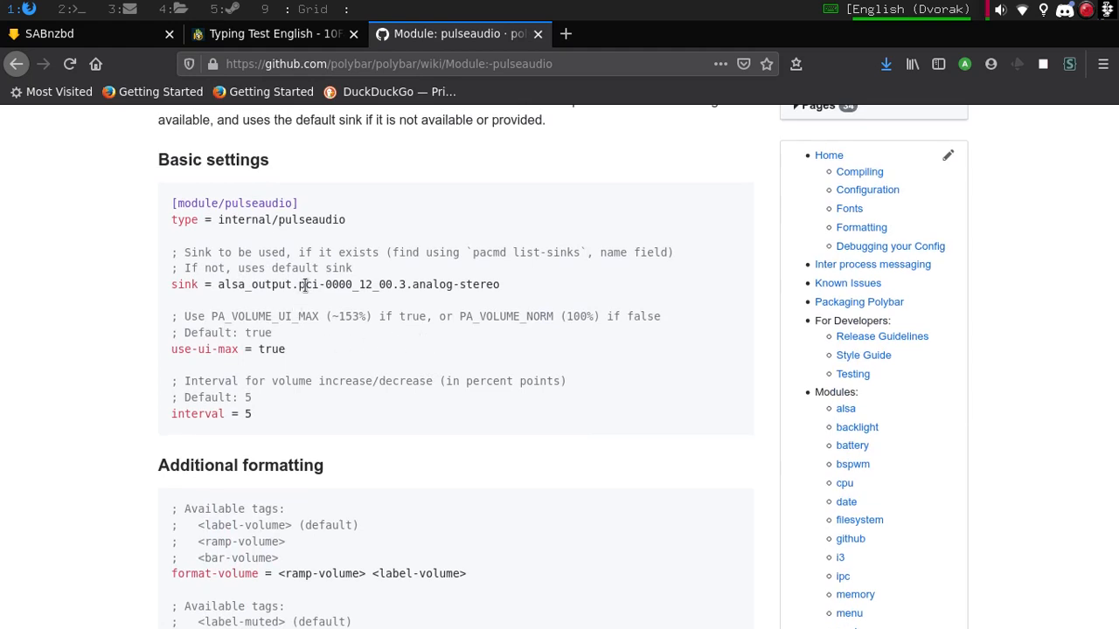
scroll(down, 3)
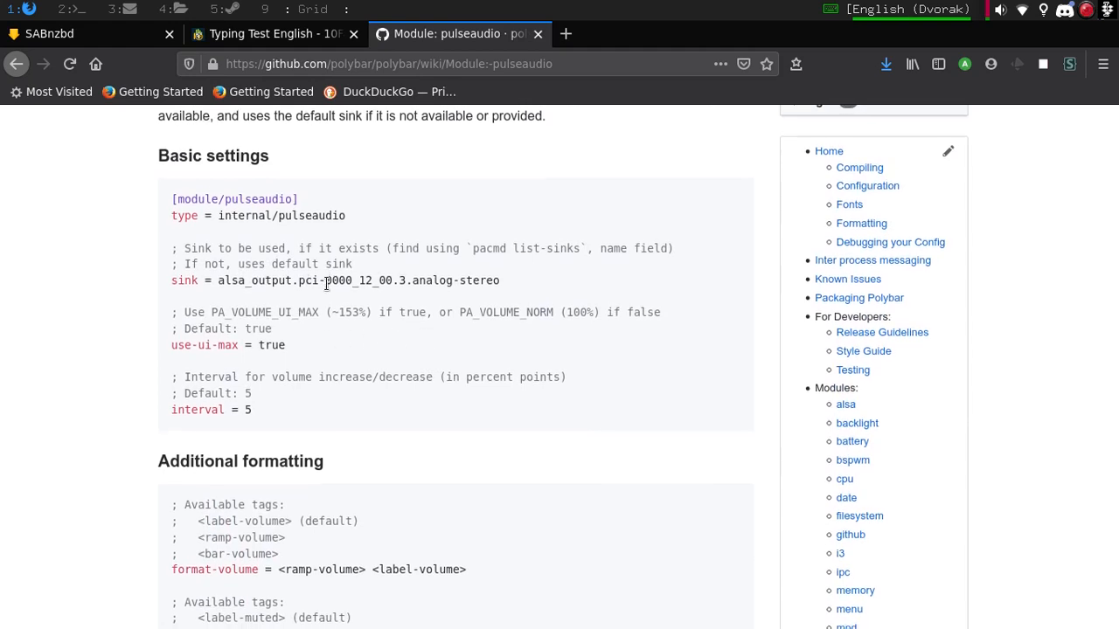
scroll(down, 3)
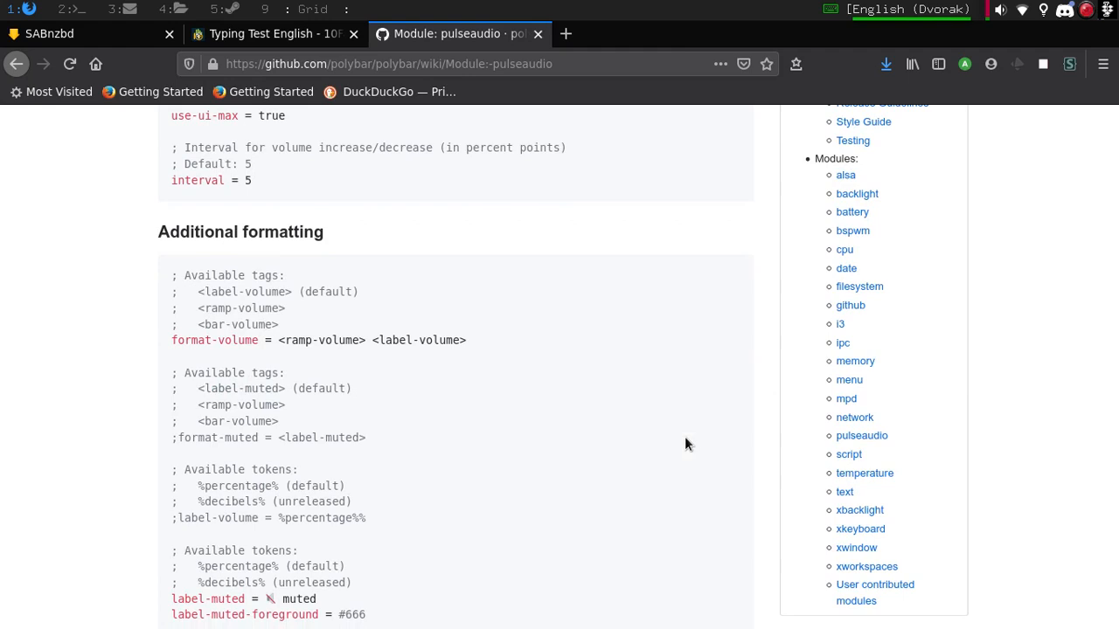
click(859, 510)
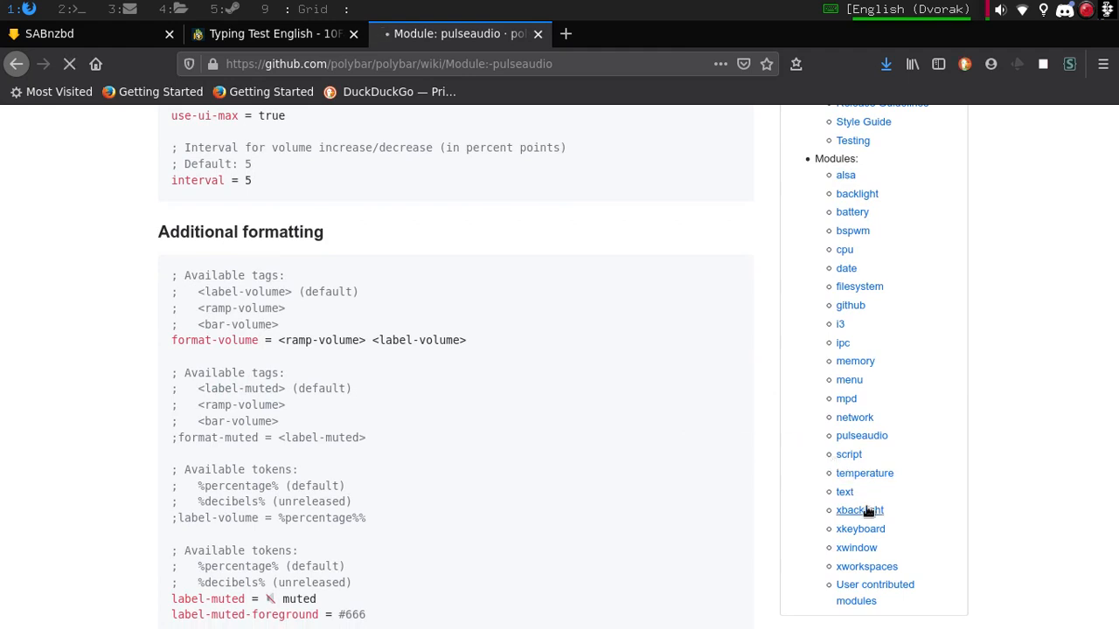
- Highlight the <bar> and <ramp> tags and select the ramp comment and ramp icon lines
click(859, 510)
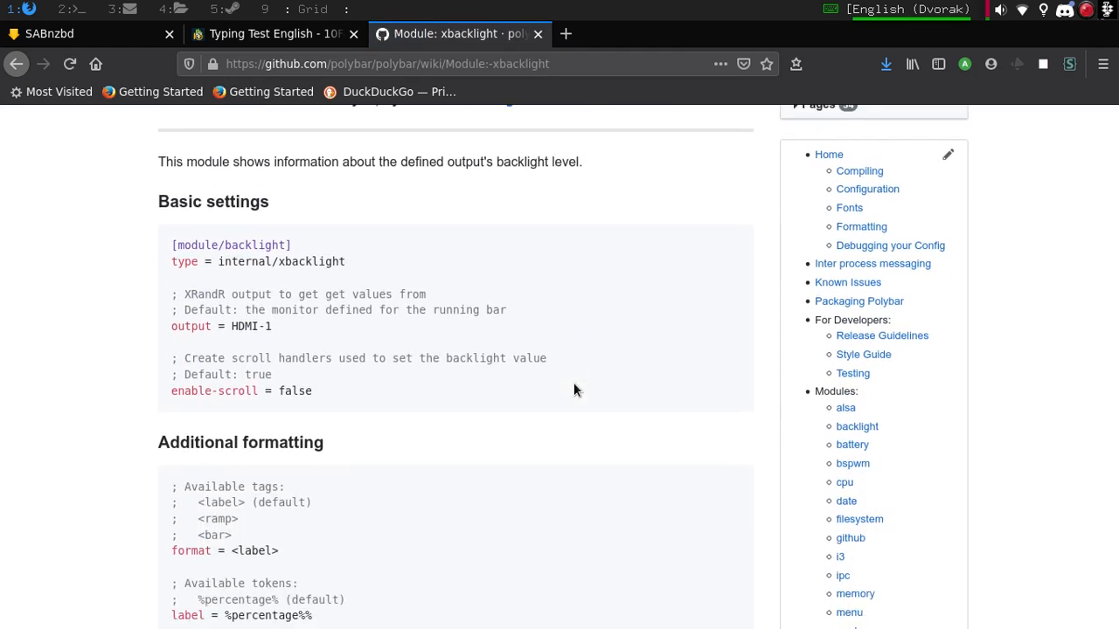
scroll(down, 3)
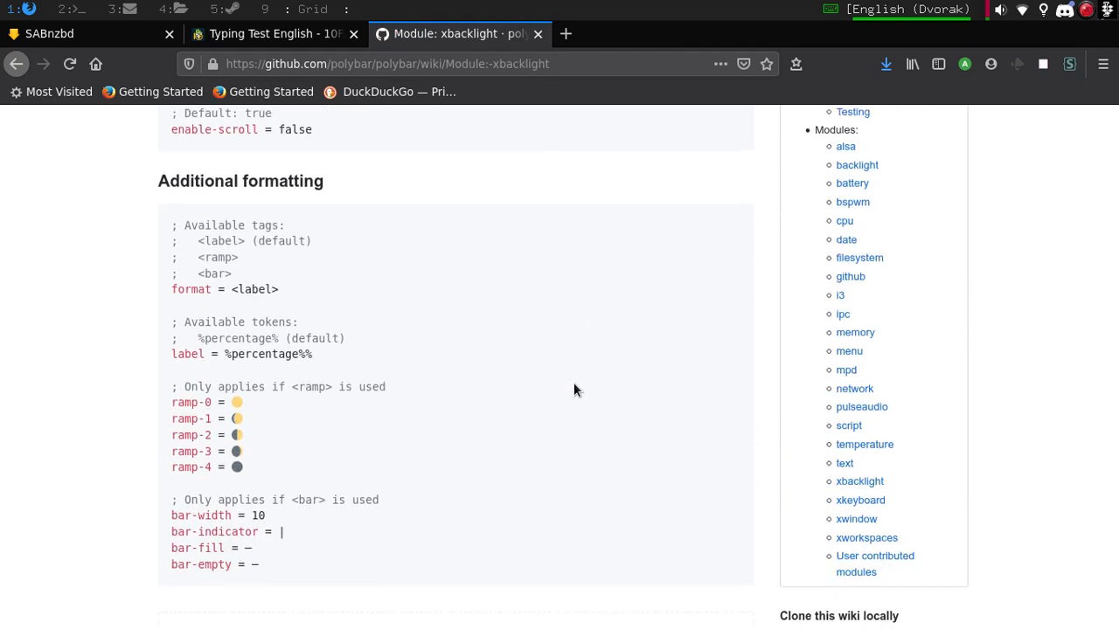
mouse_move(299, 386)
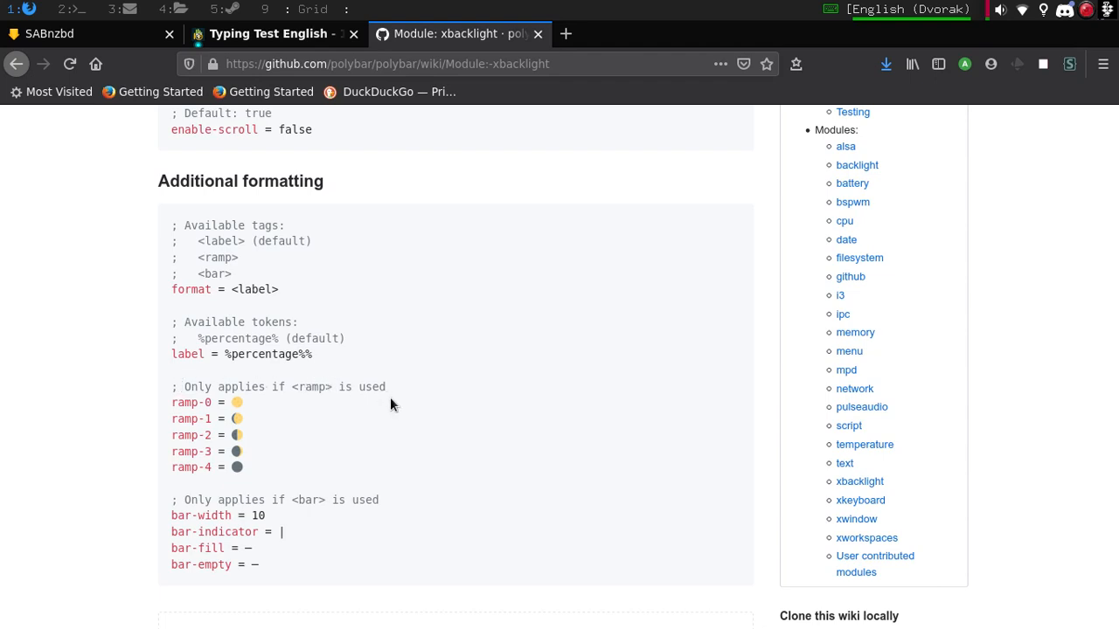
mouse_move(179, 395)
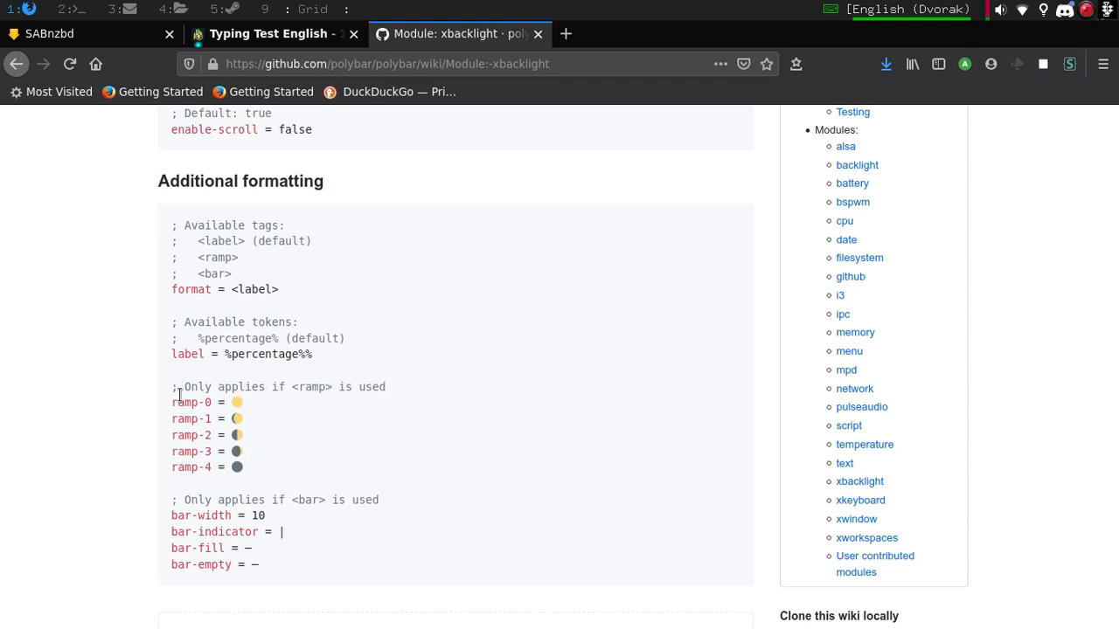
mouse_move(172, 391)
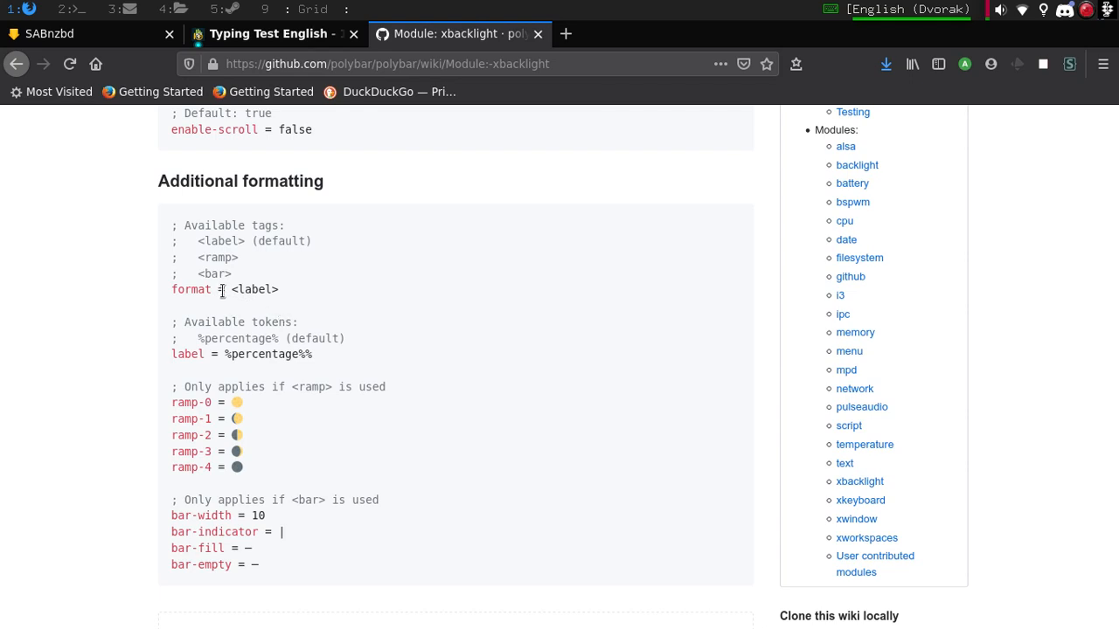
double_click(209, 273)
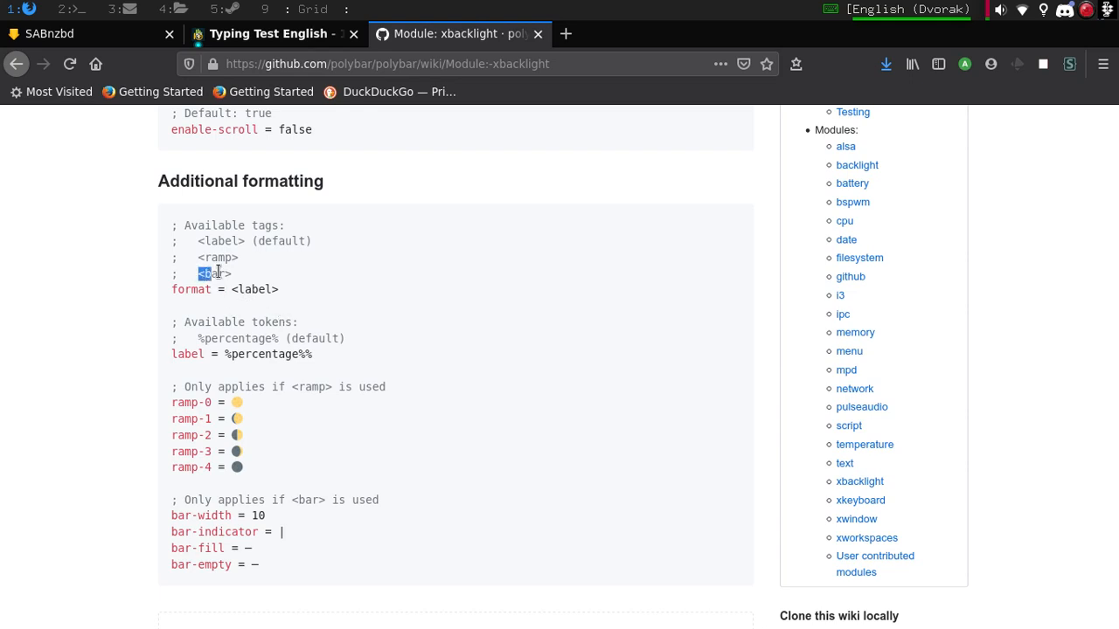
double_click(213, 273)
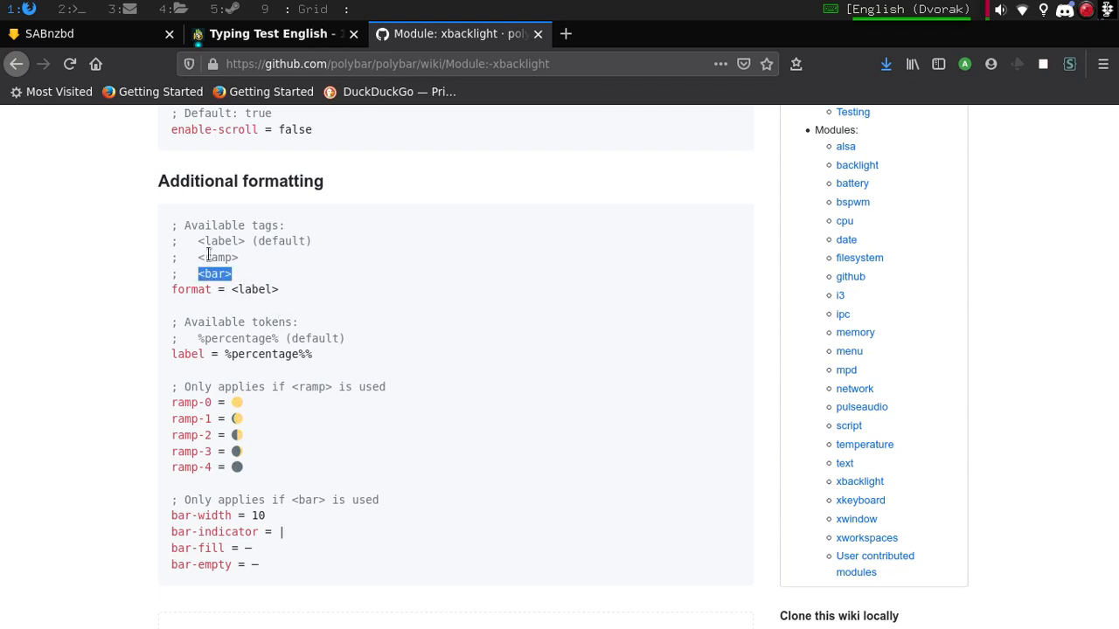
double_click(217, 257)
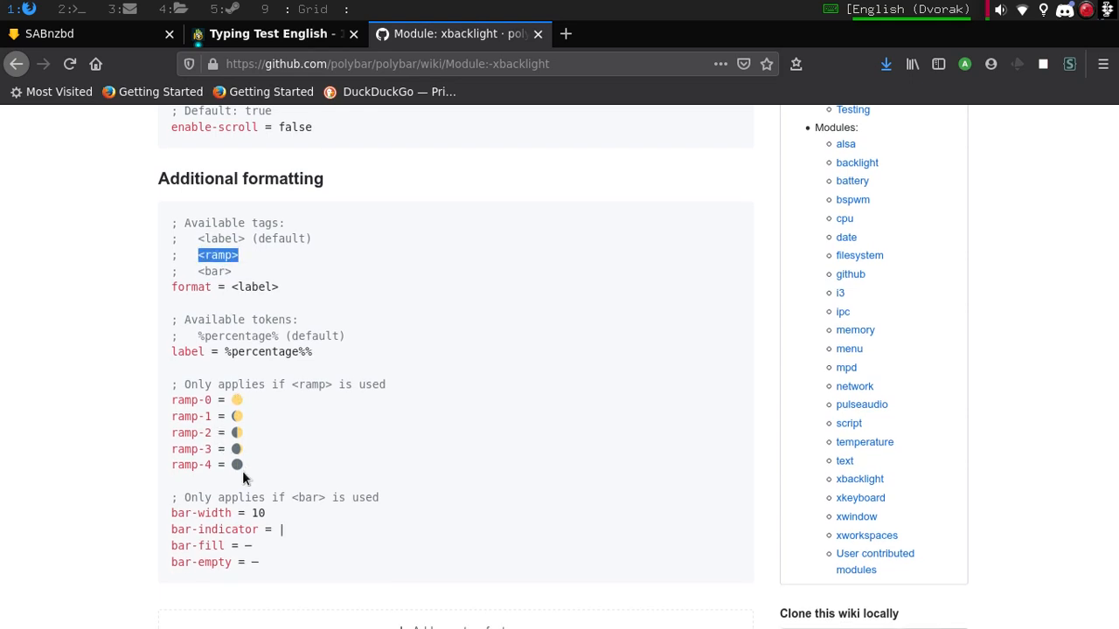
mouse_move(249, 462)
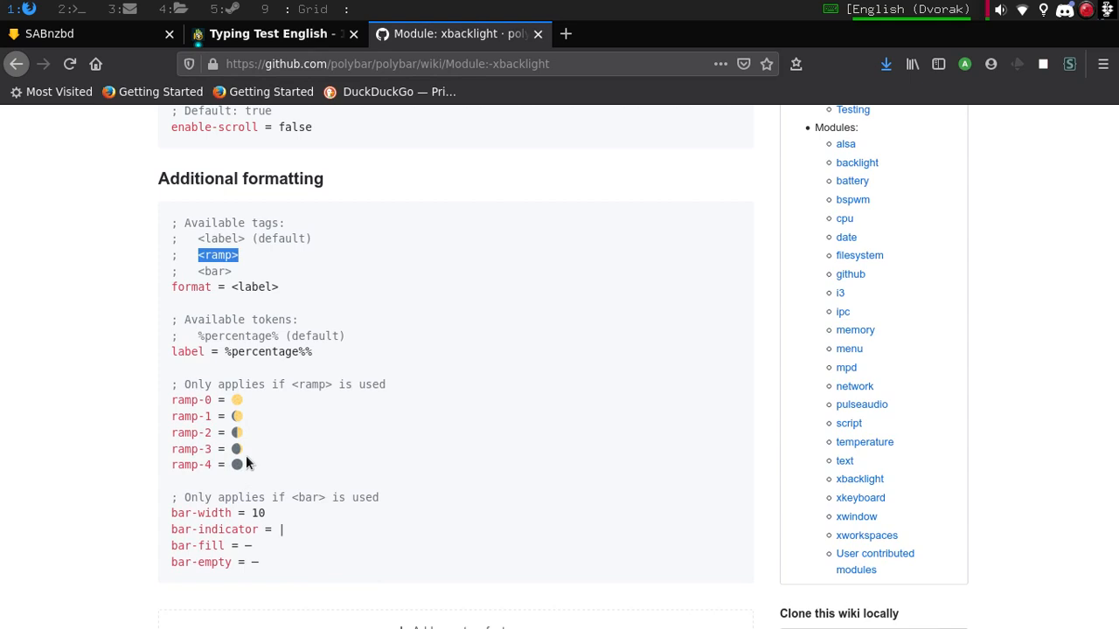
mouse_move(167, 389)
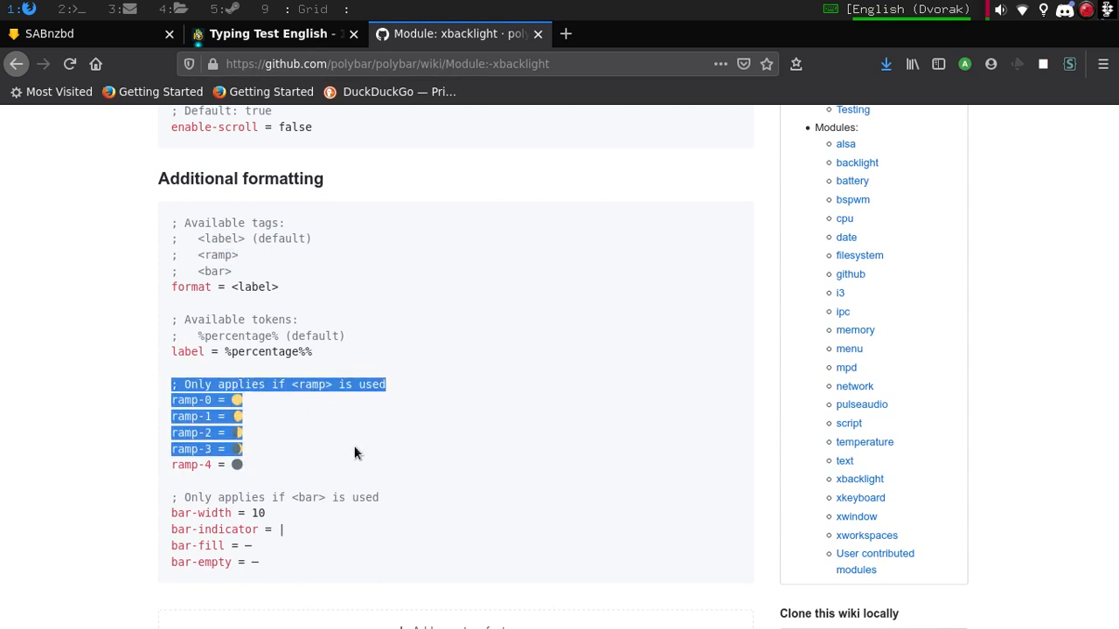
drag(354, 452, 354, 470)
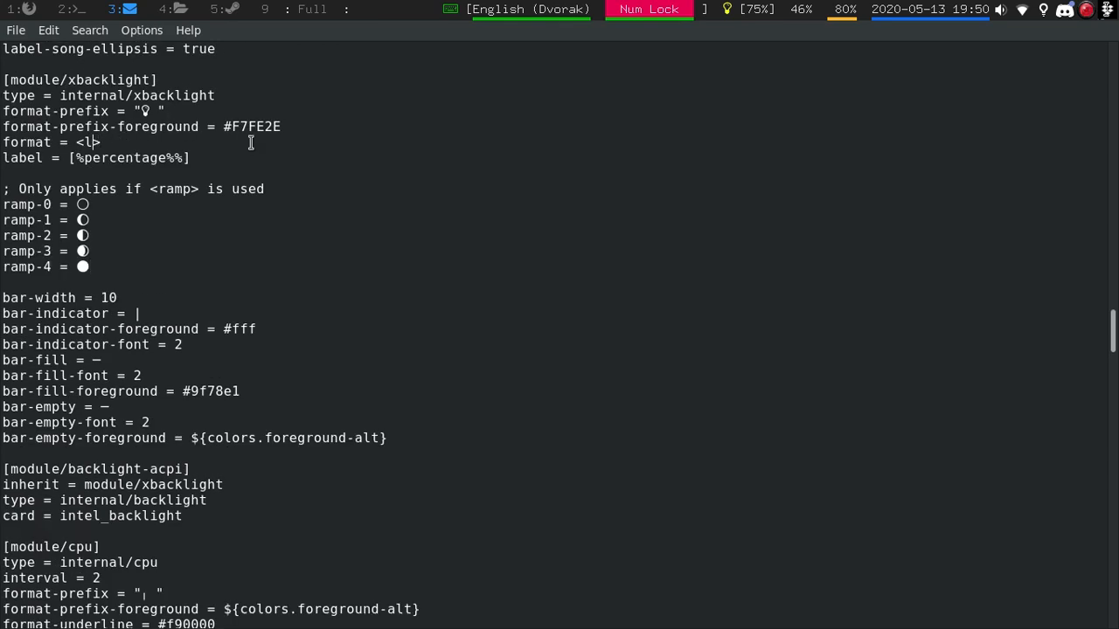
- Type 'am' toward a ramp tag in the xbacklight format line
text(amp)
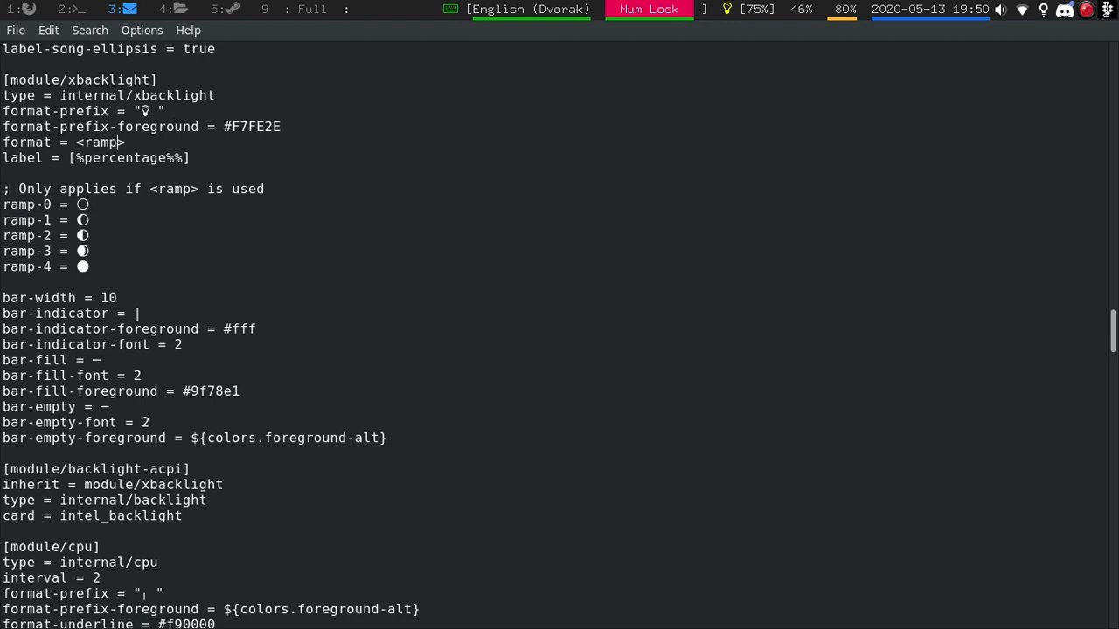
click(49, 30)
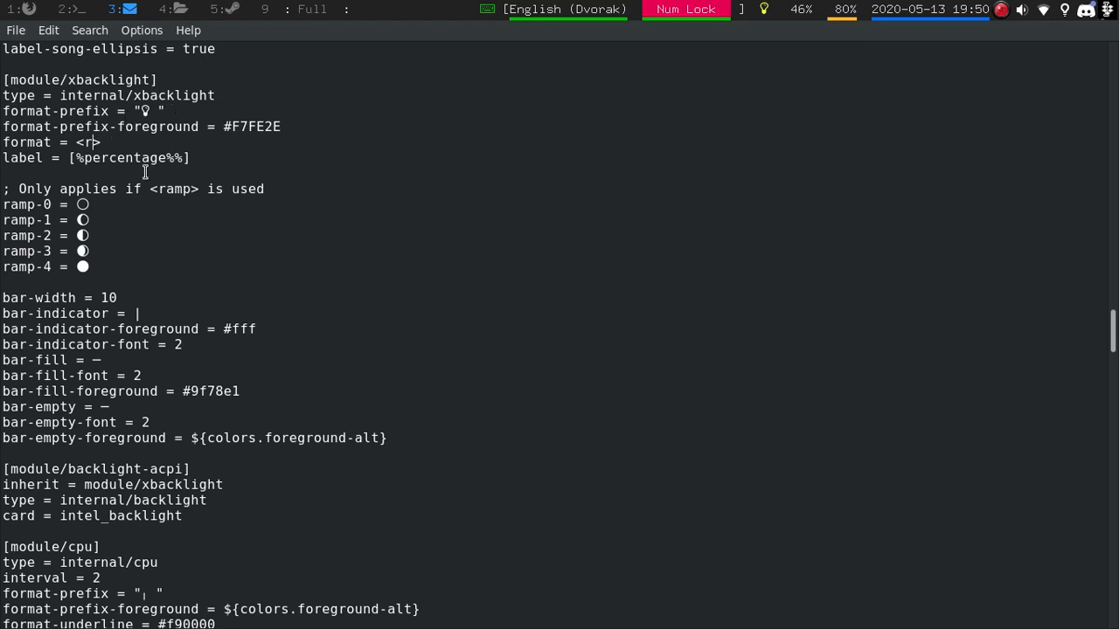
- Restore the xbacklight format to '<label>' and bring up the File menu
text(abel)
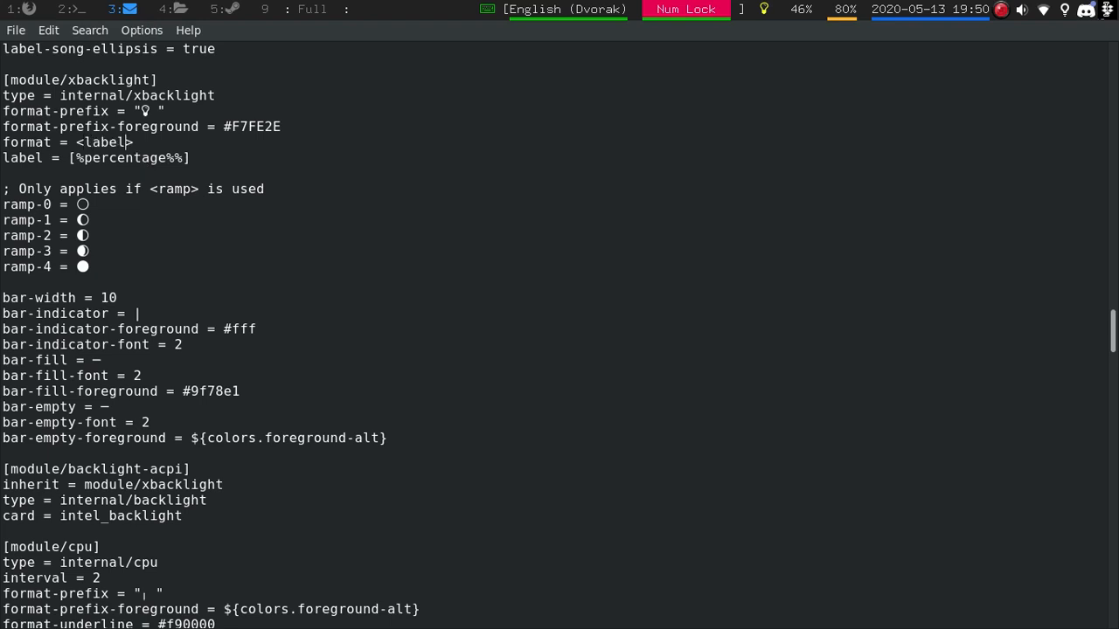
click(12, 30)
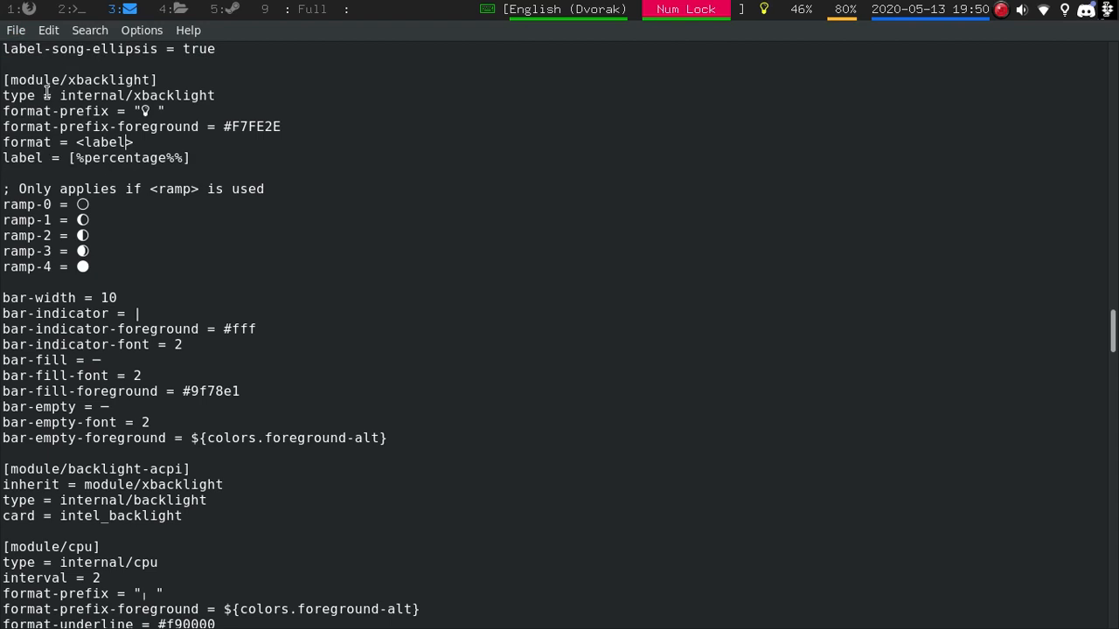
mouse_move(402, 260)
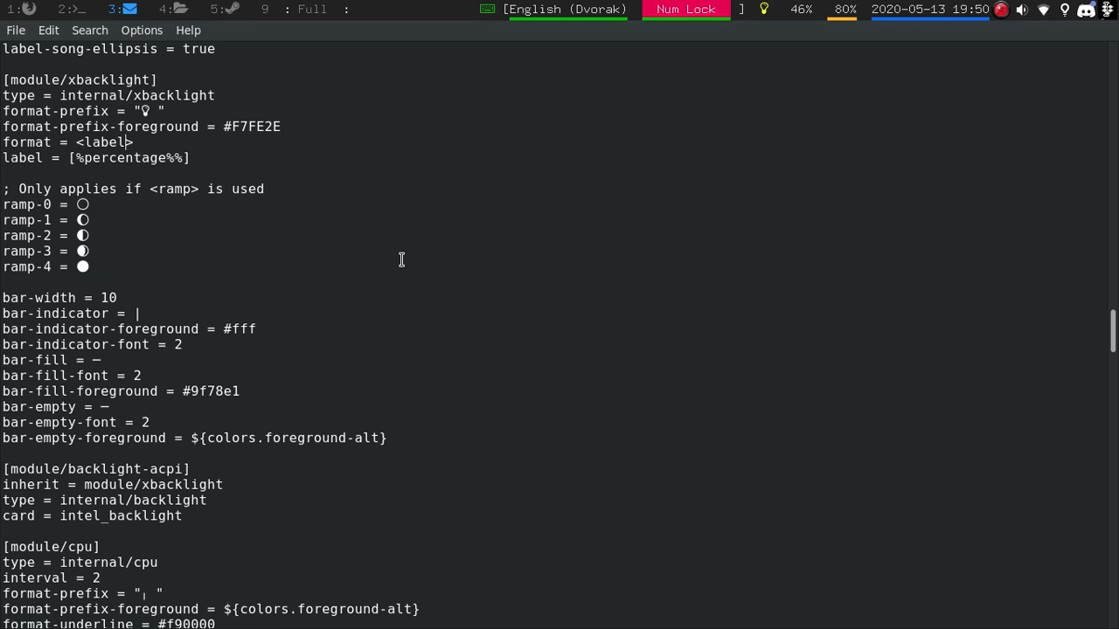
mouse_move(1106, 7)
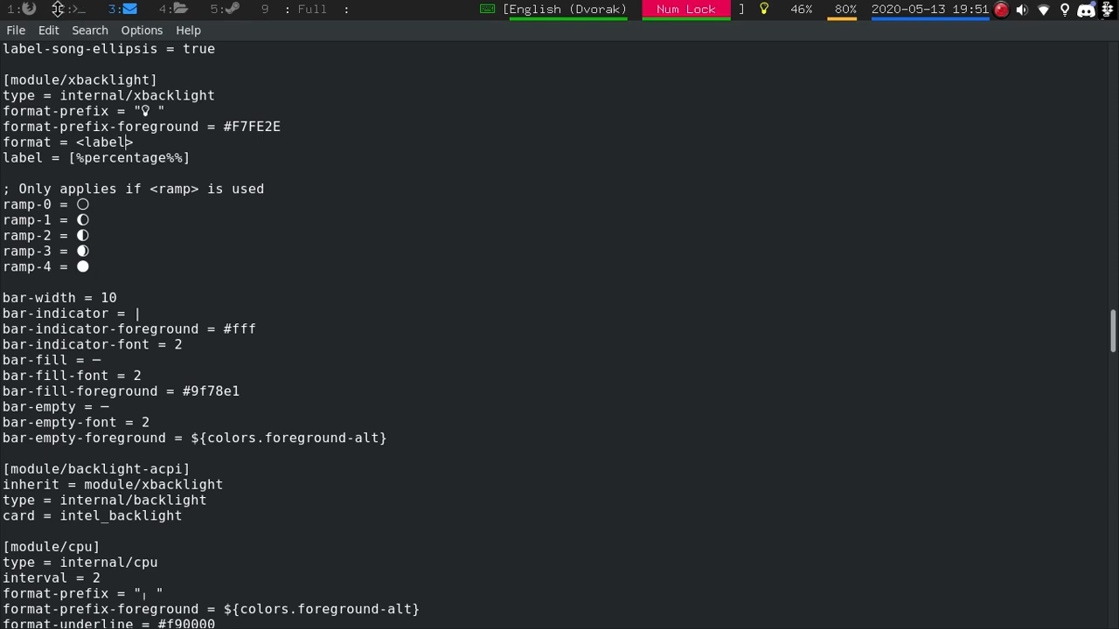
click(14, 30)
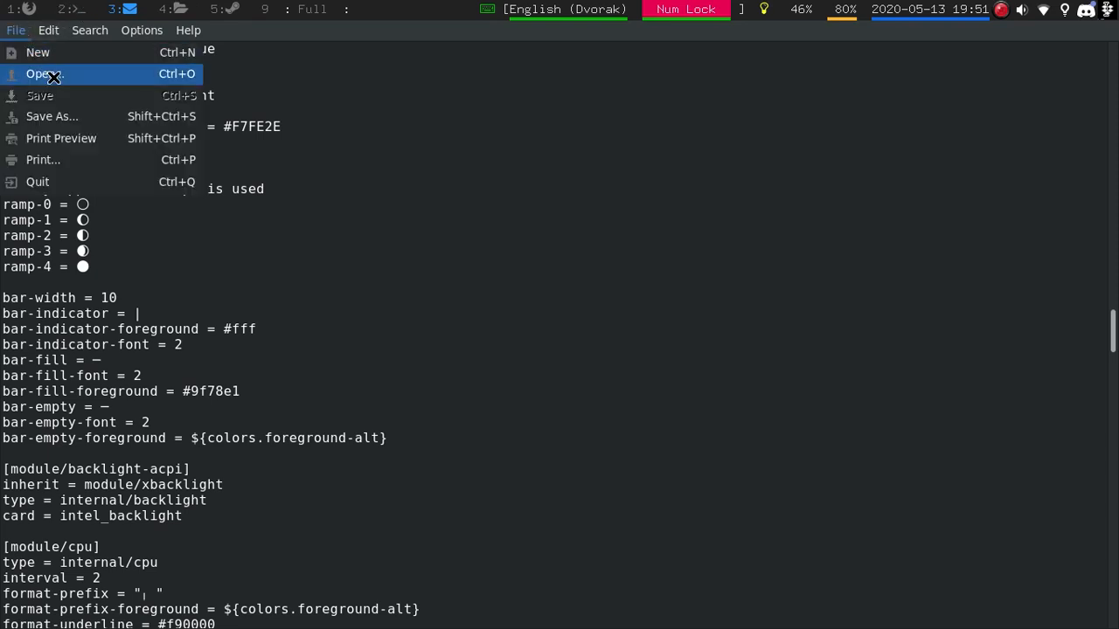